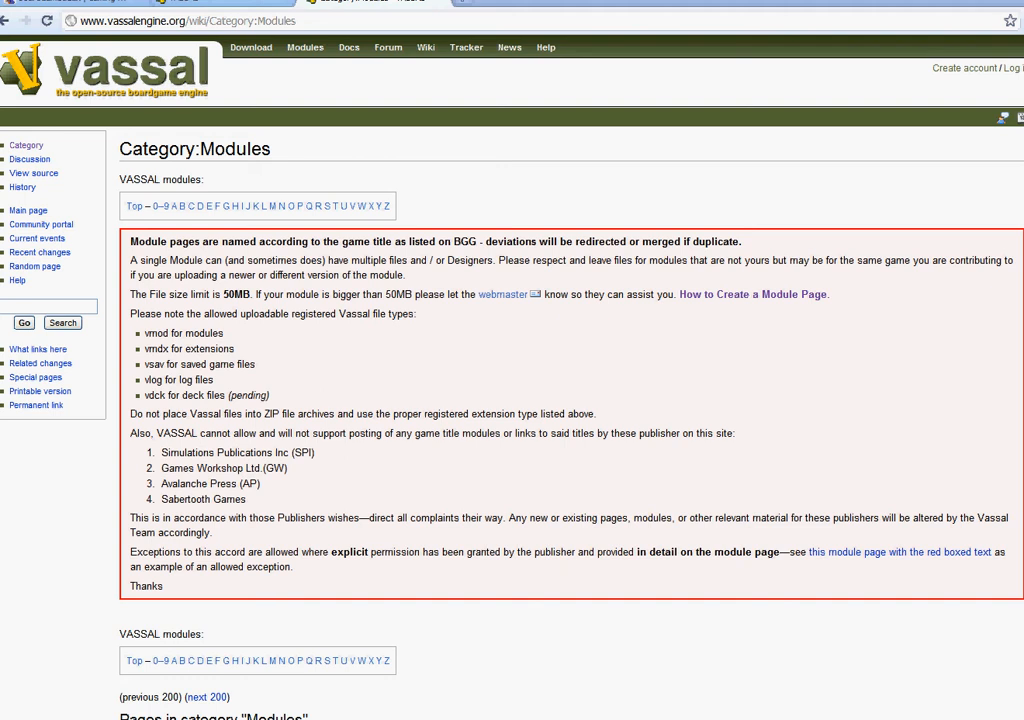
mouse_move(757, 409)
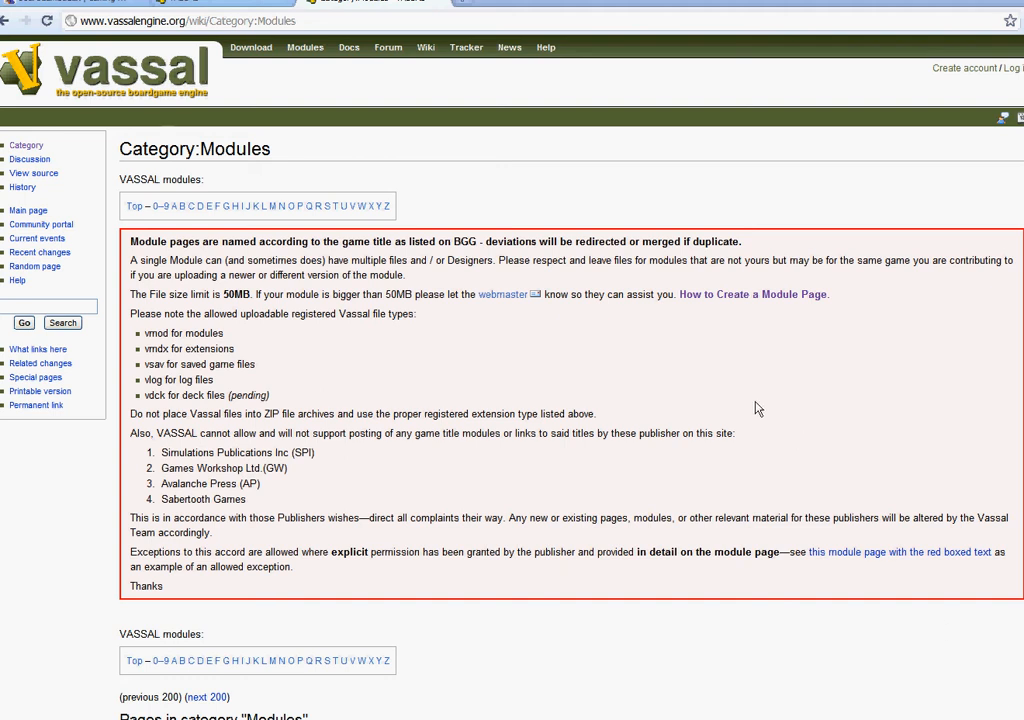
mouse_move(371, 168)
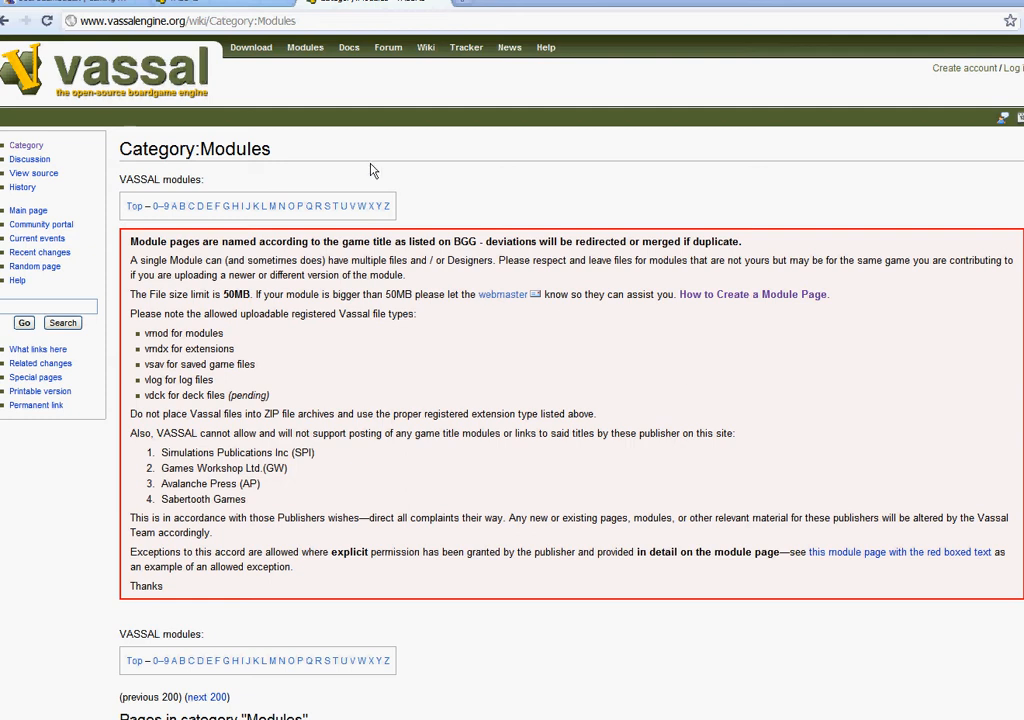
mouse_move(256, 65)
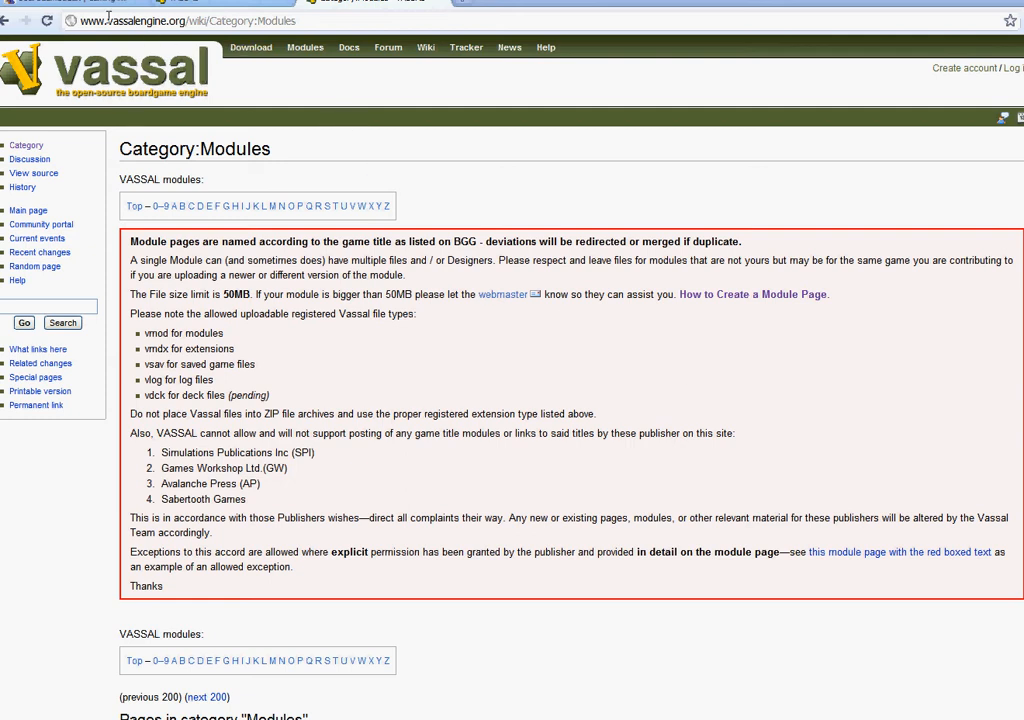
mouse_move(285, 88)
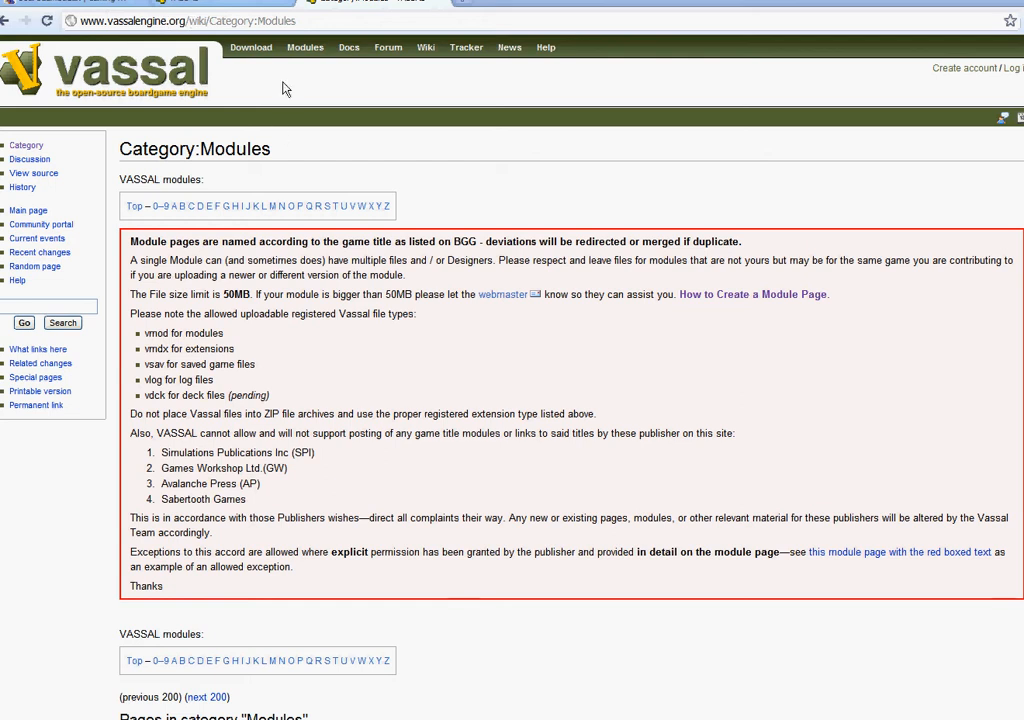
Get the VASSAL 3.1.15 Windows installer from SourceForge, then return to vassalengine.org
left_click(255, 47)
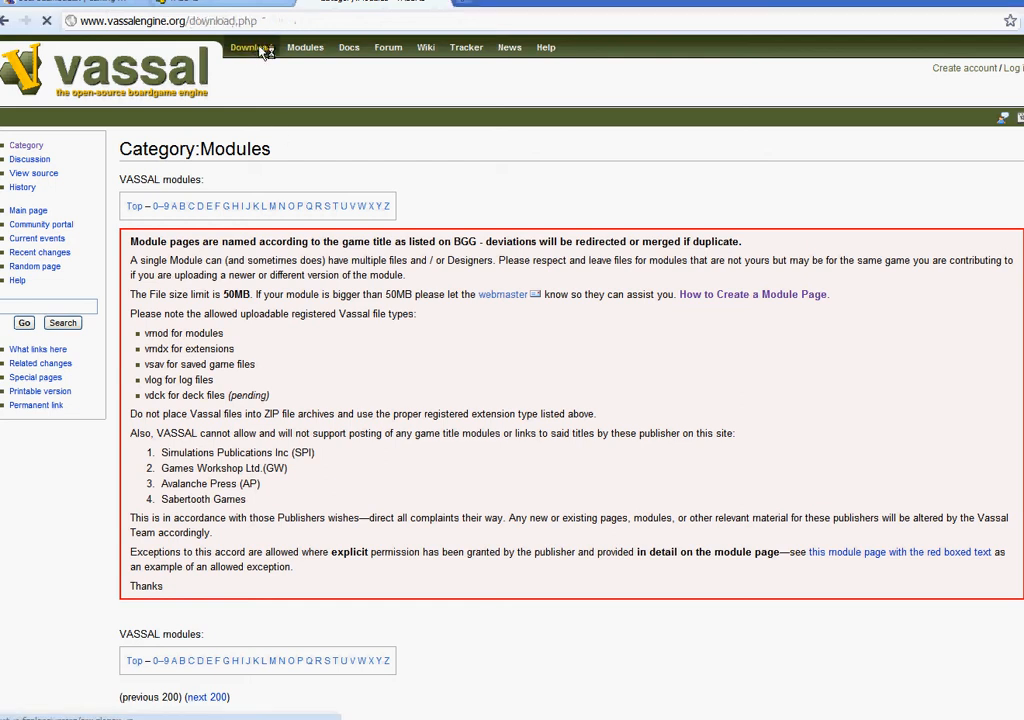
left_click(249, 47)
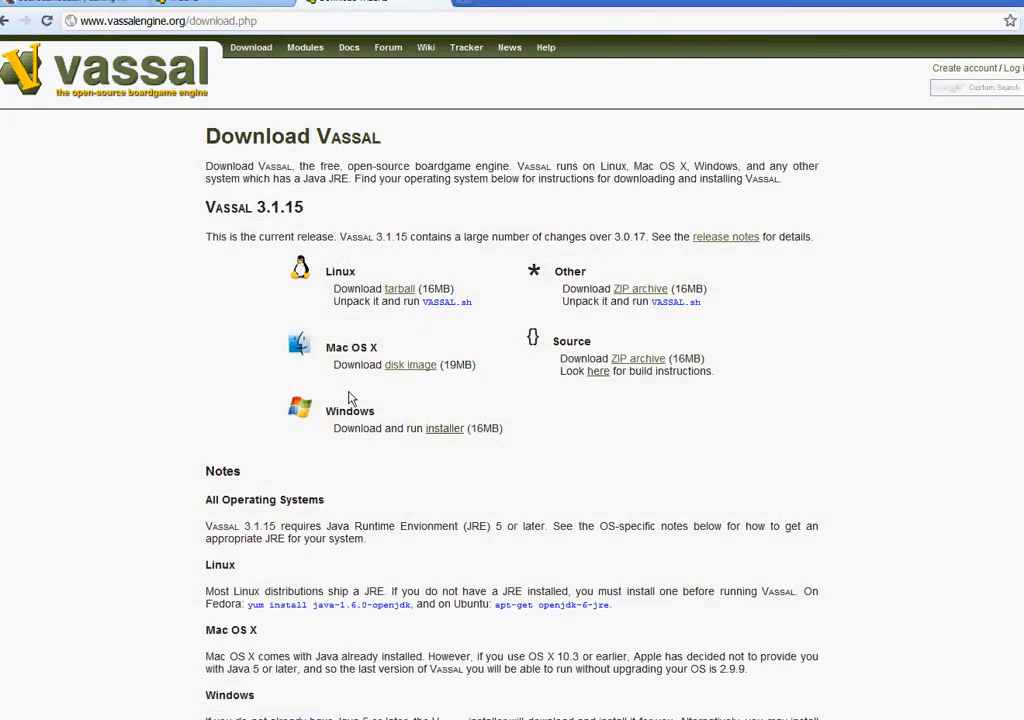
mouse_move(446, 429)
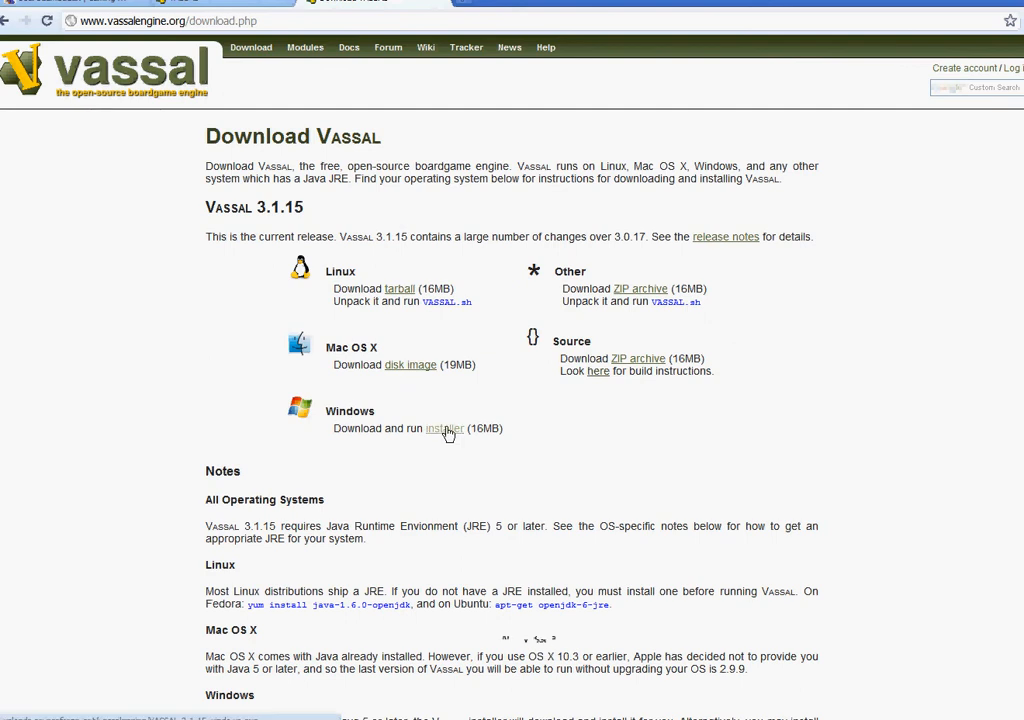
left_click(447, 429)
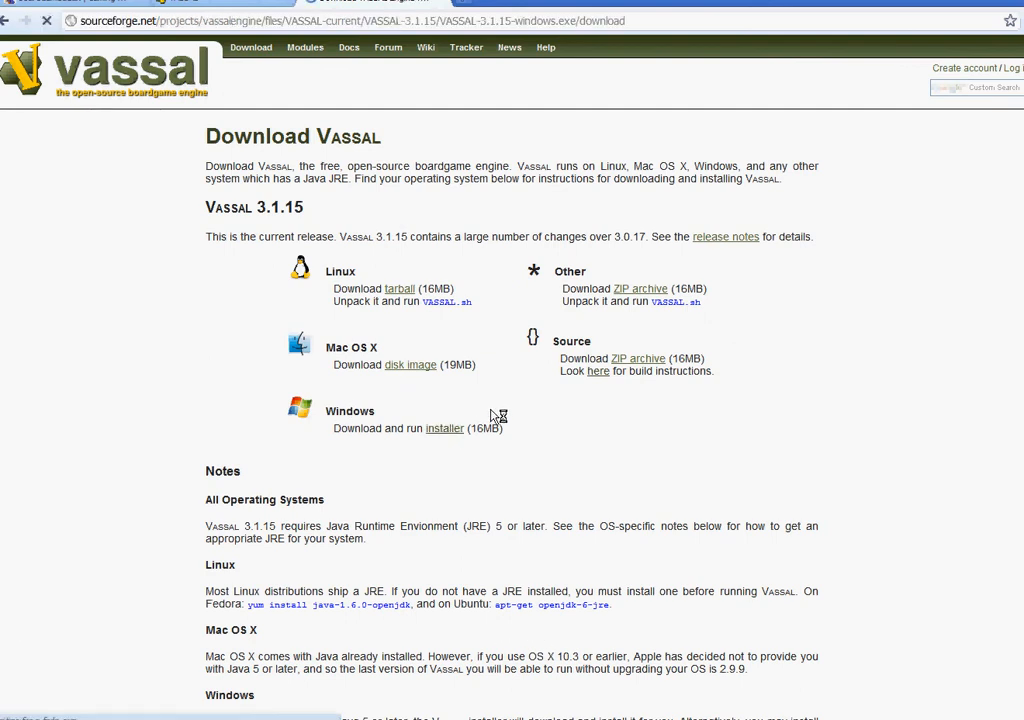
left_click(439, 429)
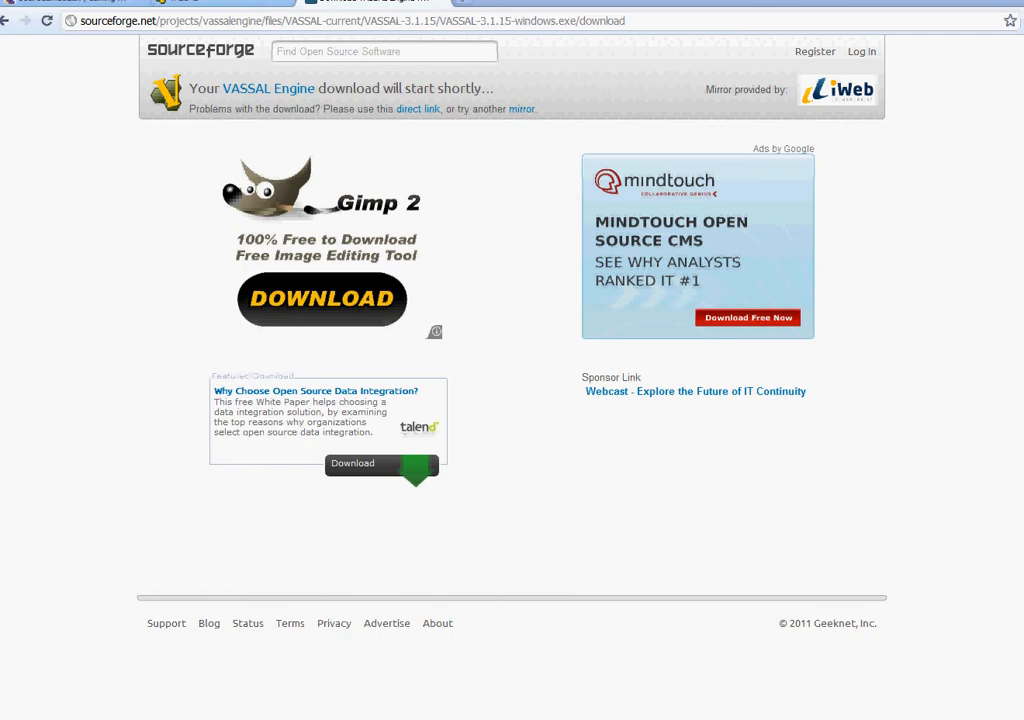
mouse_move(682, 330)
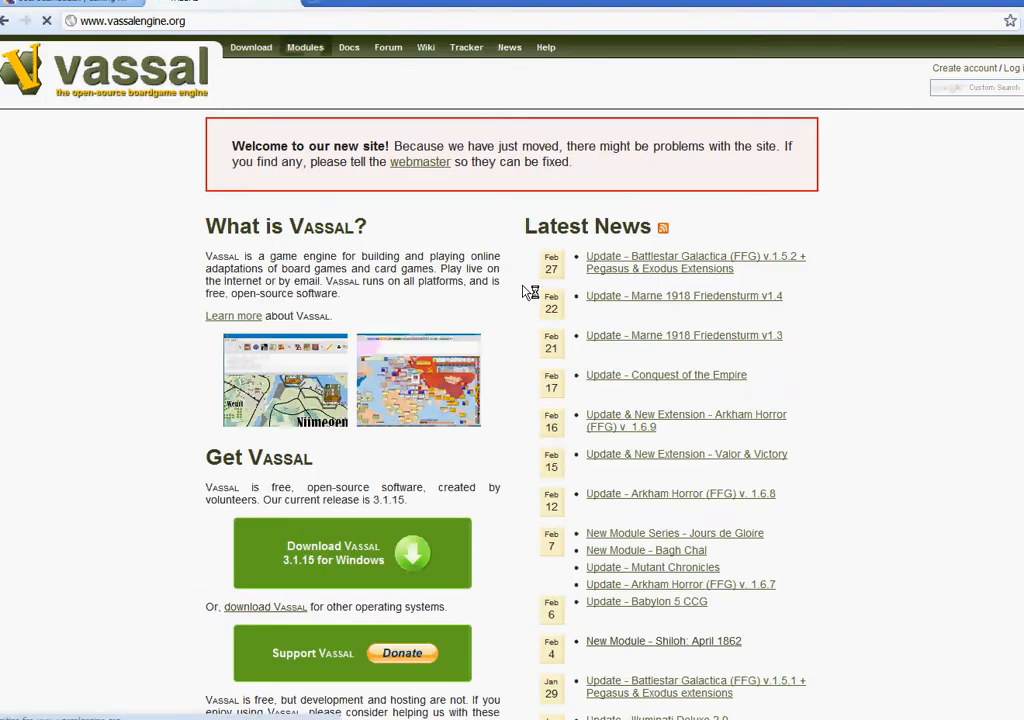
Return to the wiki modules list and create a desktop folder named 'modules'
left_click(304, 47)
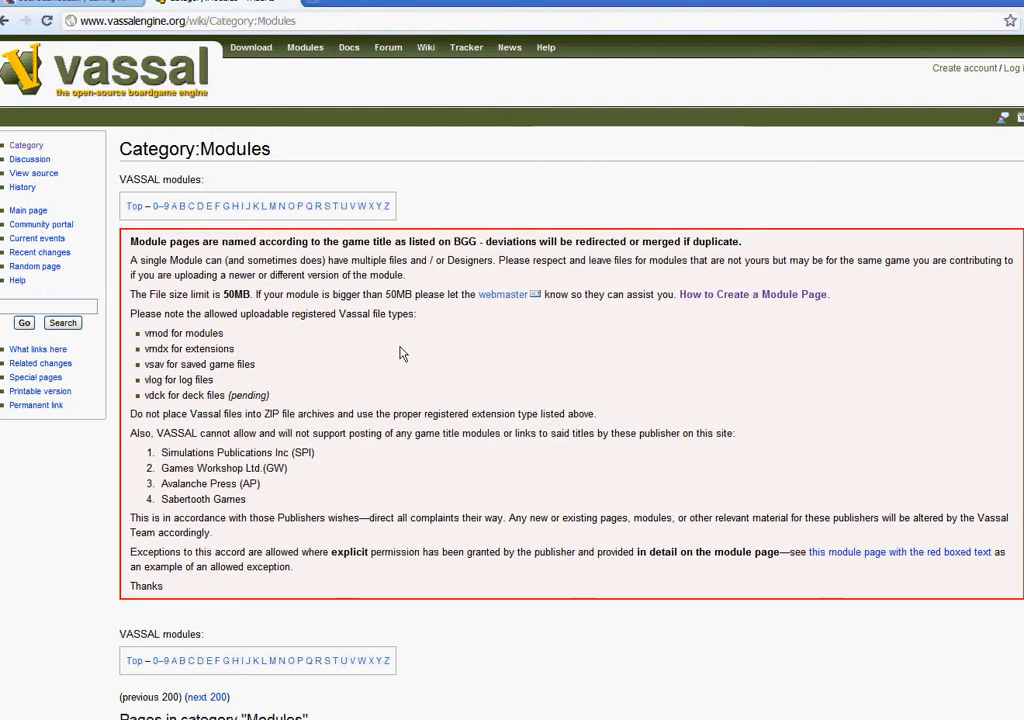
scroll("down", 3)
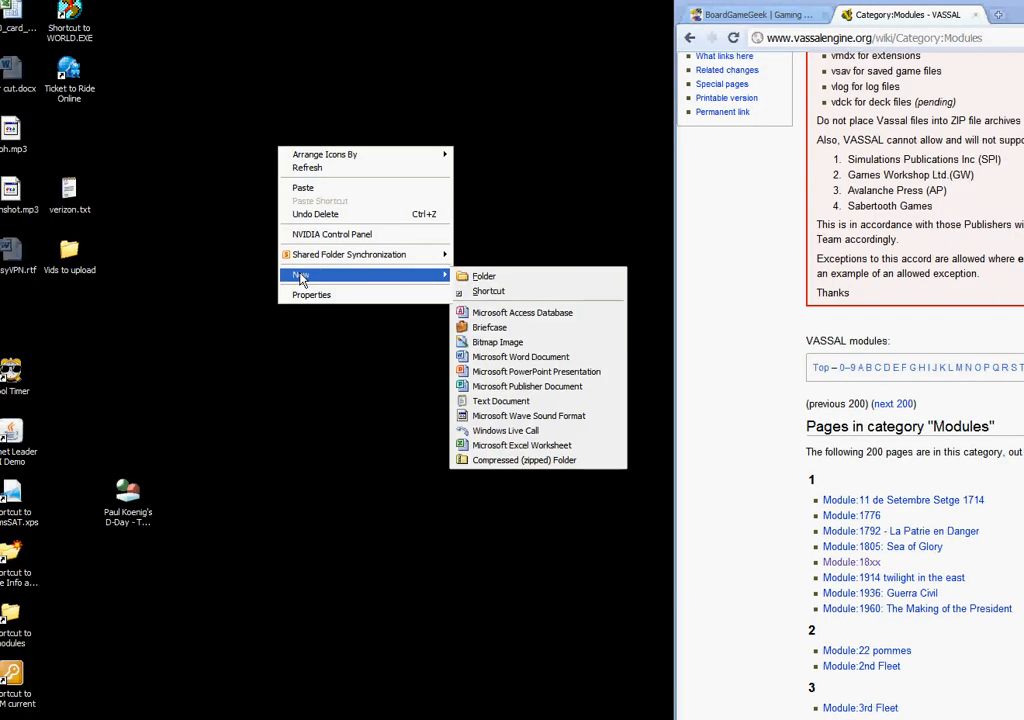
left_click(483, 276)
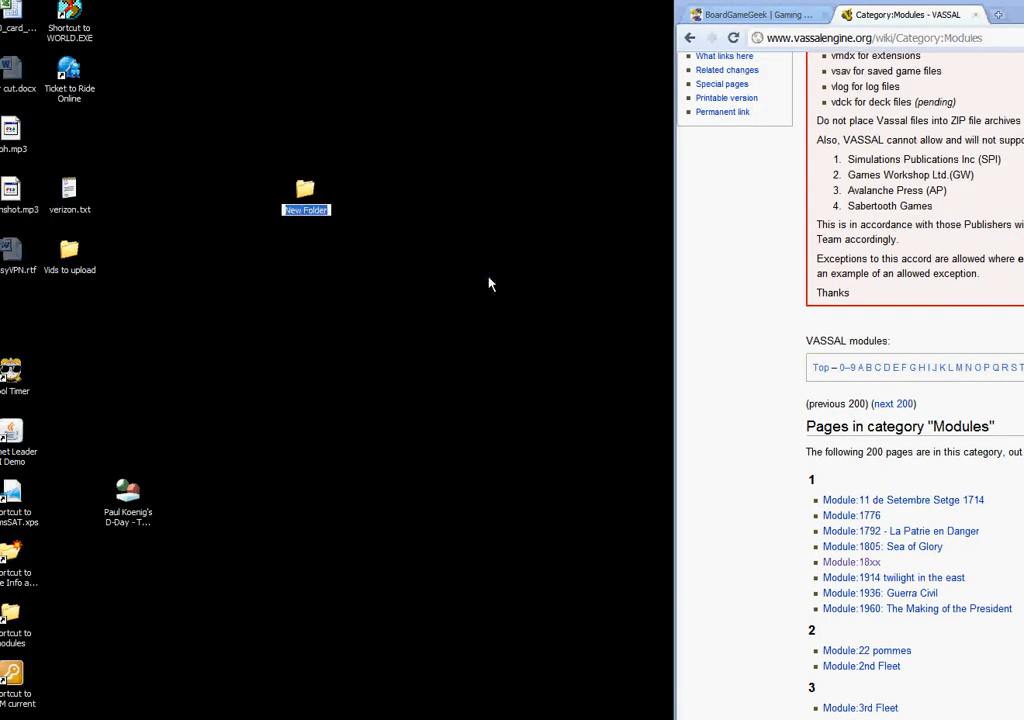
type("modul")
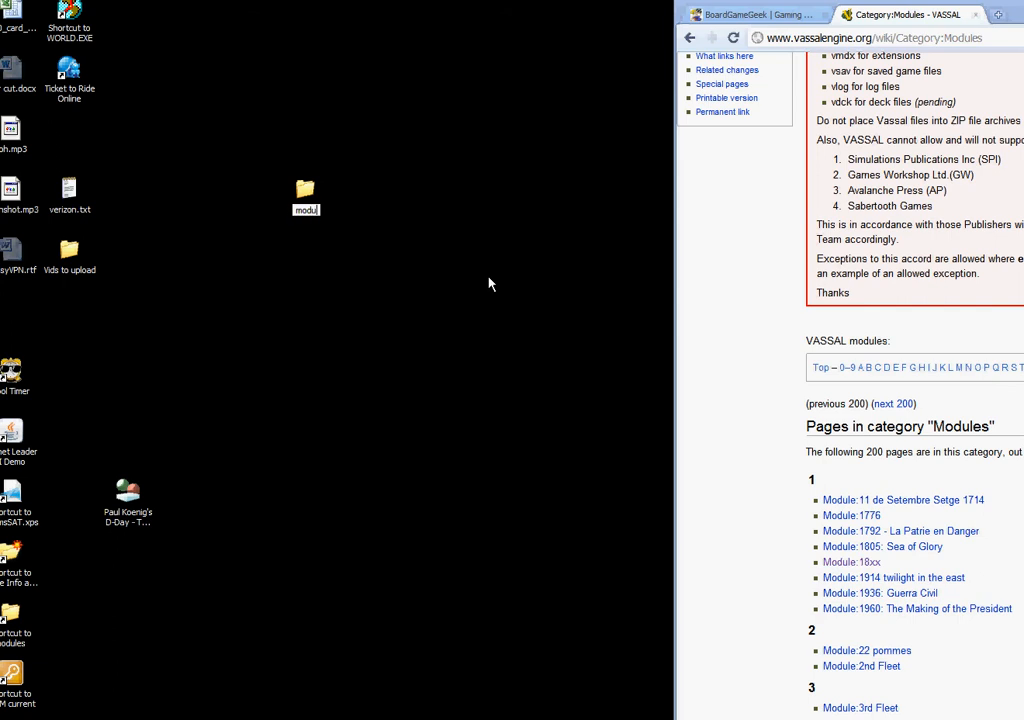
type("les")
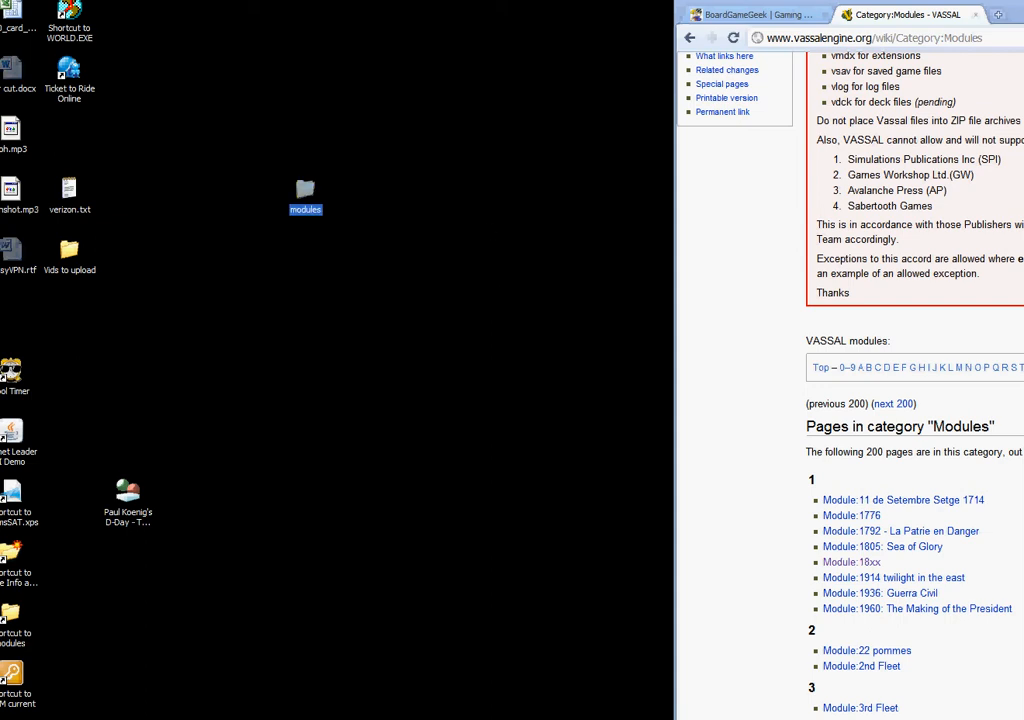
Open the Module:1776 wiki page from the modules list in Chrome
left_click(513, 4)
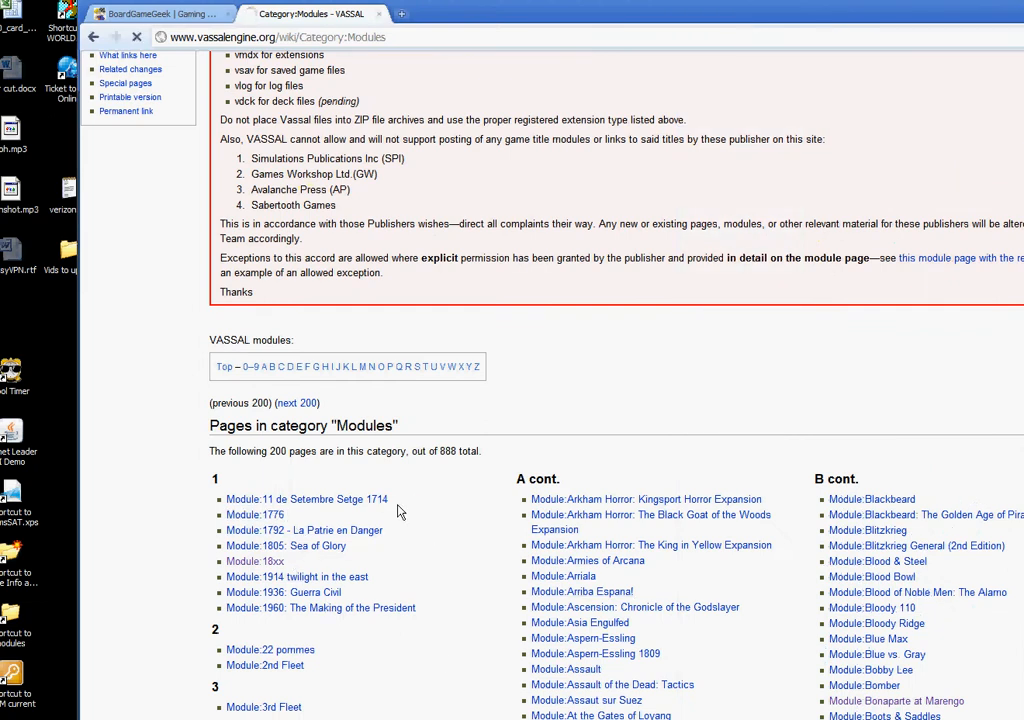
left_click(254, 514)
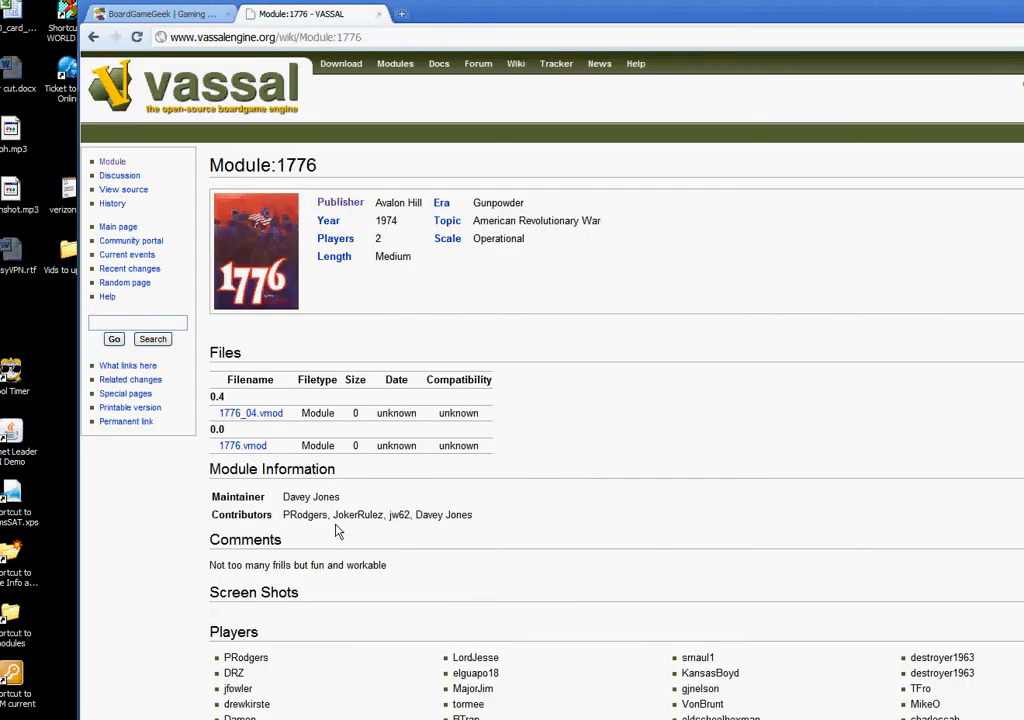
mouse_move(255, 455)
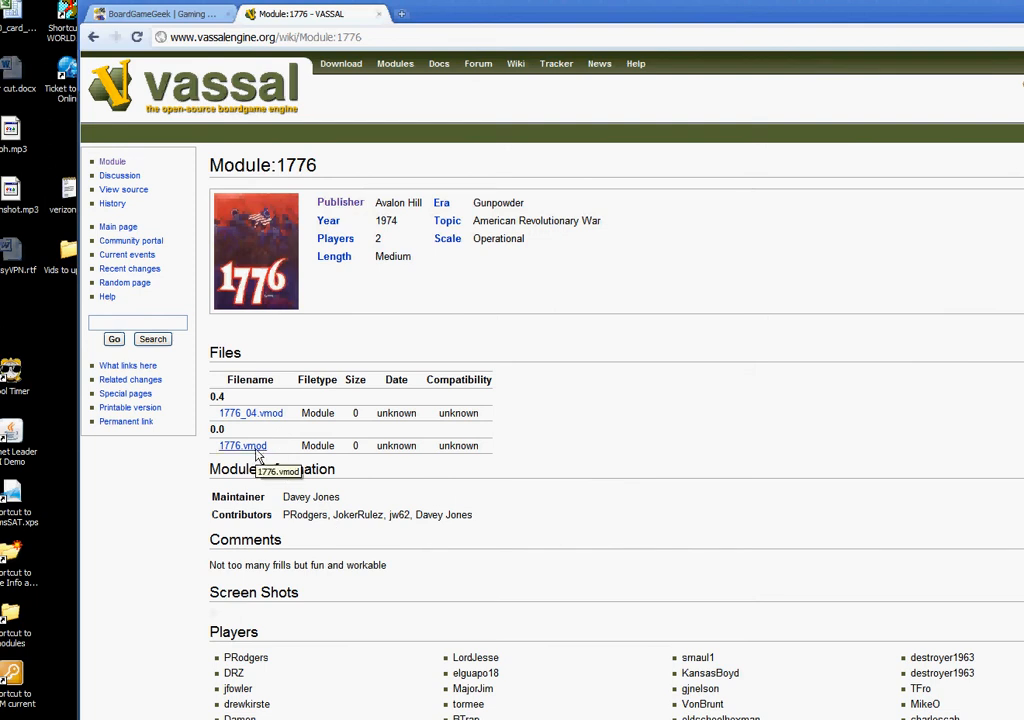
mouse_move(642, 459)
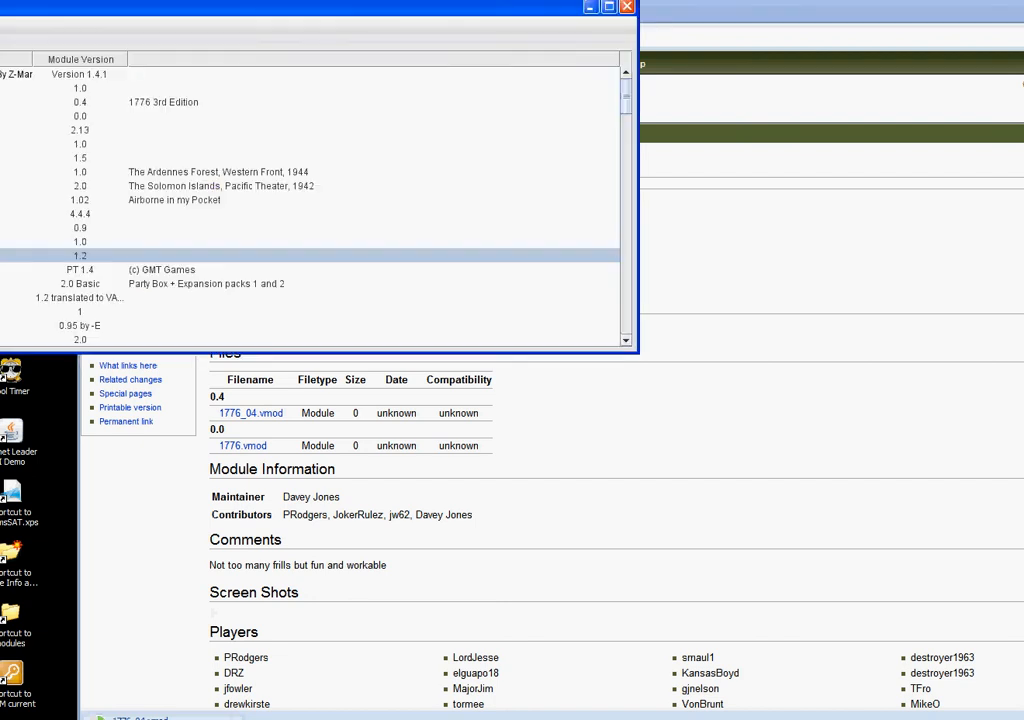
mouse_move(113, 16)
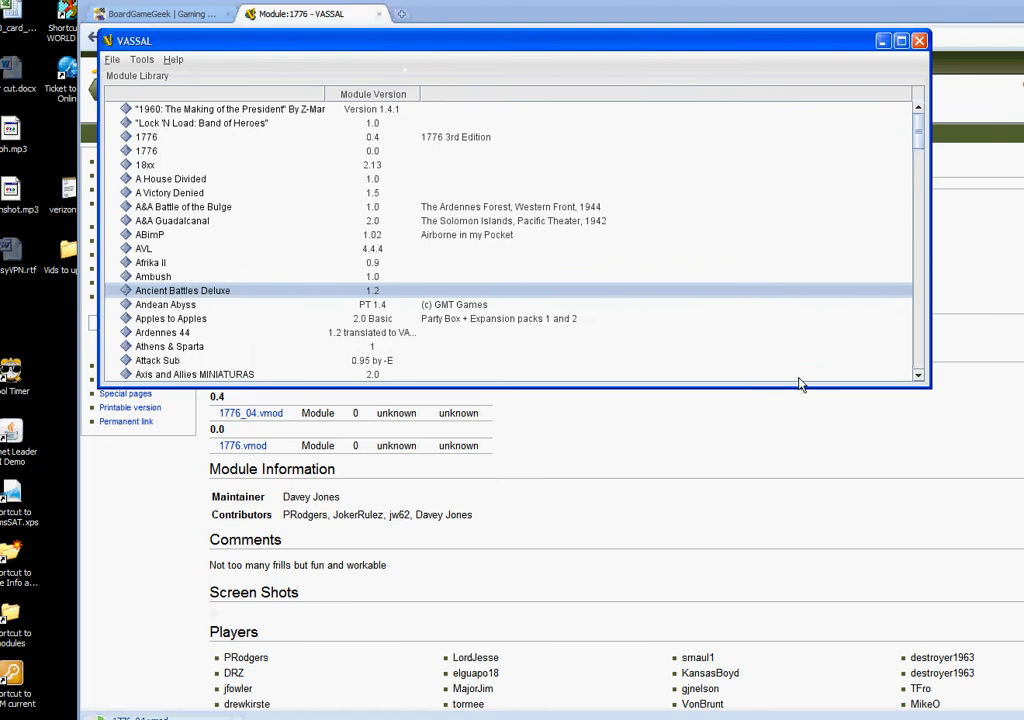
mouse_move(928, 396)
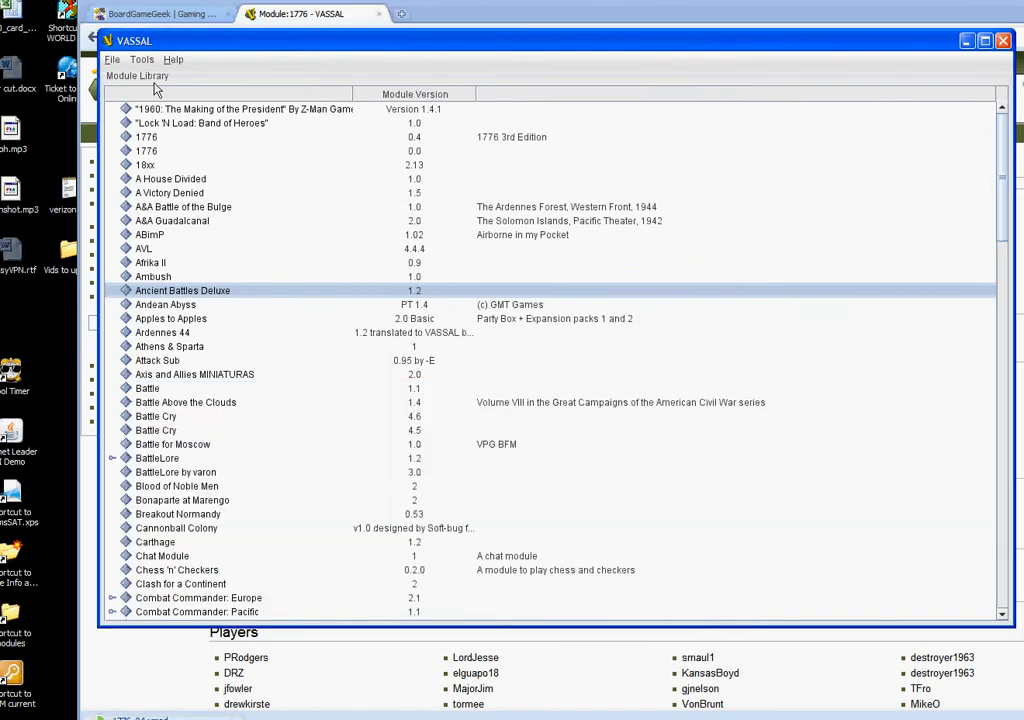
Open Tools > Server Status in the Module Library
left_click(151, 60)
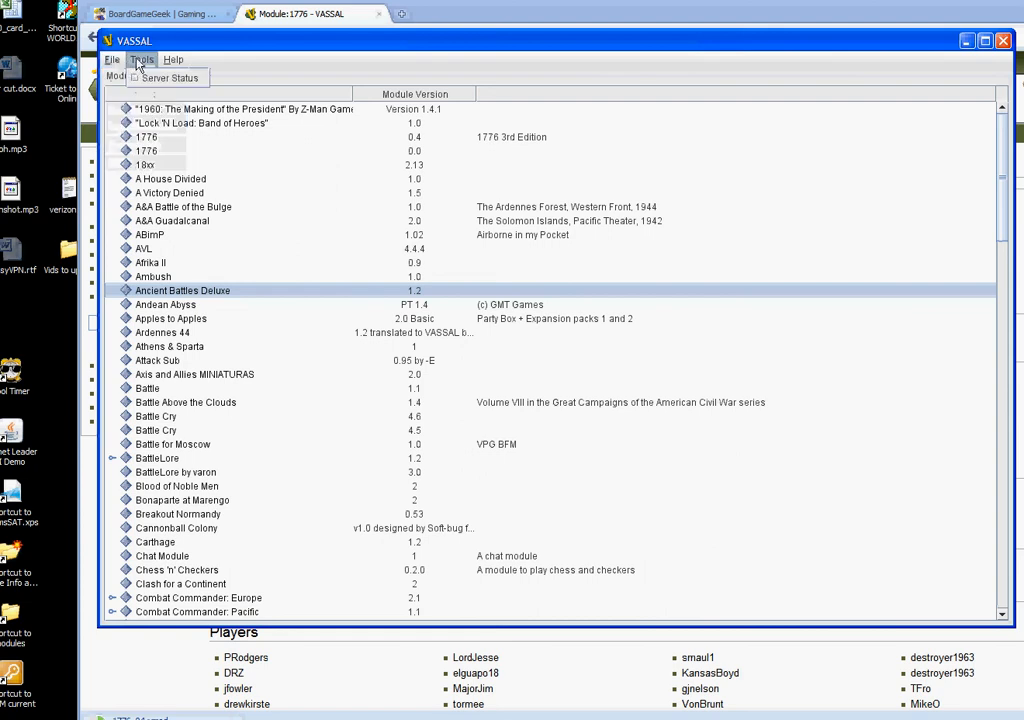
left_click(178, 76)
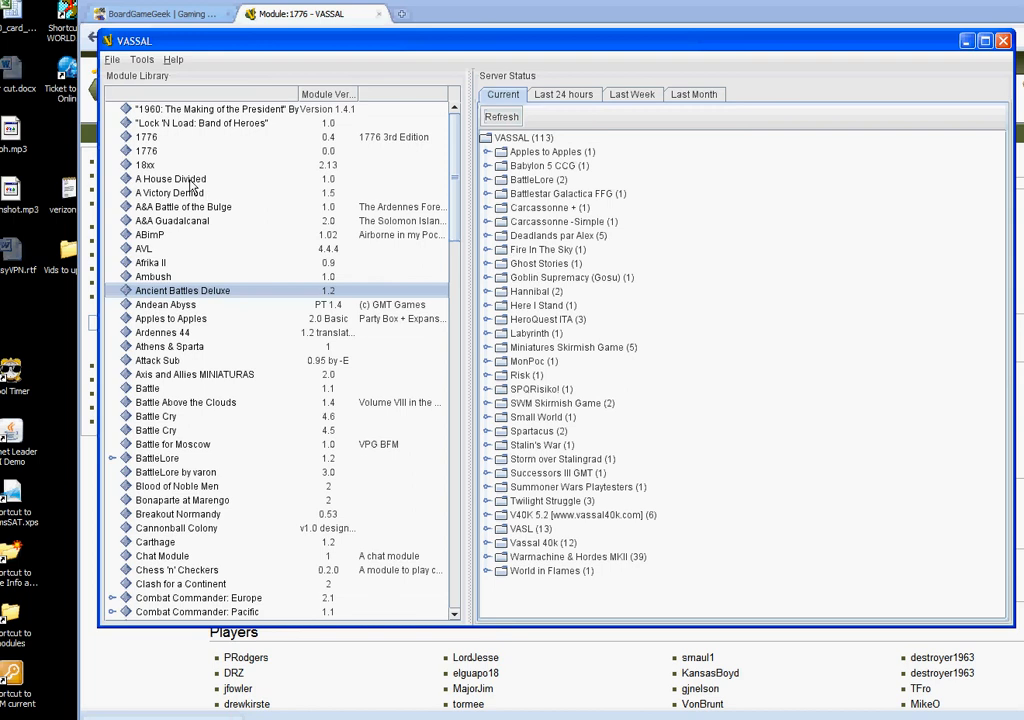
Select the 18xx module in the library and open it to reach the Welcome wizard
left_click(115, 60)
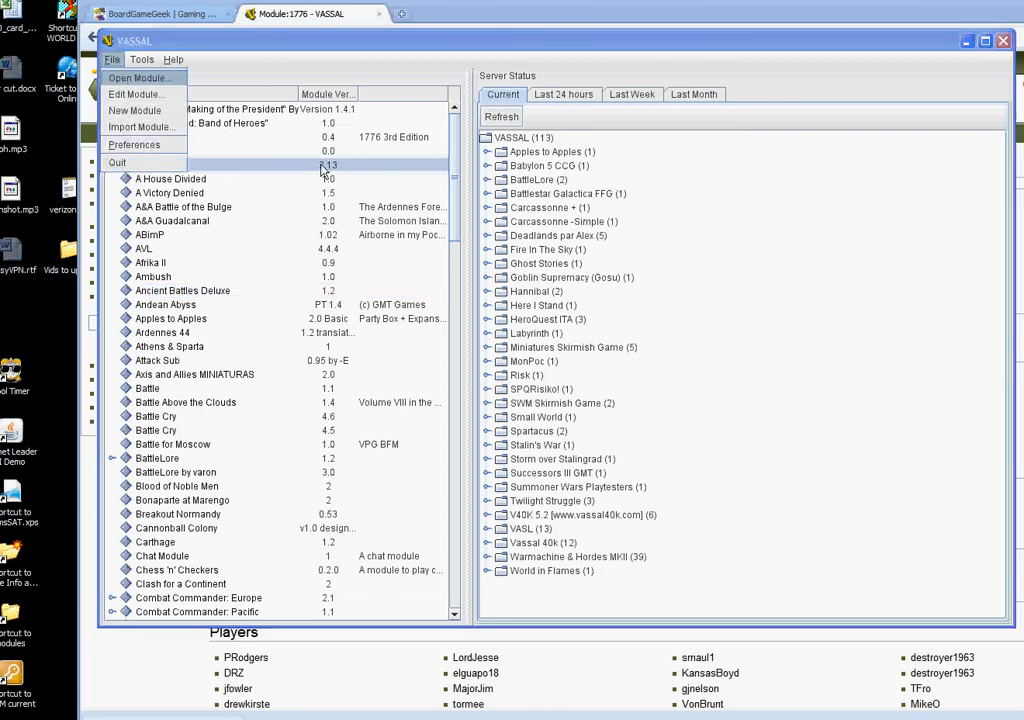
left_click(151, 78)
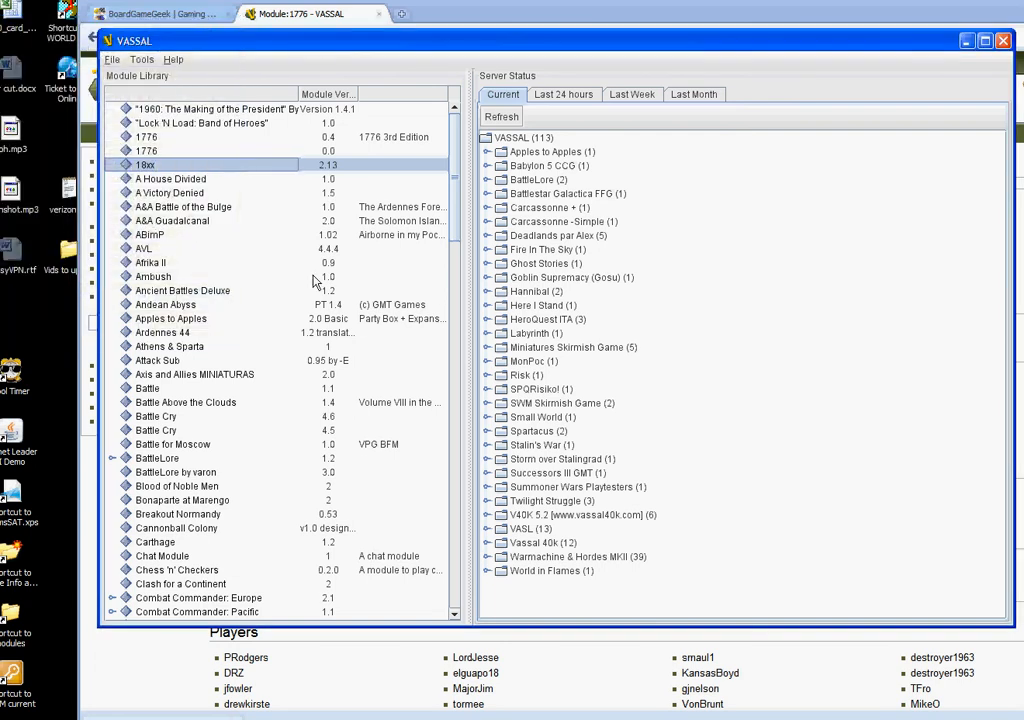
left_click(120, 63)
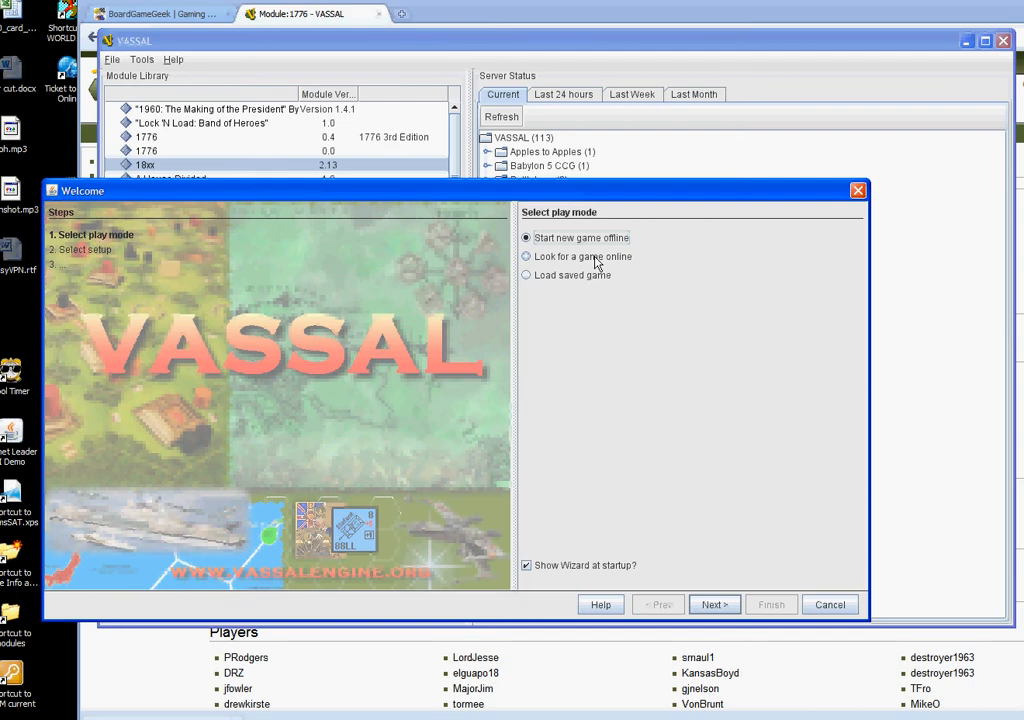
Create a game room named 'yesy' and right-click it to join
left_click(526, 256)
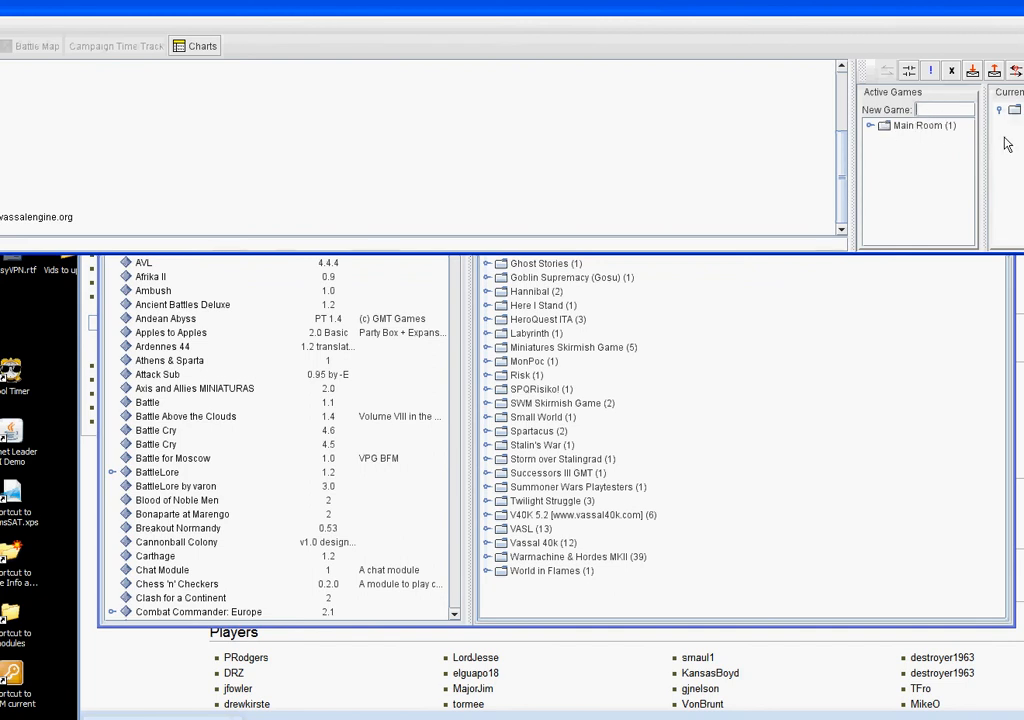
type("yes")
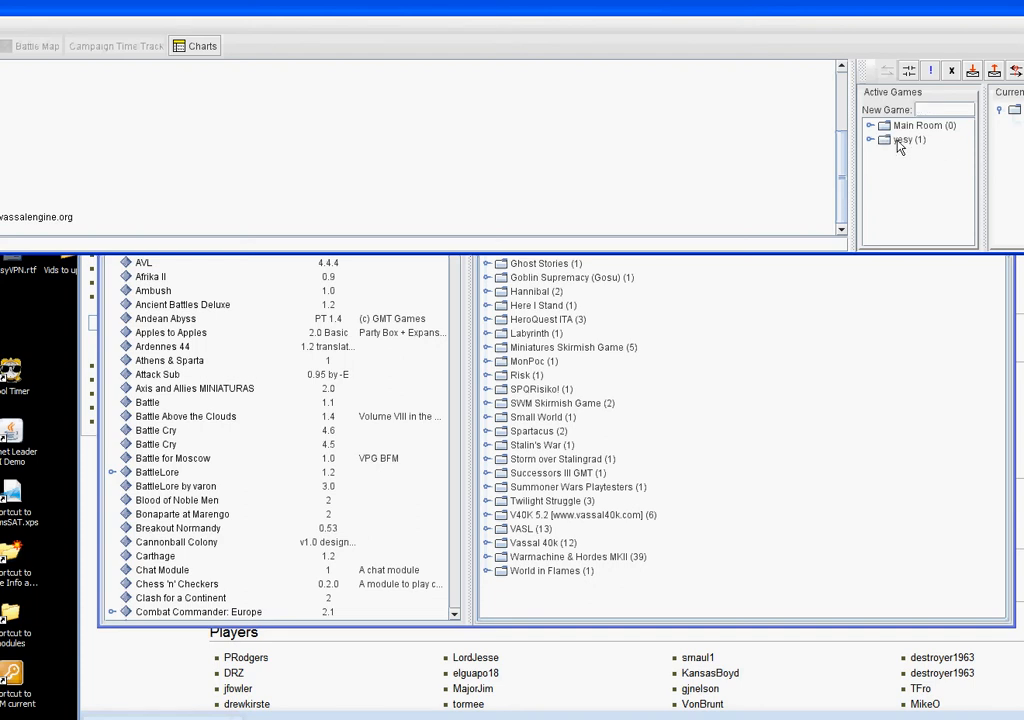
right_click(905, 140)
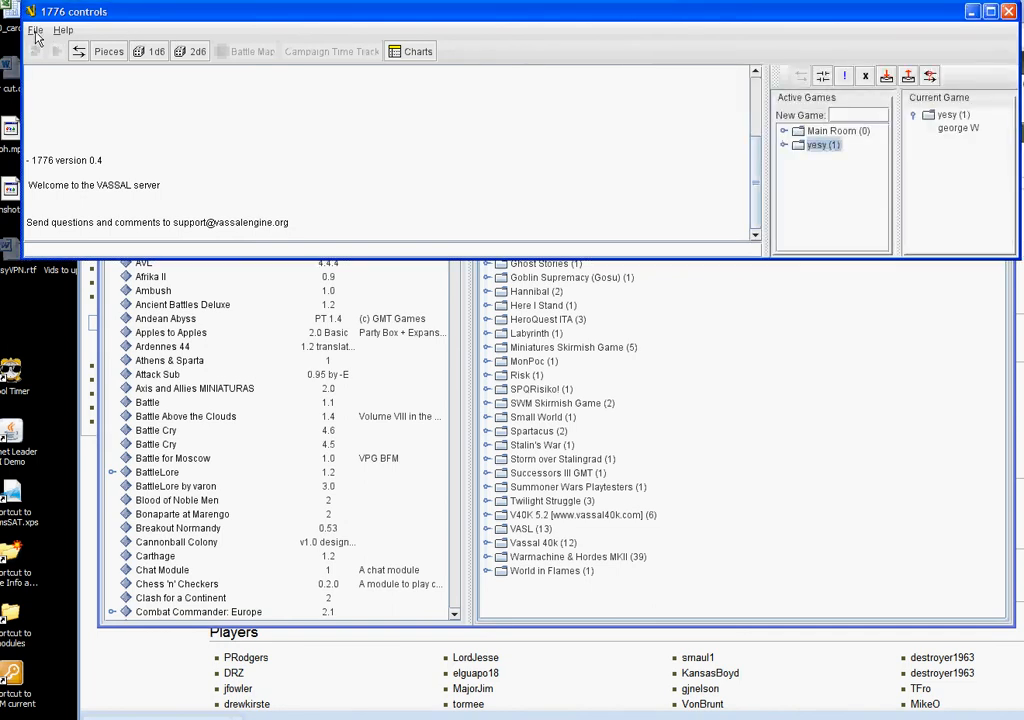
Start a new 1776 game from File > New
left_click(36, 31)
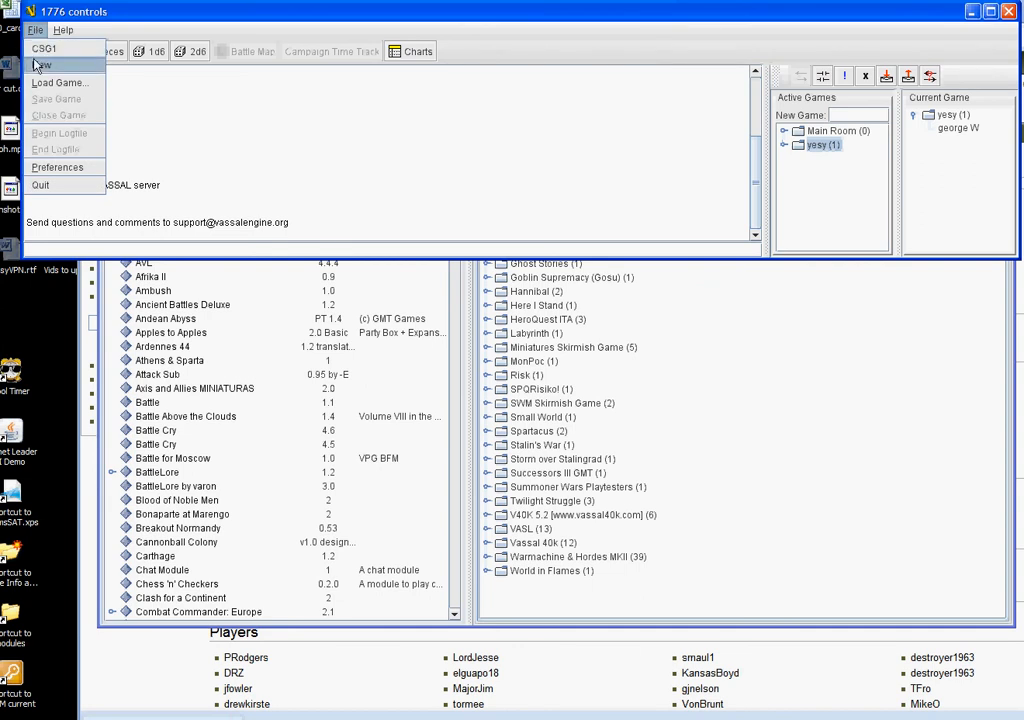
left_click(49, 69)
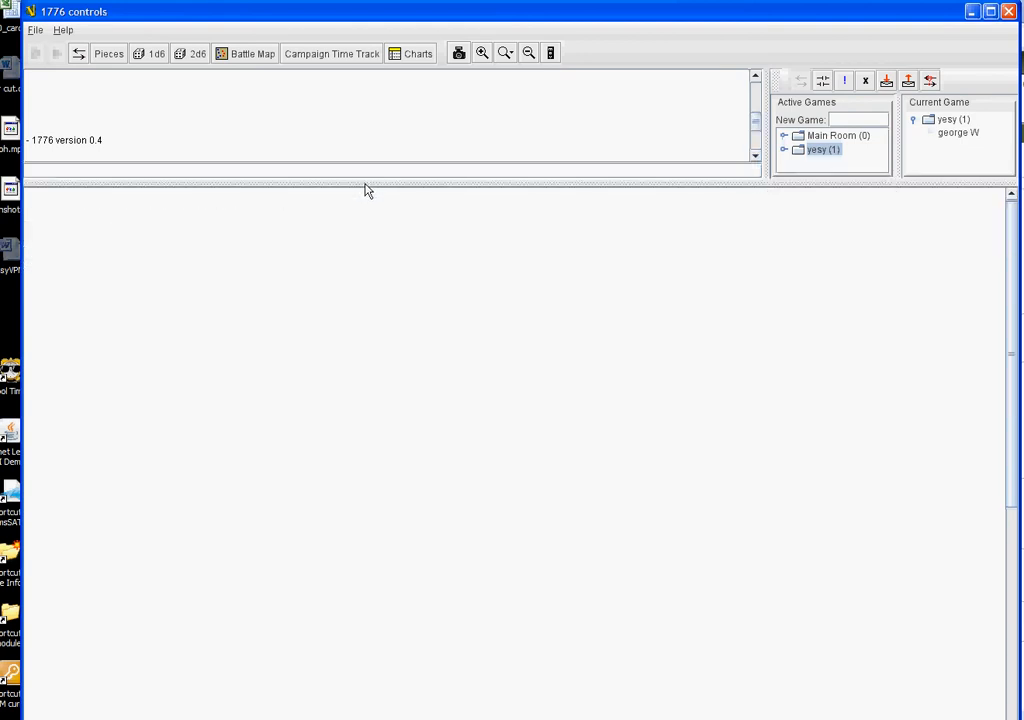
left_click(250, 54)
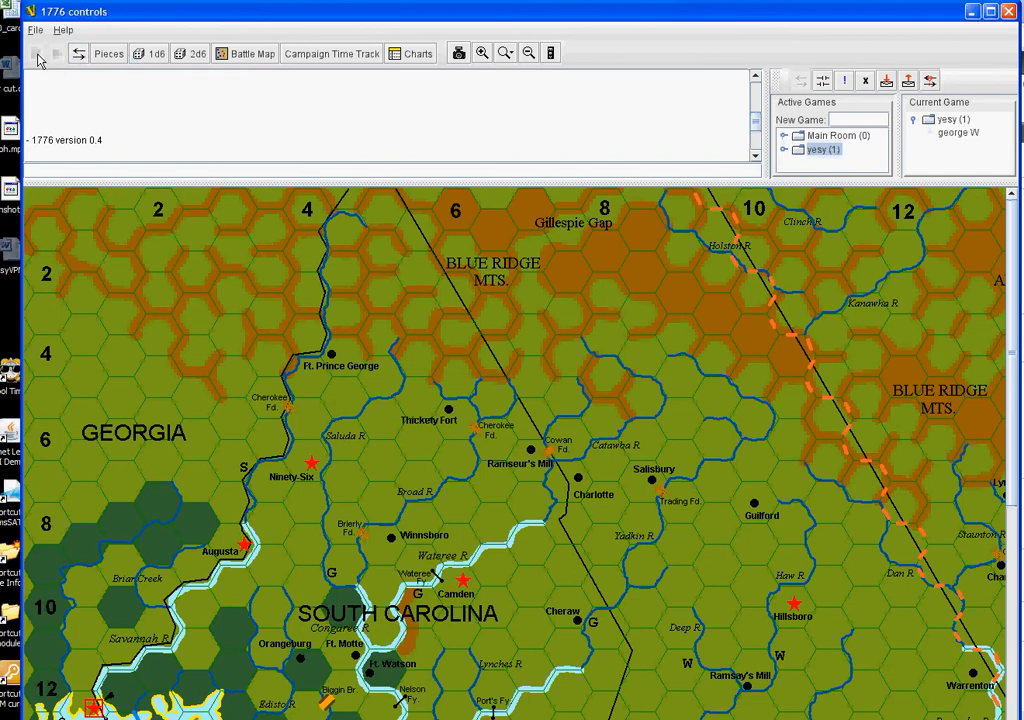
mouse_move(40, 58)
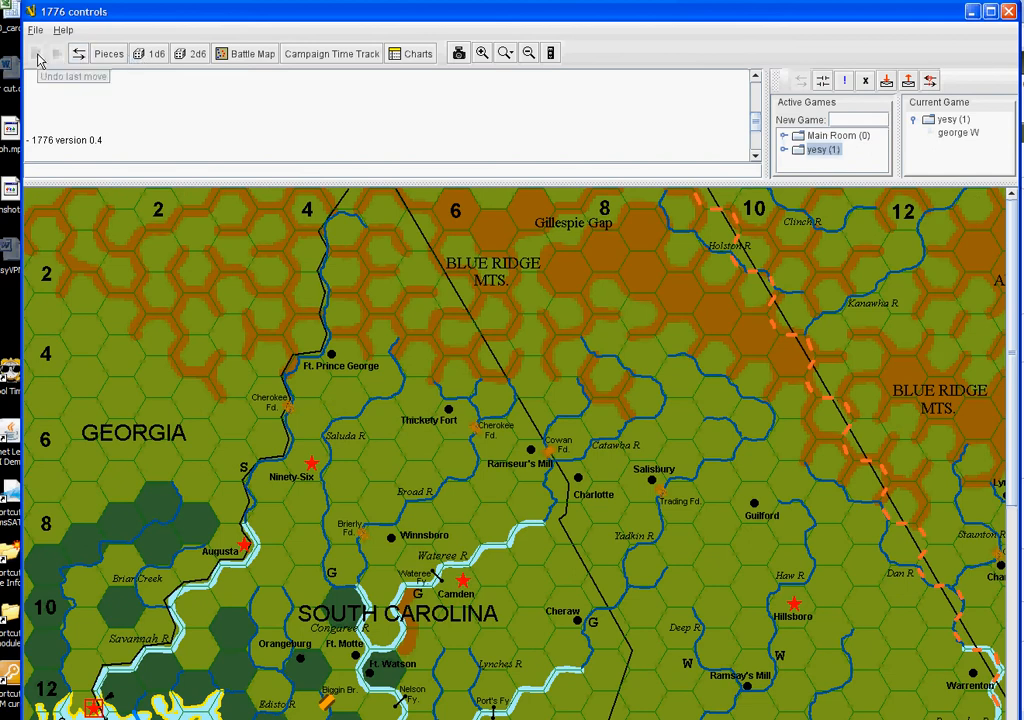
mouse_move(62, 53)
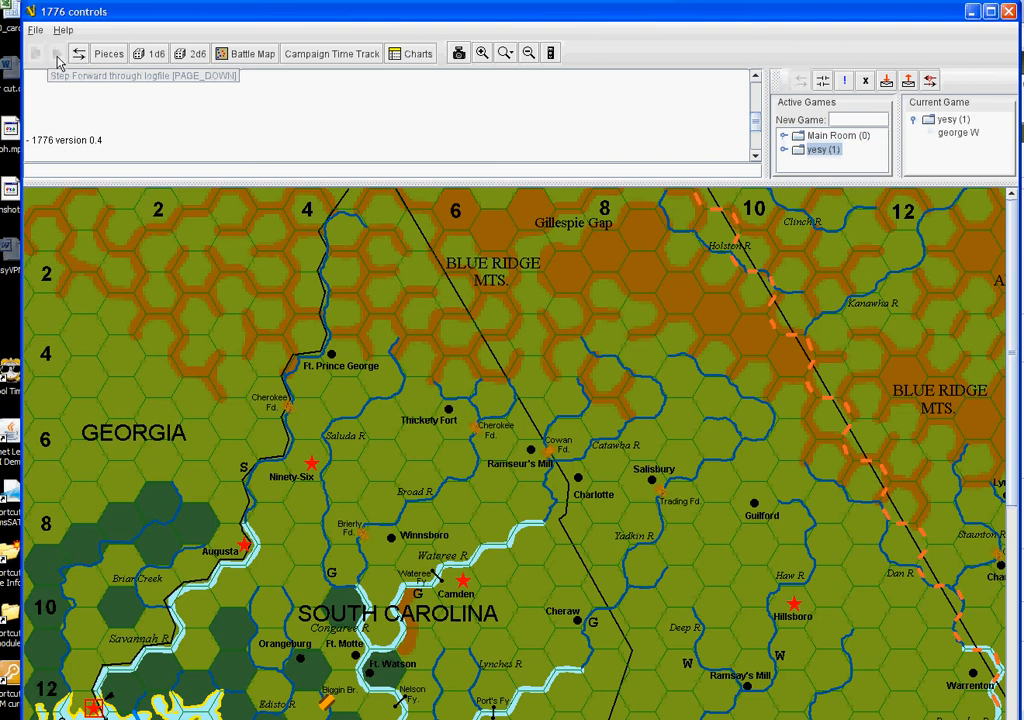
mouse_move(110, 56)
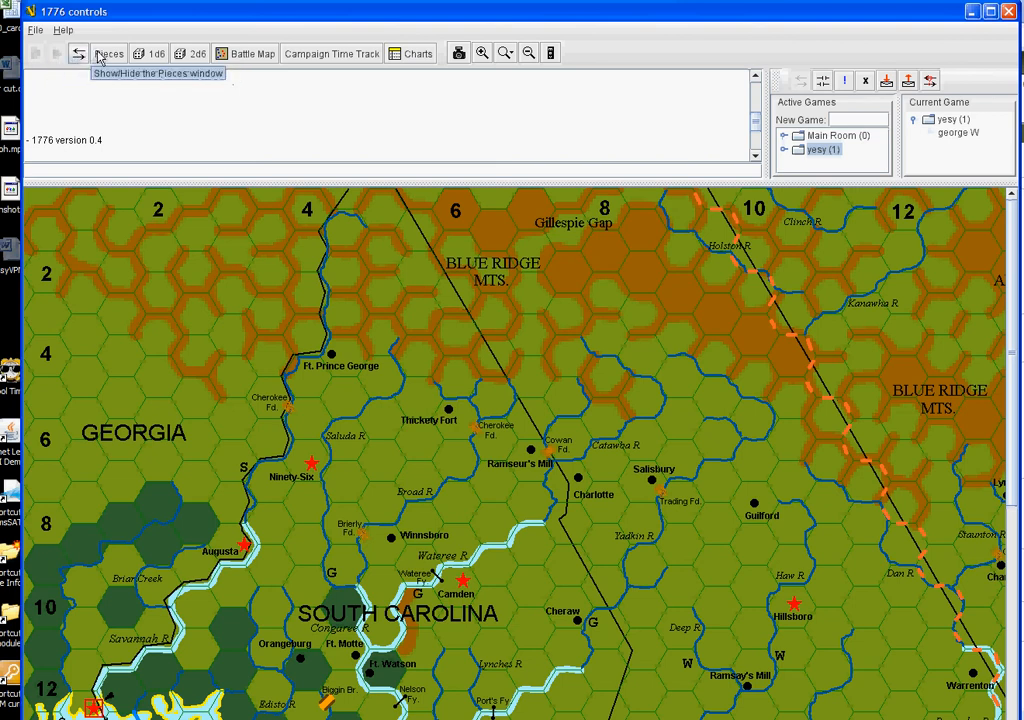
Place a Light Infantry counter from Pieces, then roll 1d6 and 2d6
left_click(110, 54)
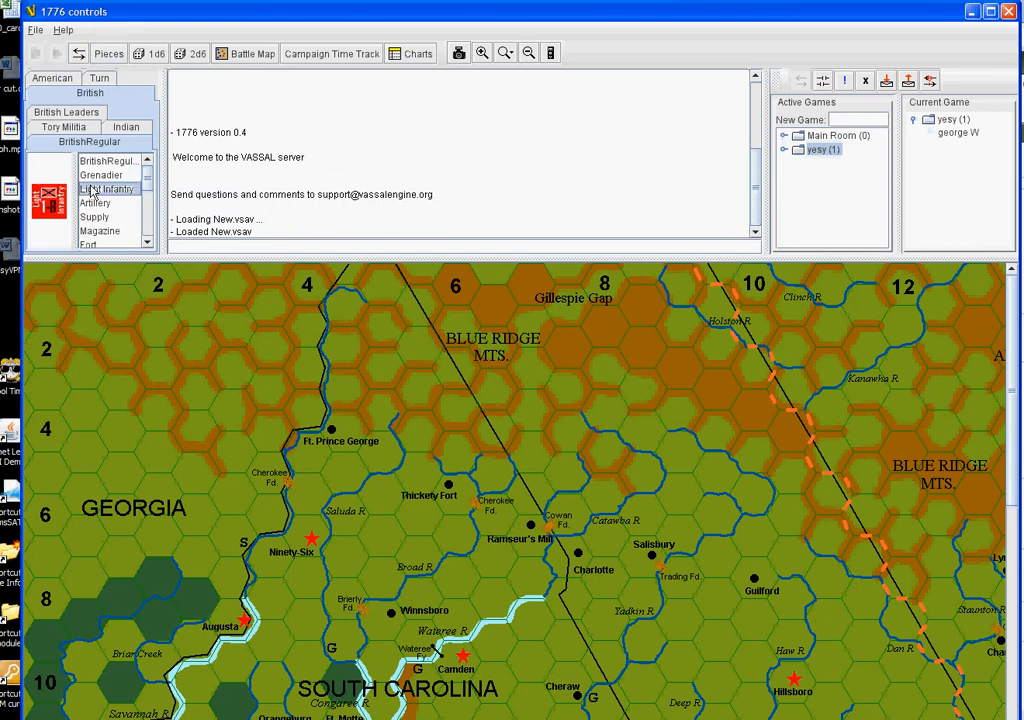
double_click(106, 189)
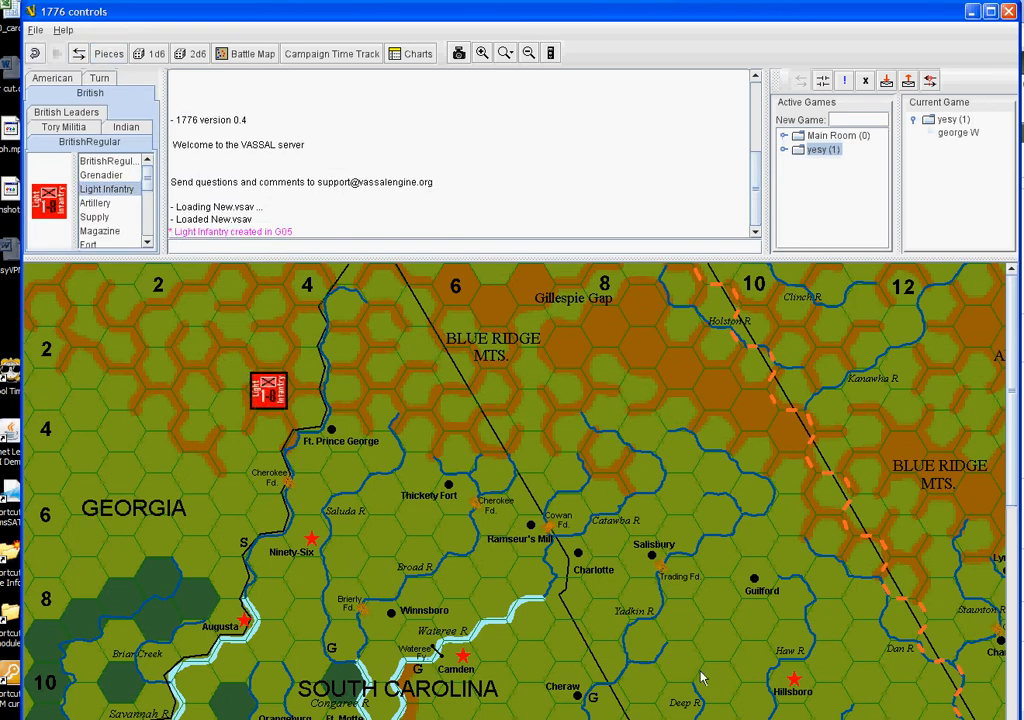
left_click(111, 53)
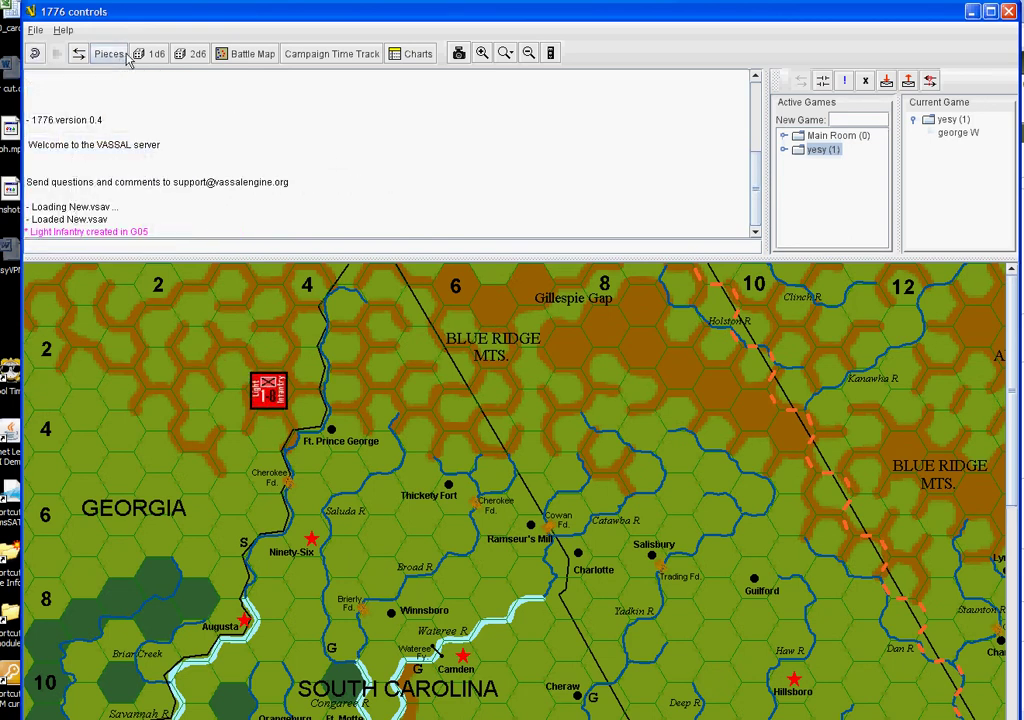
left_click(151, 54)
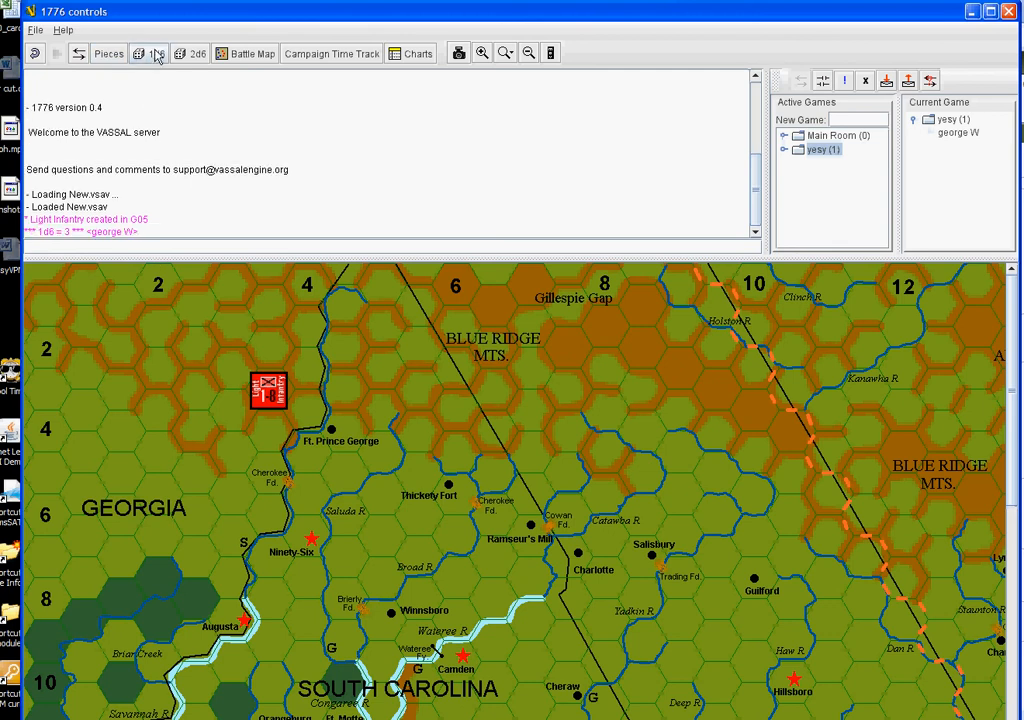
left_click(185, 54)
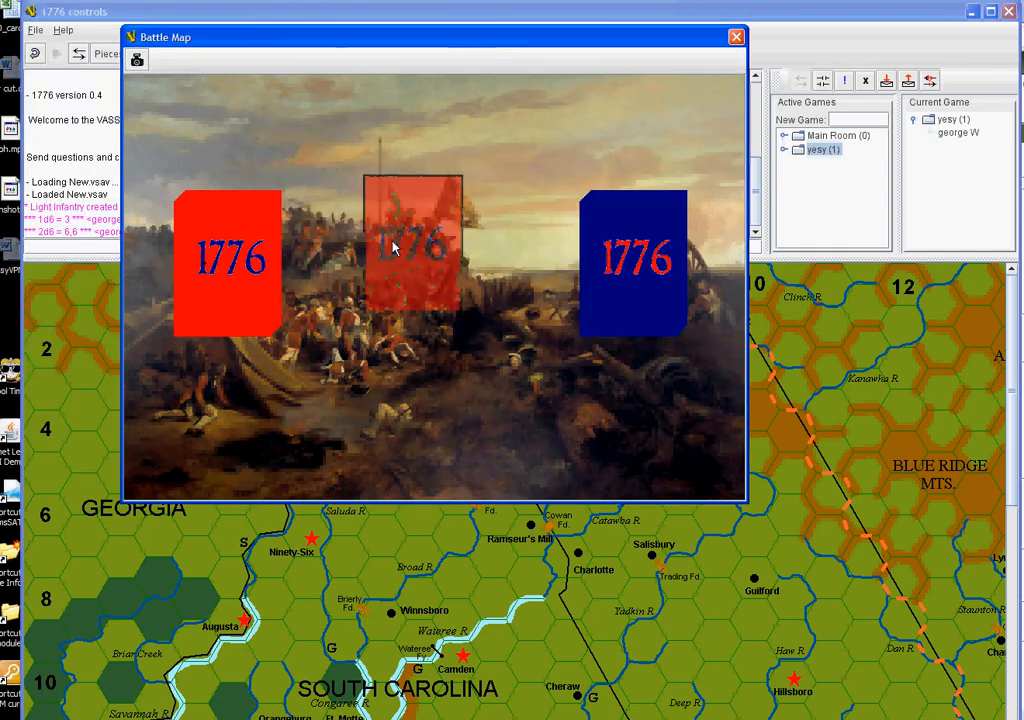
Send Enfilade Right offboard, view the Campaign Time Track and Charts, then close both
left_click(732, 36)
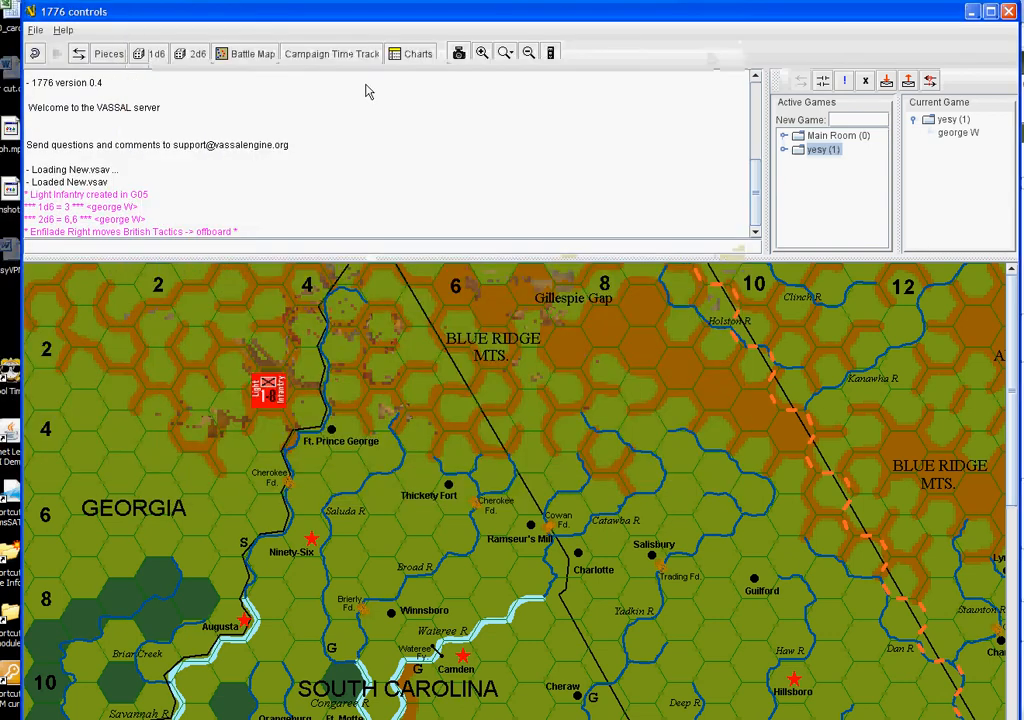
left_click(333, 54)
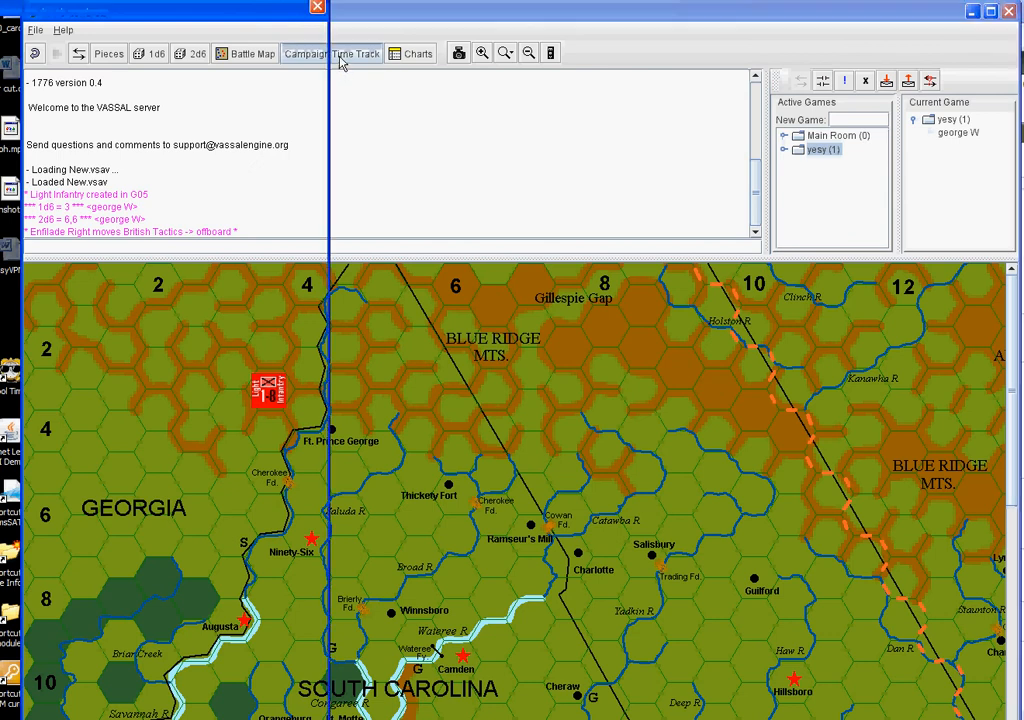
left_click(358, 54)
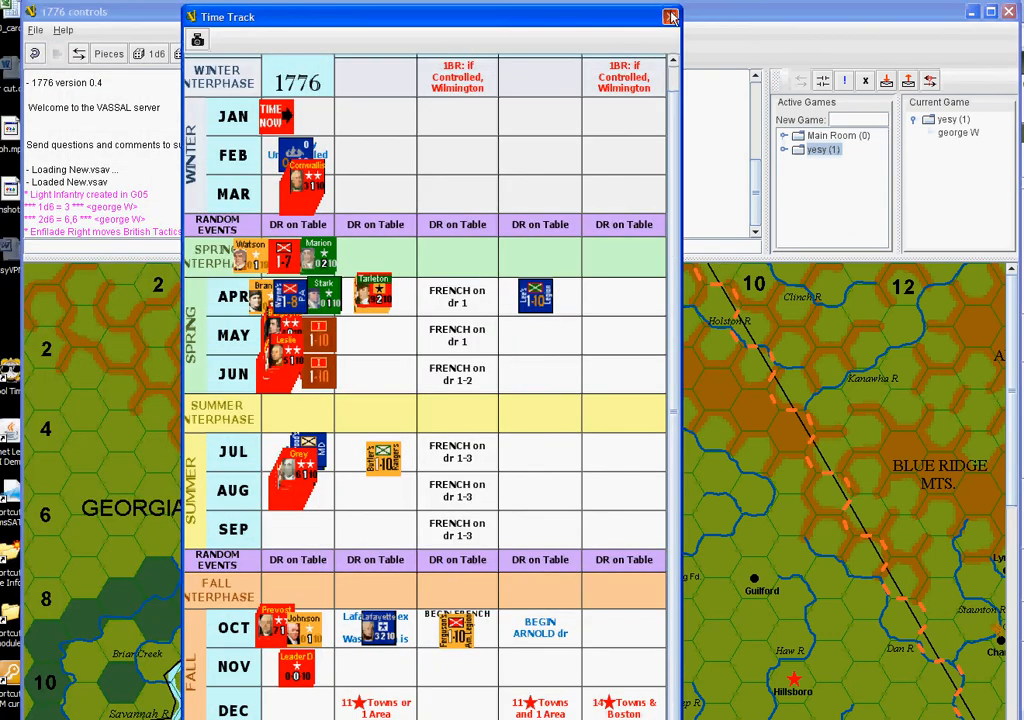
left_click(670, 16)
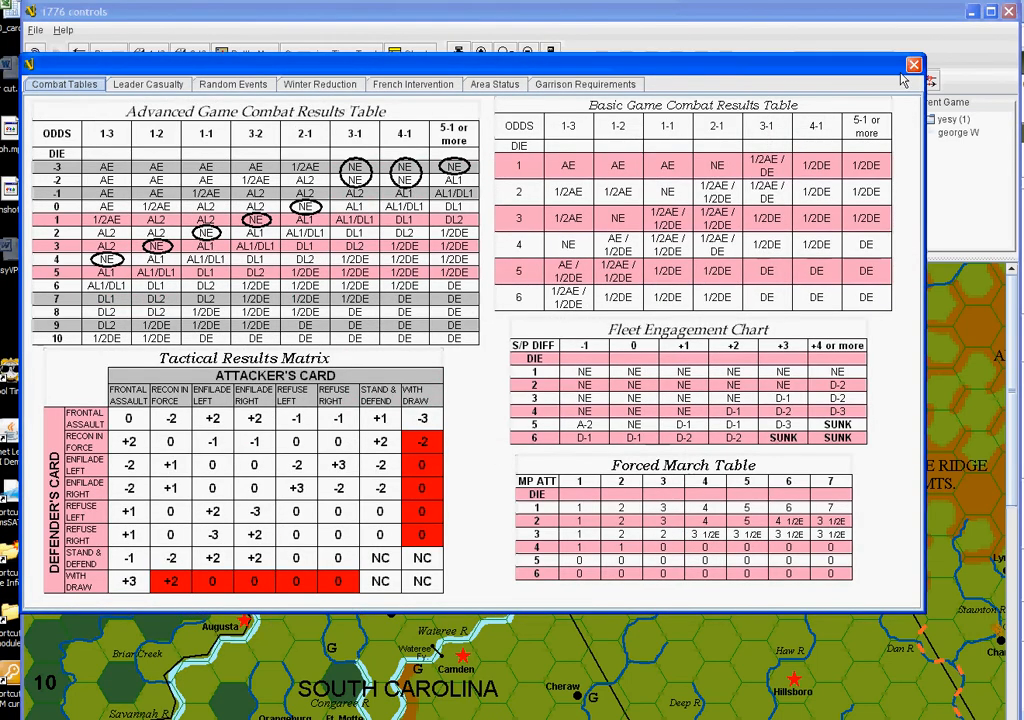
left_click(912, 64)
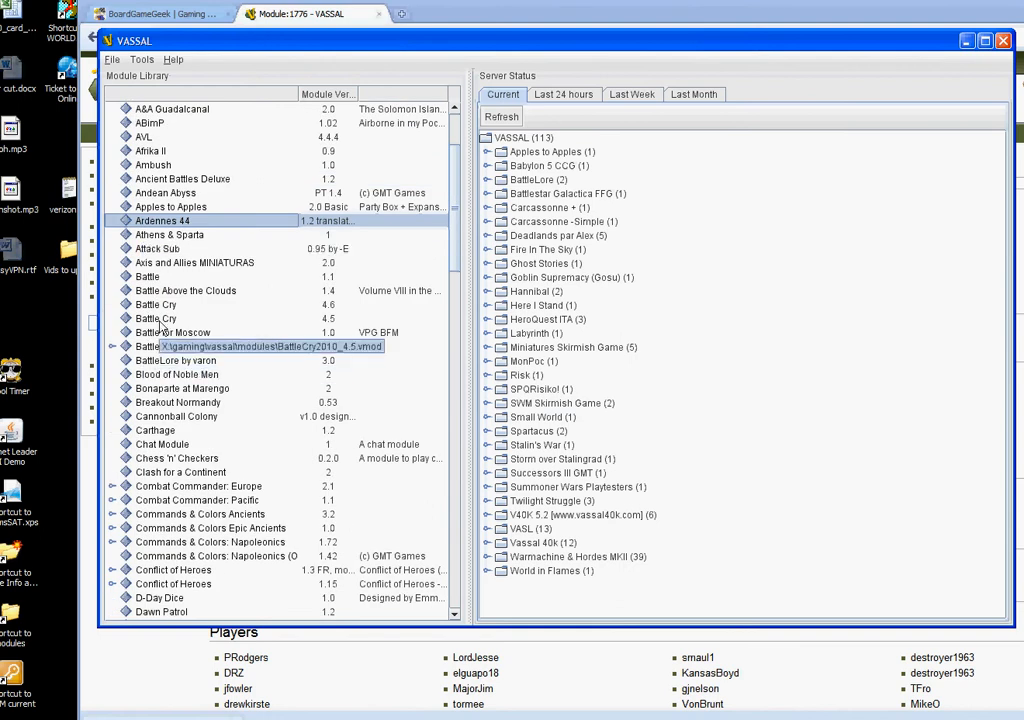
Select Battle Cry 4.5 in the Module Library and double-click to launch it
left_click(155, 318)
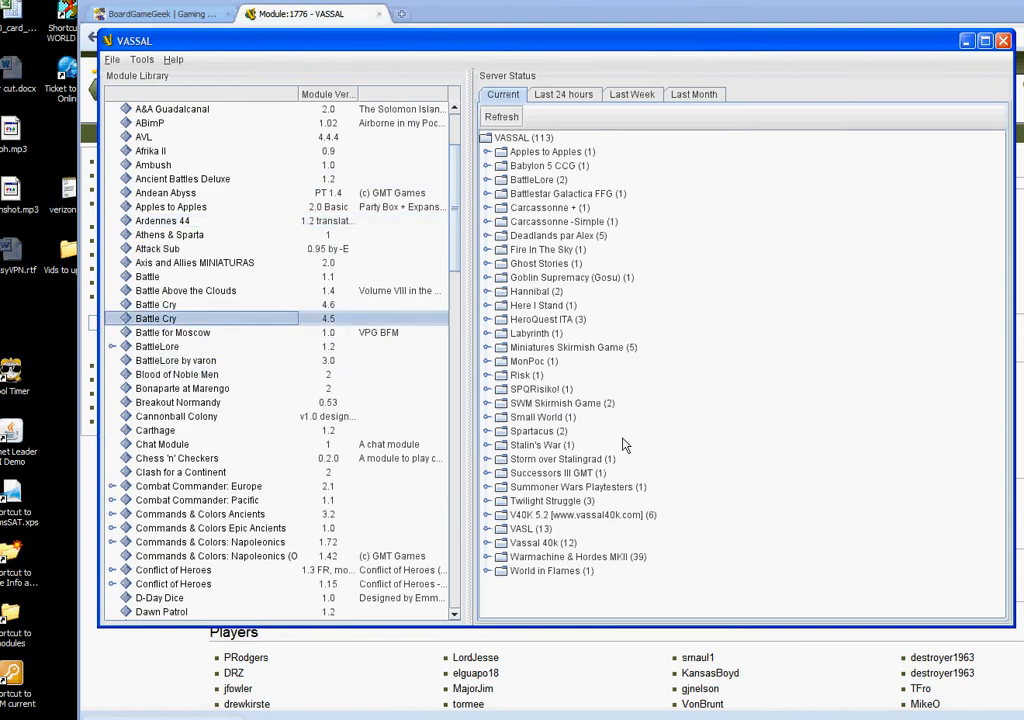
double_click(155, 318)
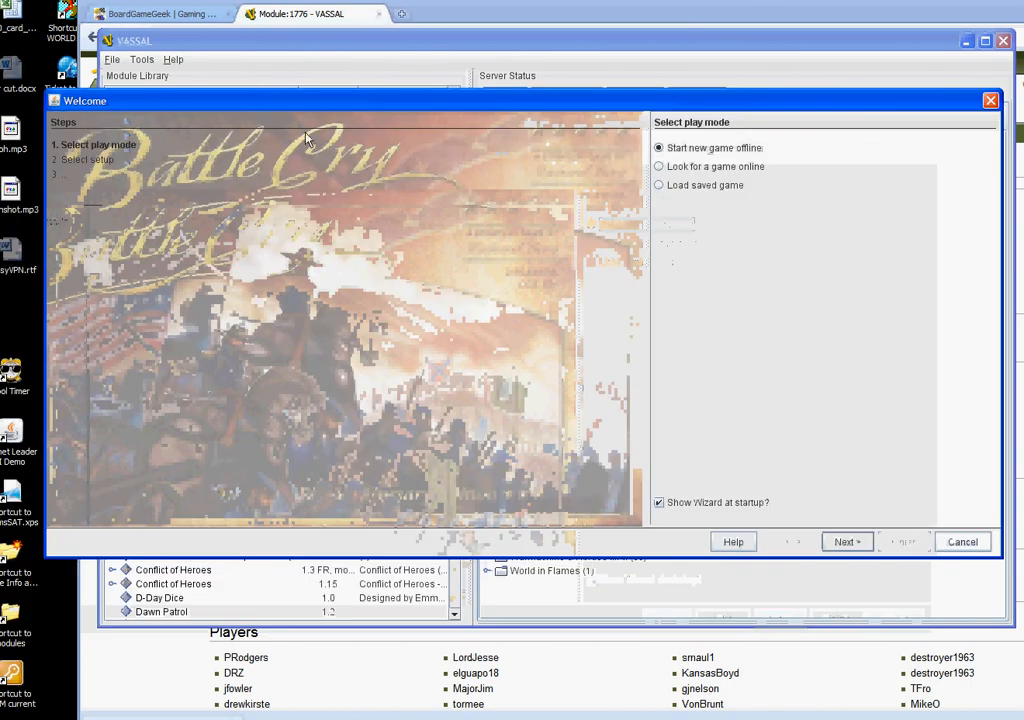
Start Battle Cry online from the startup wizard and join the server's Main Room
left_click(658, 166)
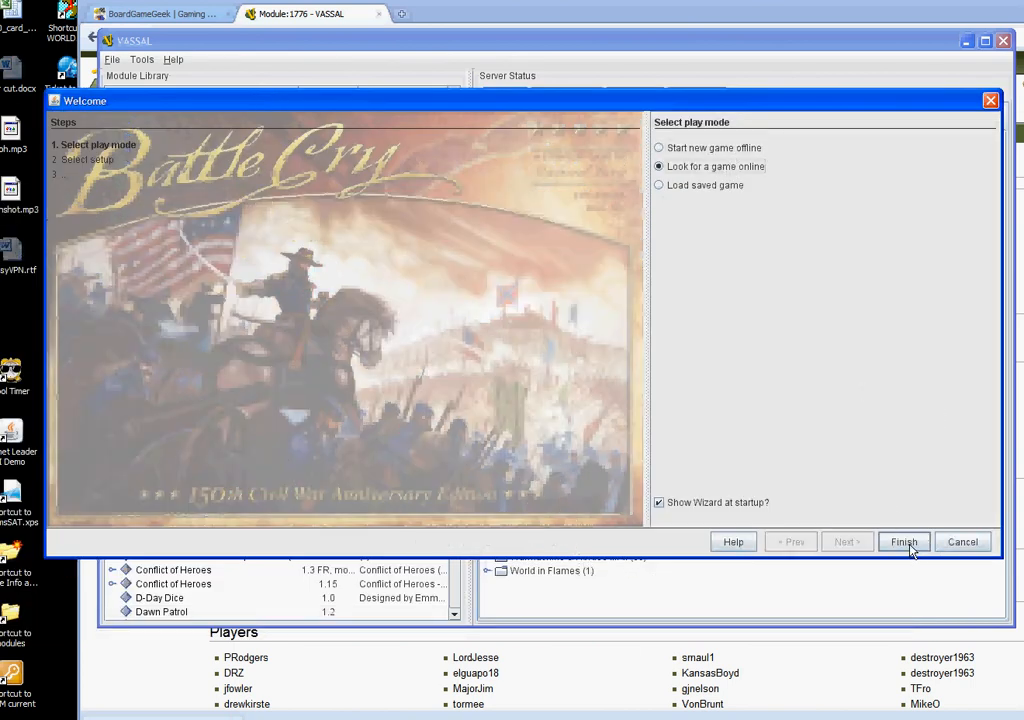
left_click(903, 541)
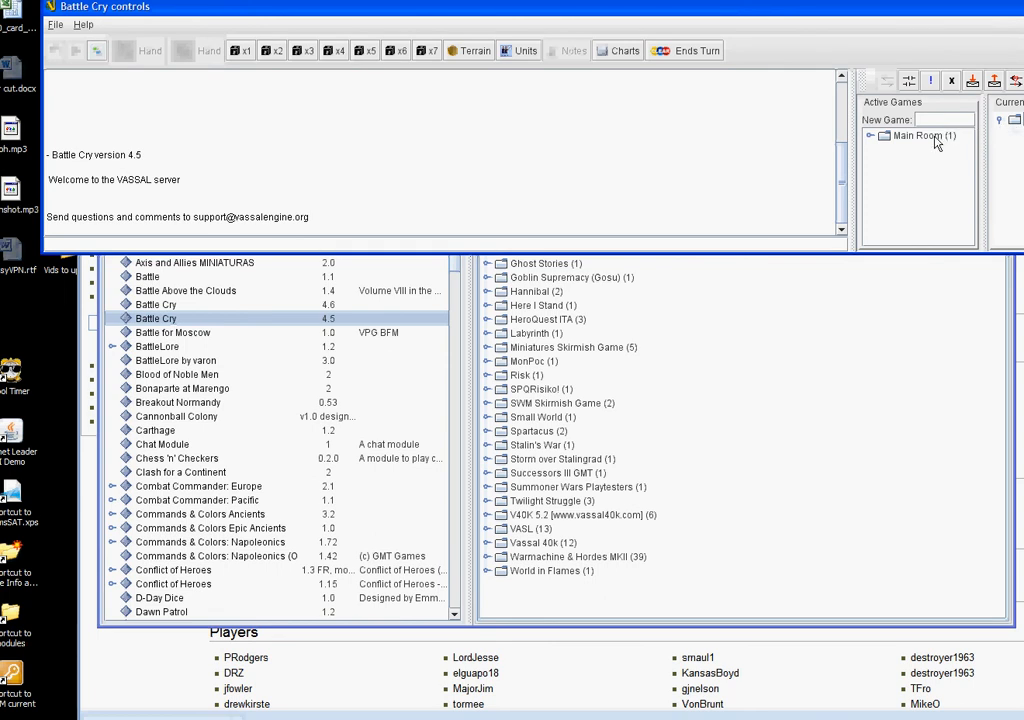
Create a game room named 'new' and bring up its options menu
left_click(923, 137)
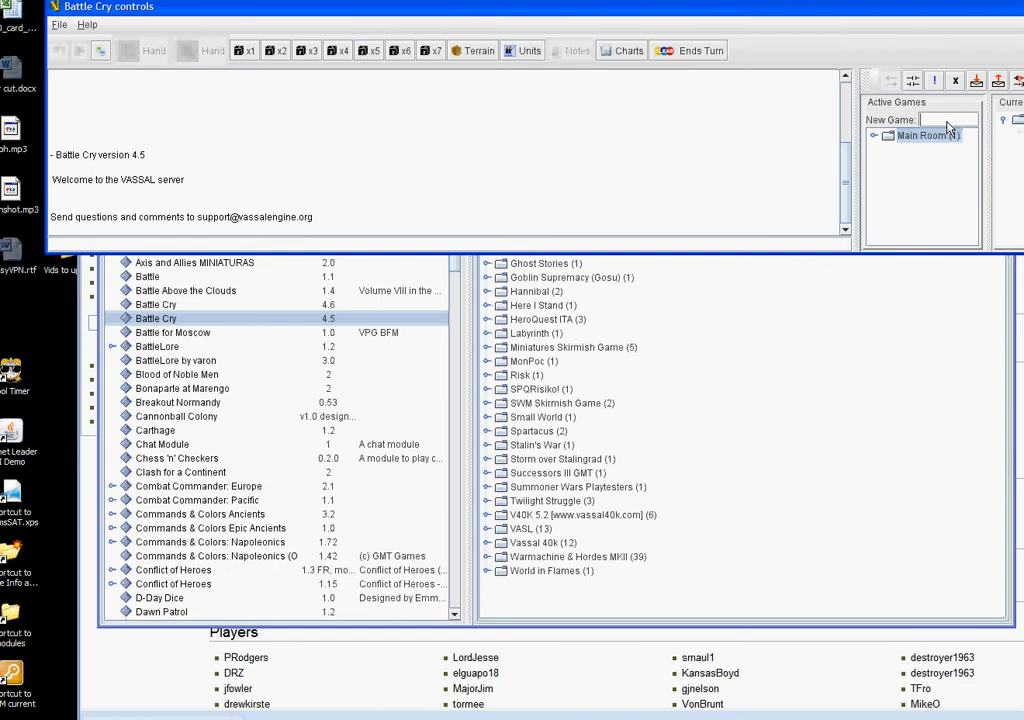
type("ne")
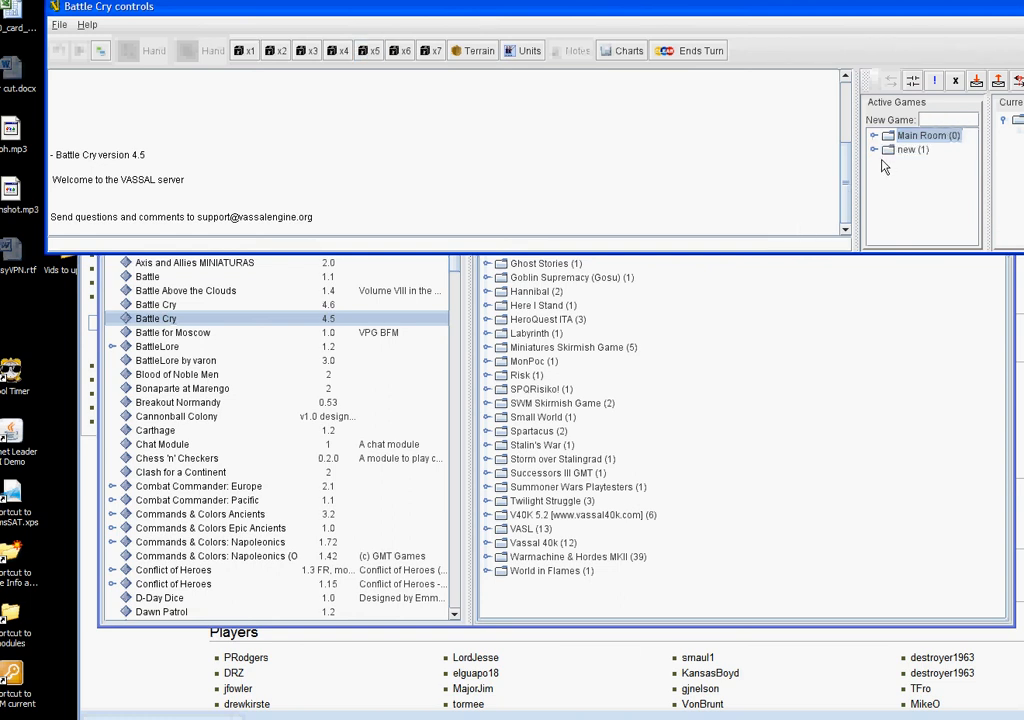
right_click(900, 149)
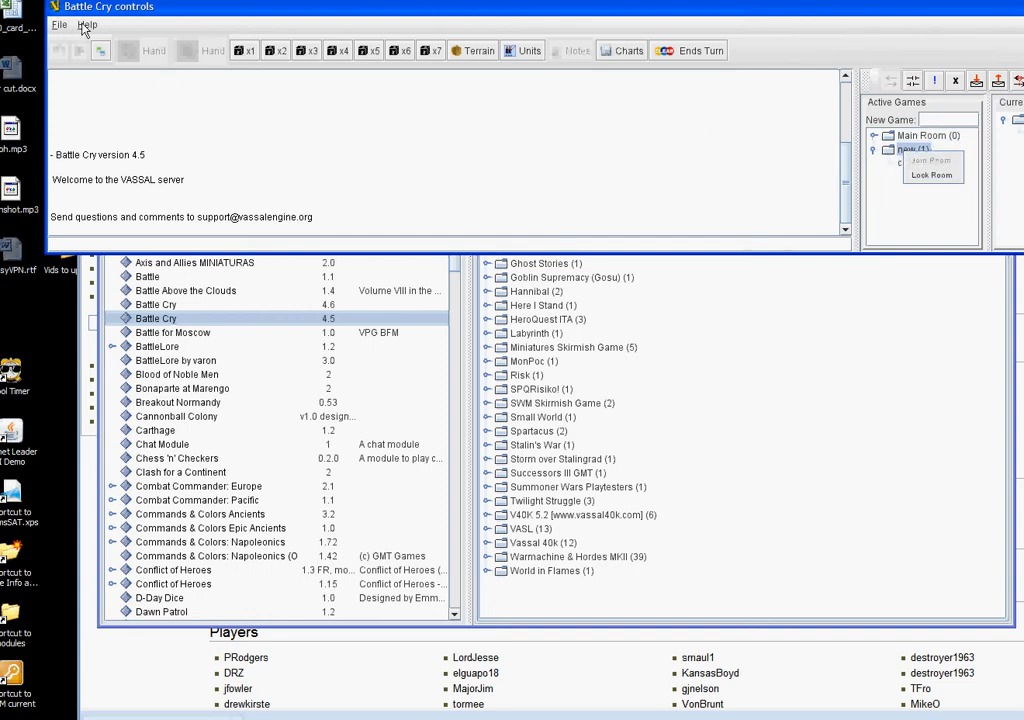
Load the 03-Kernstown scenario and join the game as the Union side
left_click(63, 23)
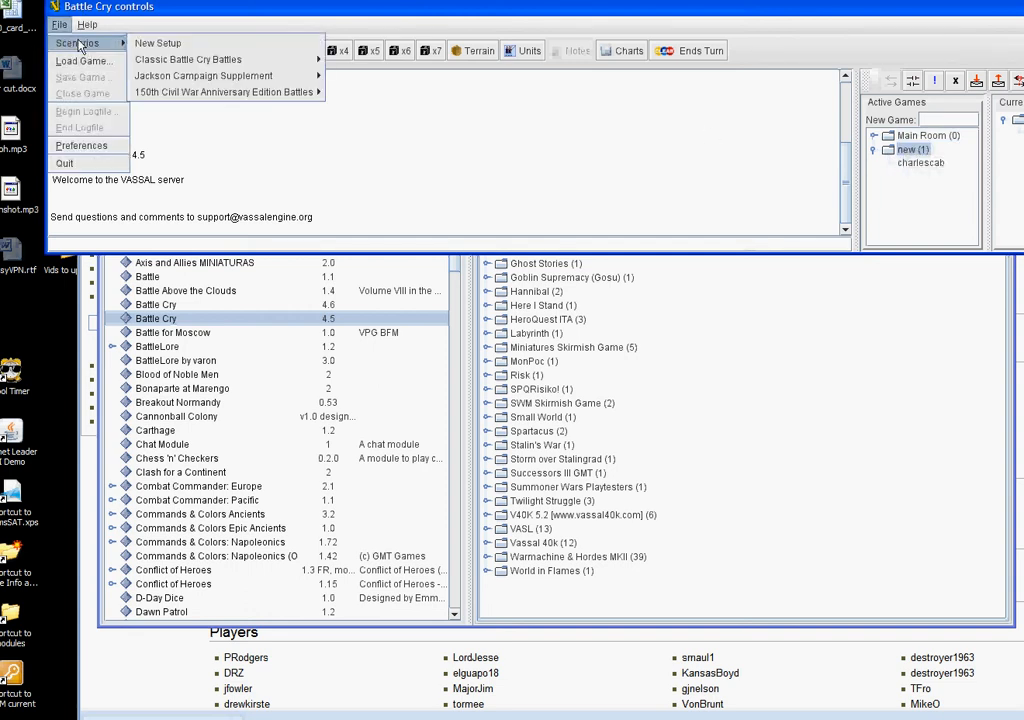
mouse_move(205, 59)
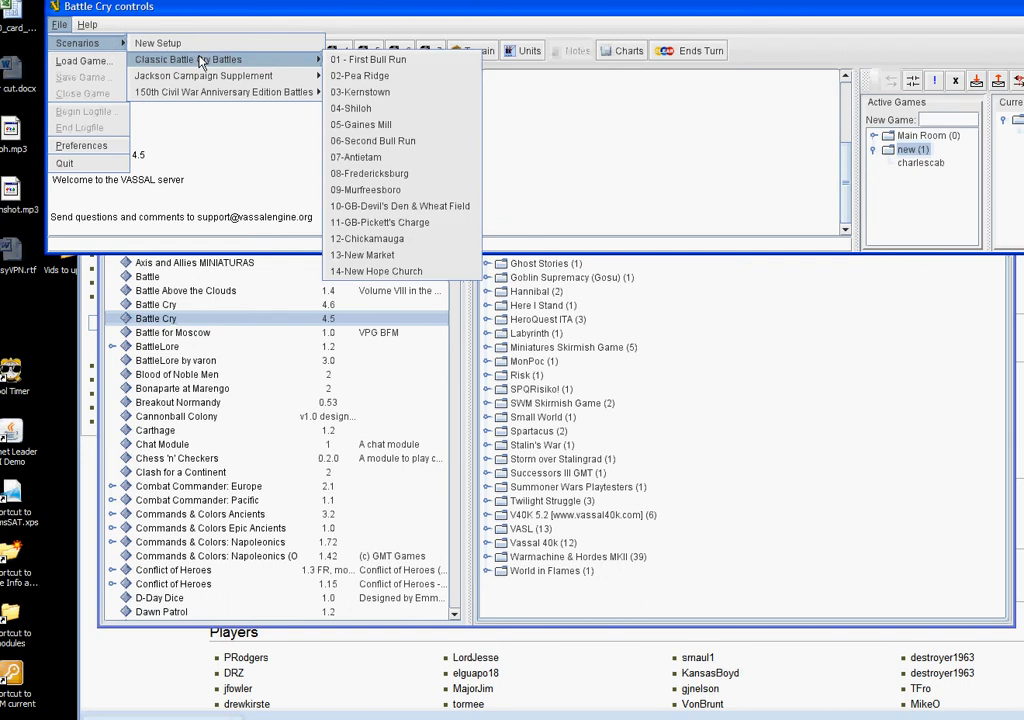
mouse_move(366, 91)
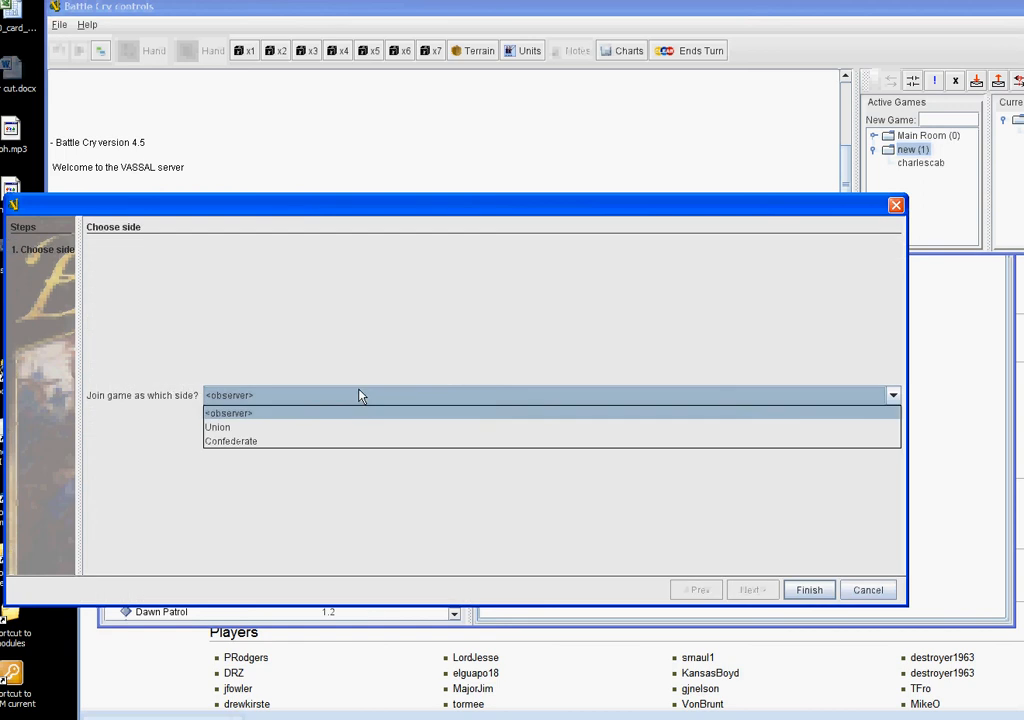
left_click(217, 426)
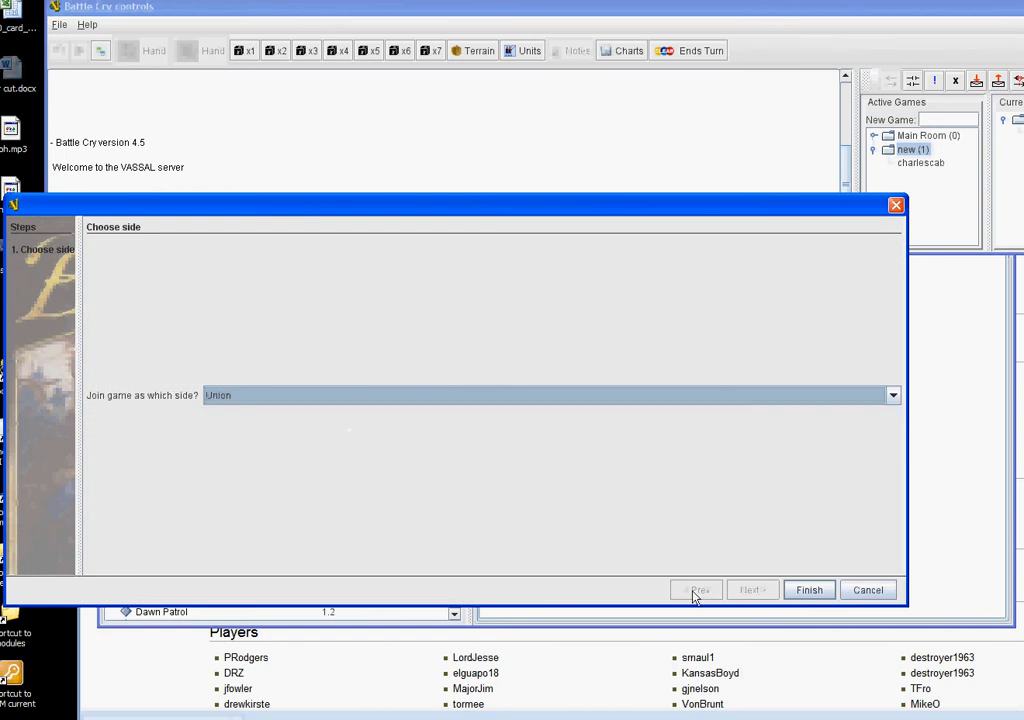
left_click(809, 590)
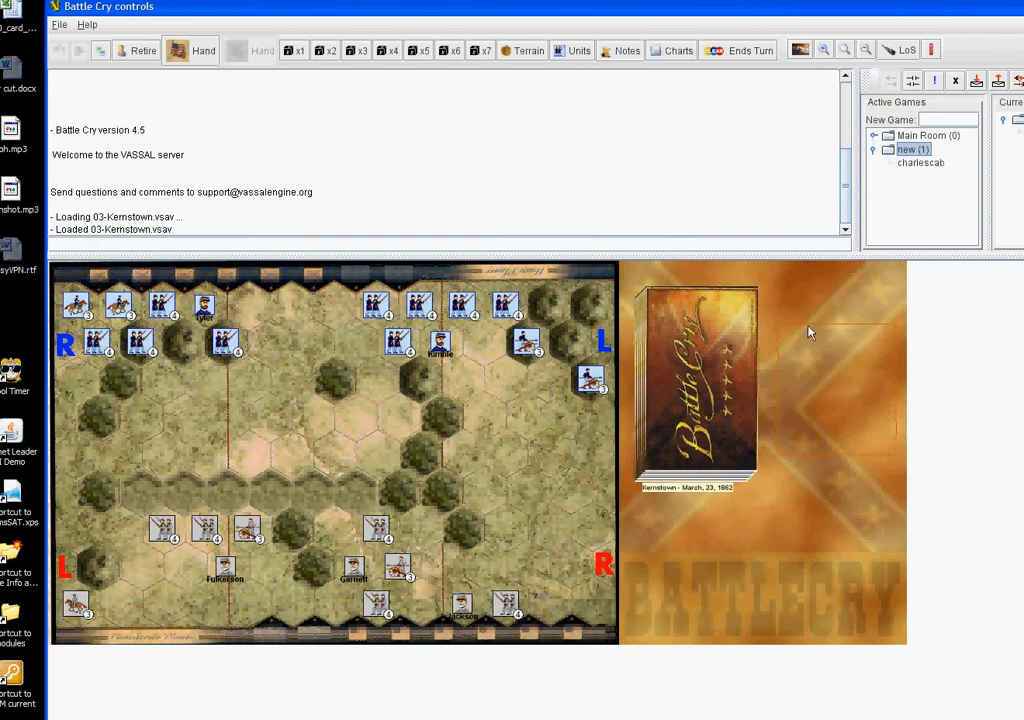
Select your own player entry in room 'new' and bring up its context menu
left_click(920, 164)
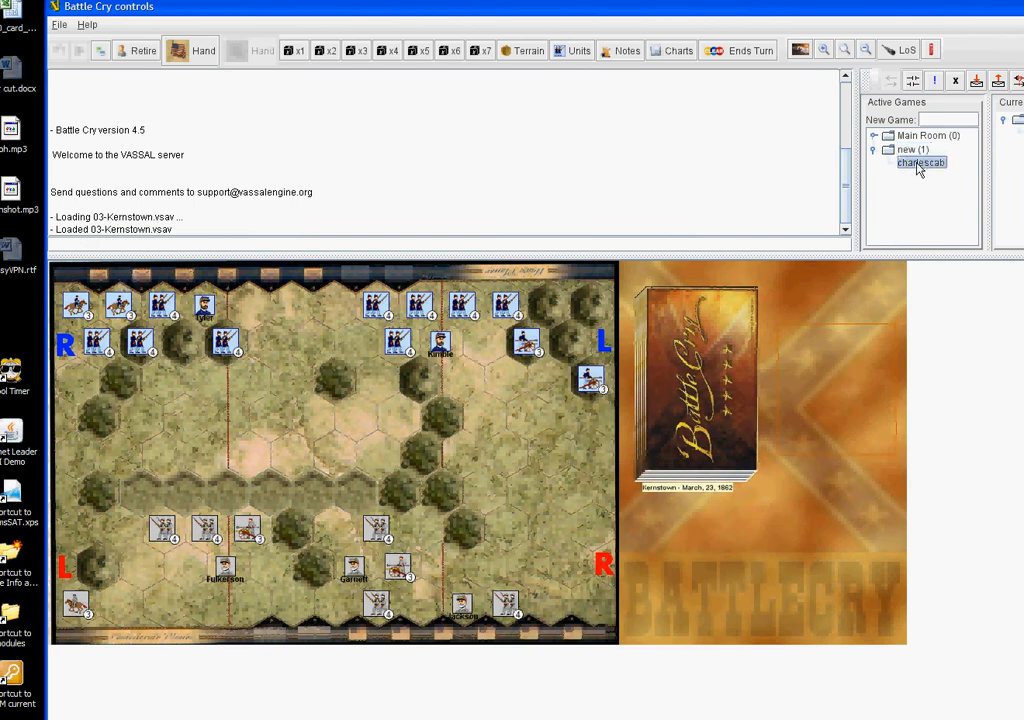
right_click(920, 162)
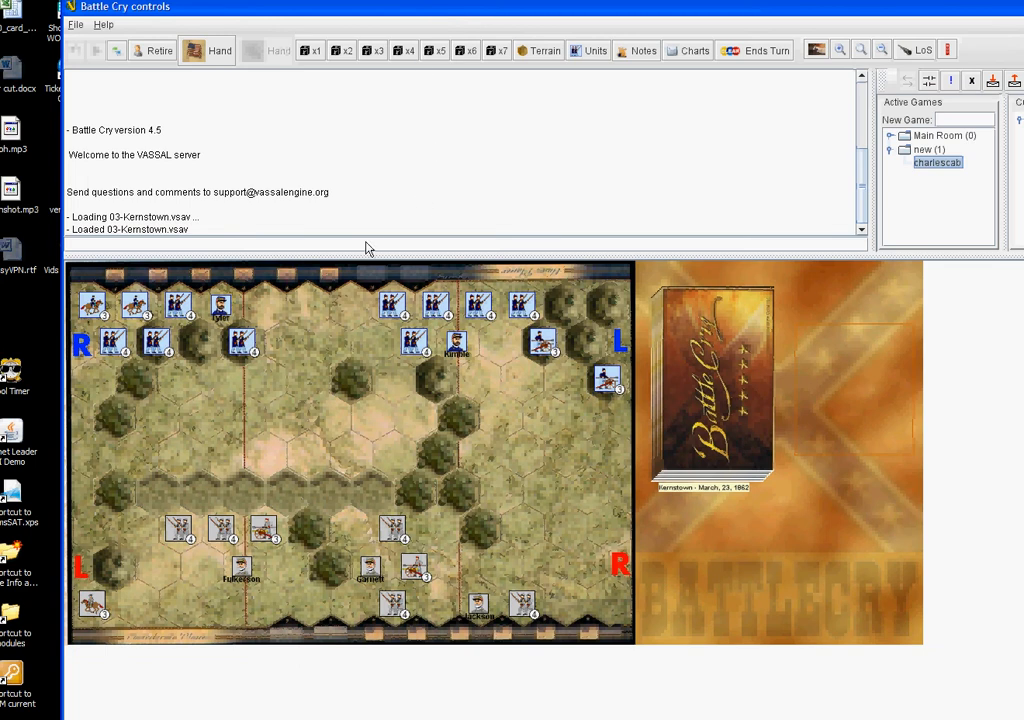
mouse_move(966, 255)
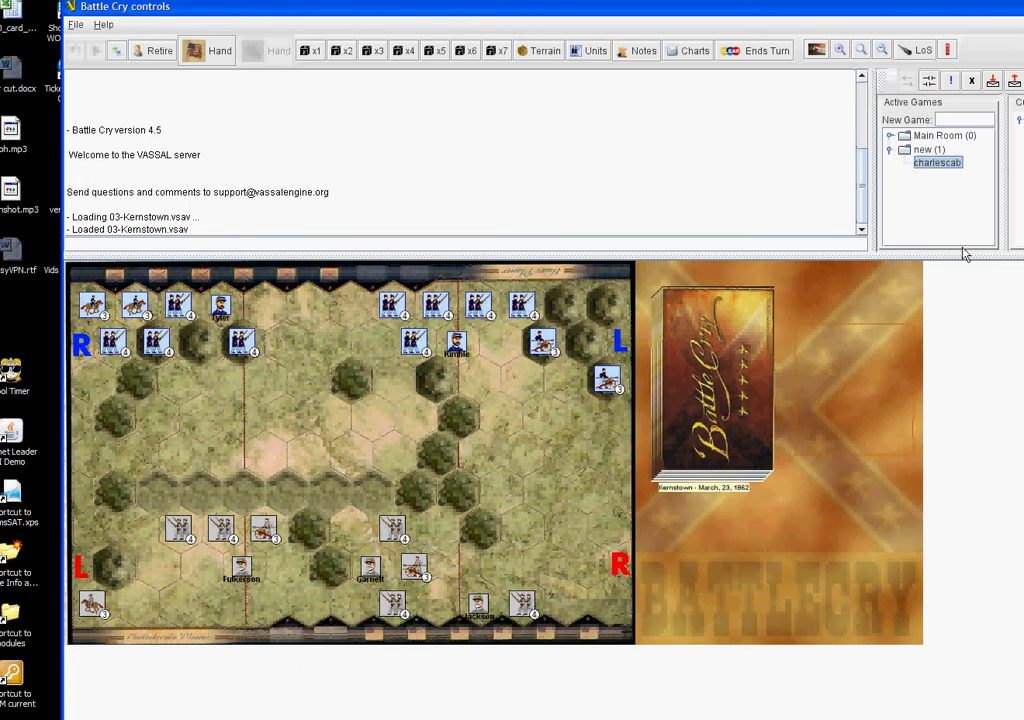
mouse_move(210, 370)
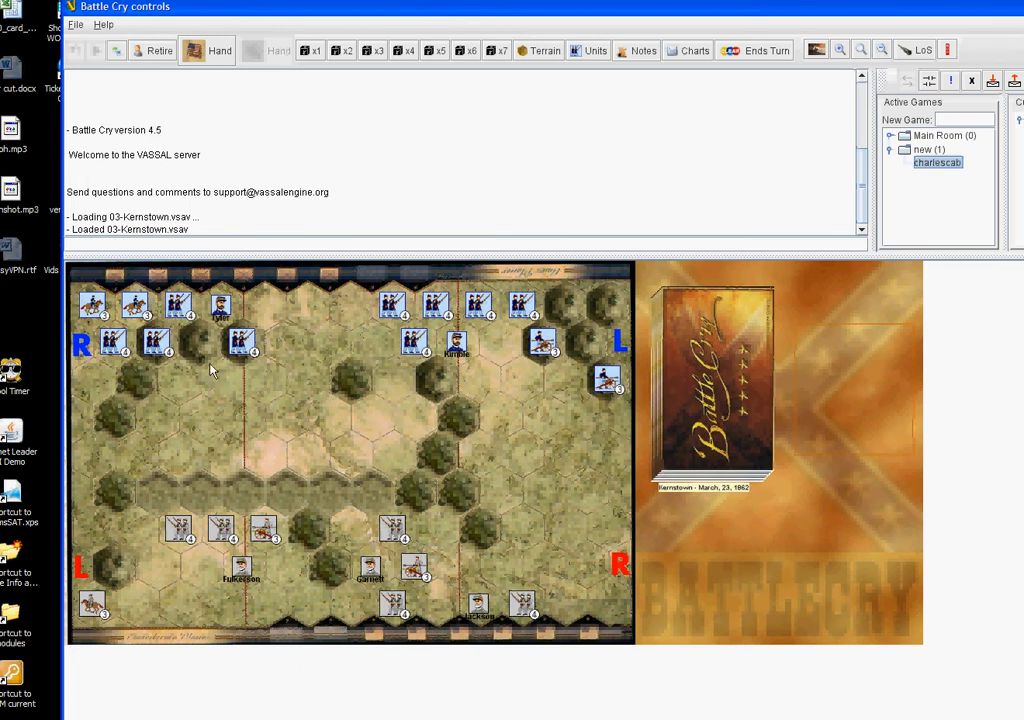
mouse_move(247, 78)
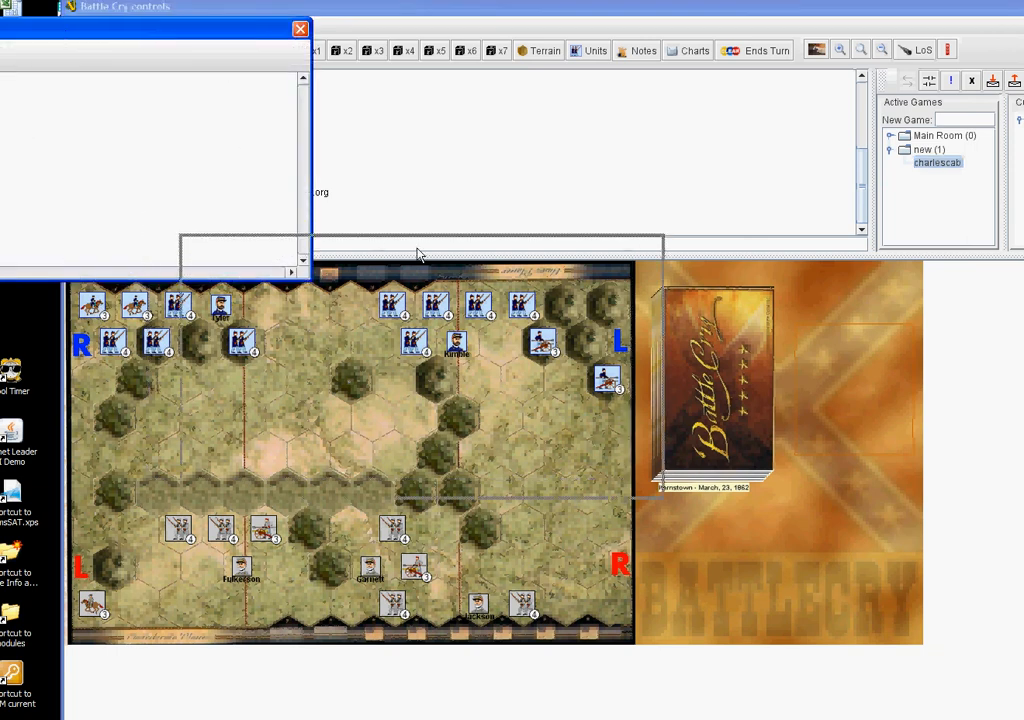
Deal three cards to the Union hand and play Assault — Right Flank onto the table
left_click(207, 50)
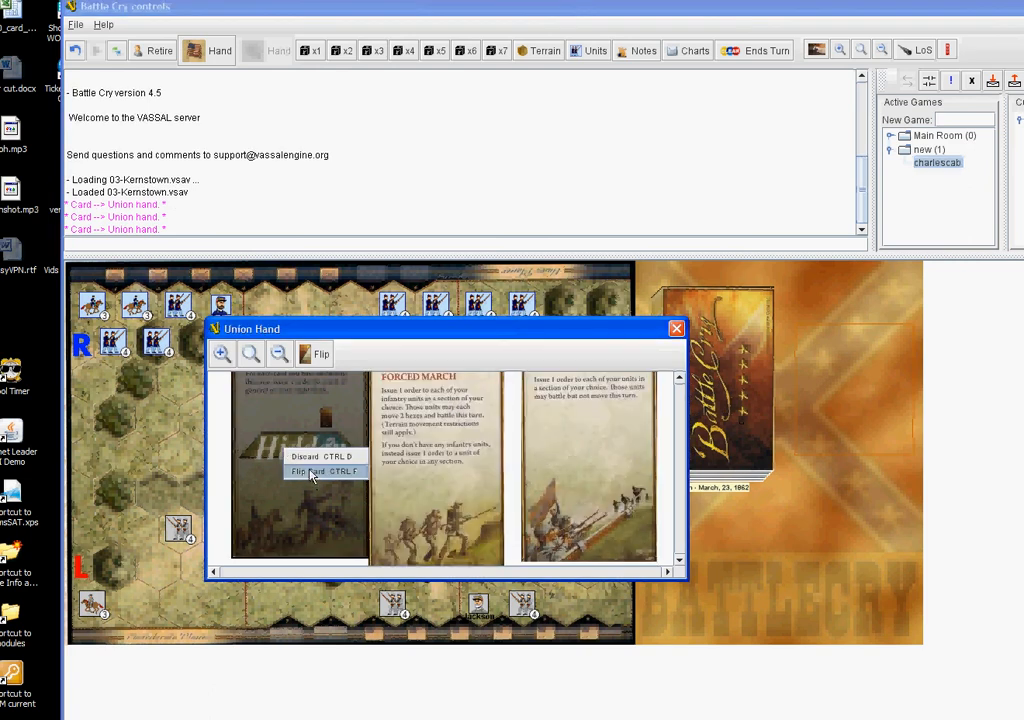
left_click(311, 470)
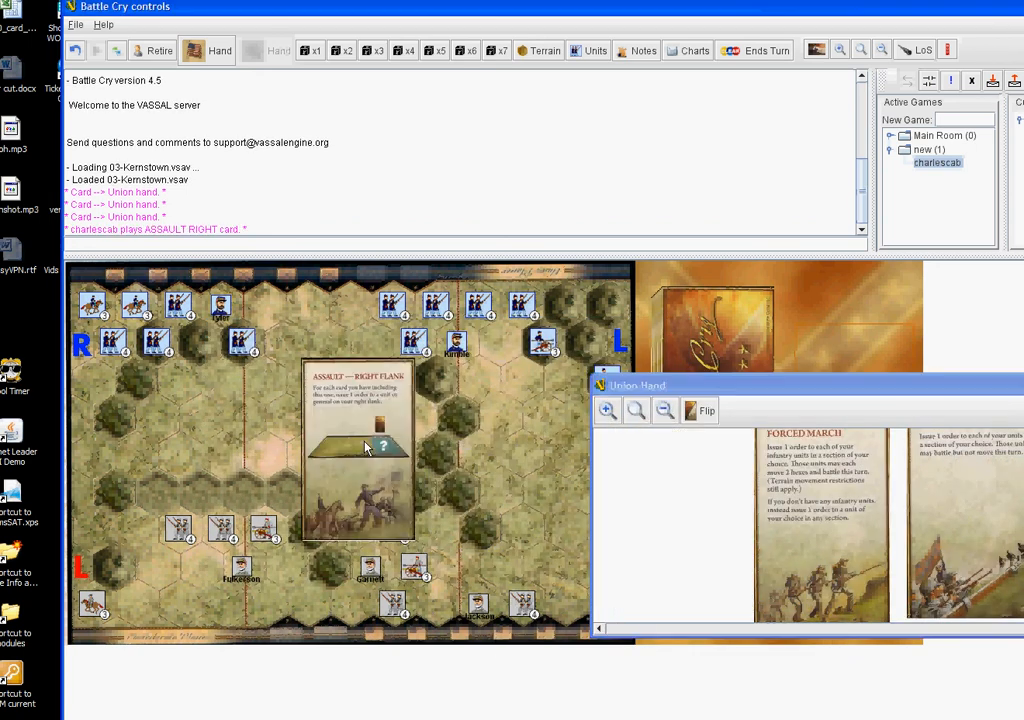
right_click(365, 445)
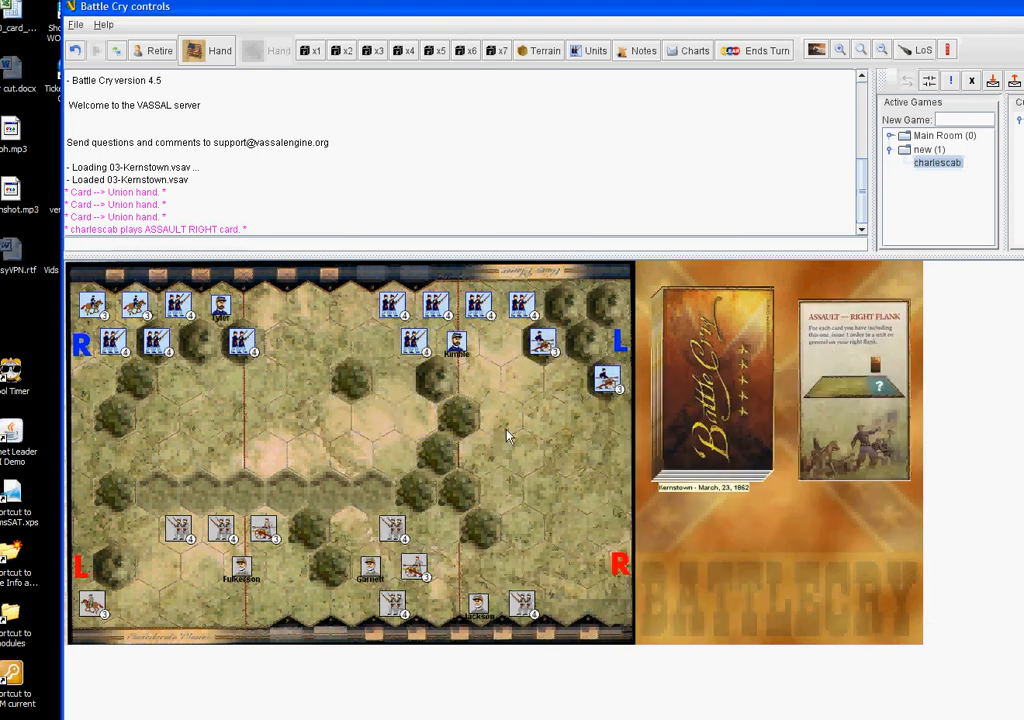
Order the lower-left Confederate infantry forward and mark it as the attacker
right_click(178, 546)
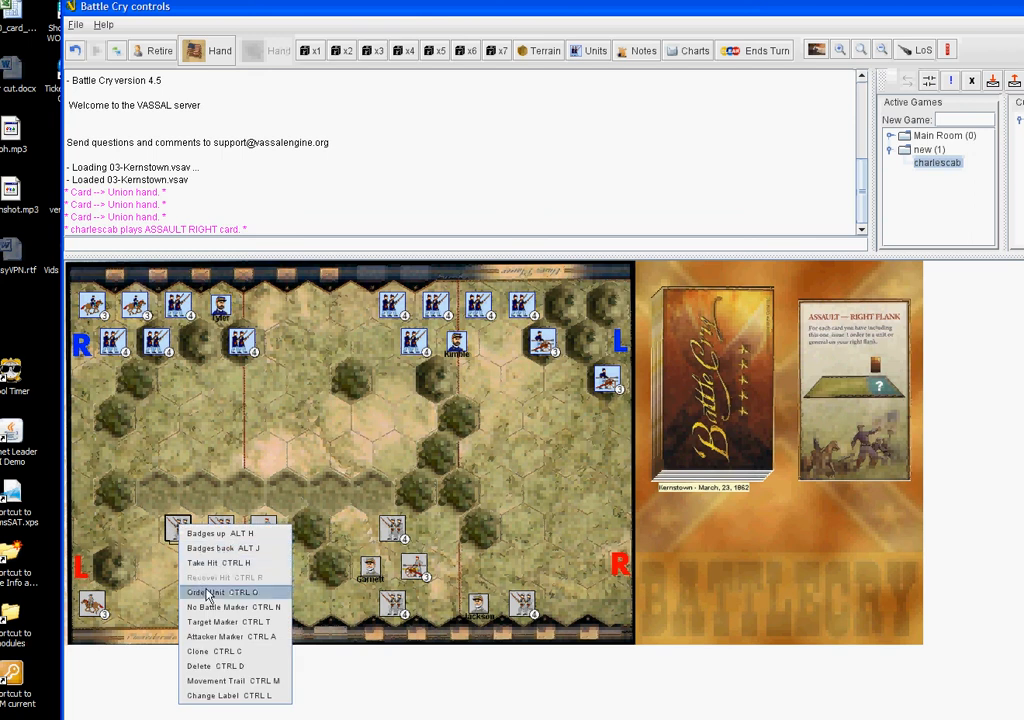
left_click(203, 586)
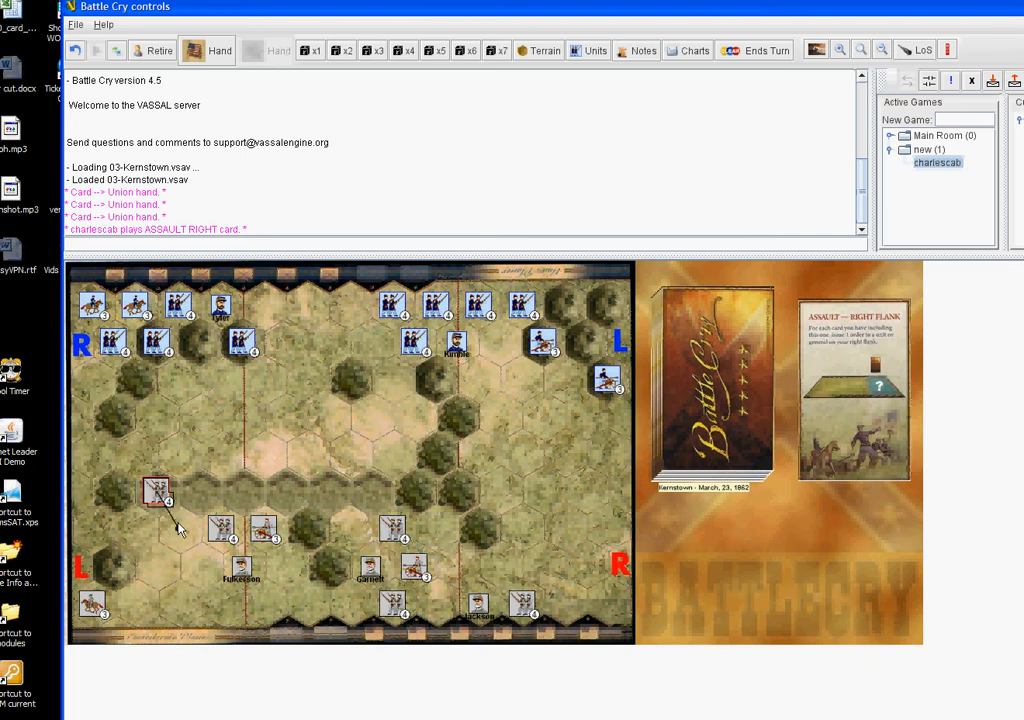
right_click(156, 493)
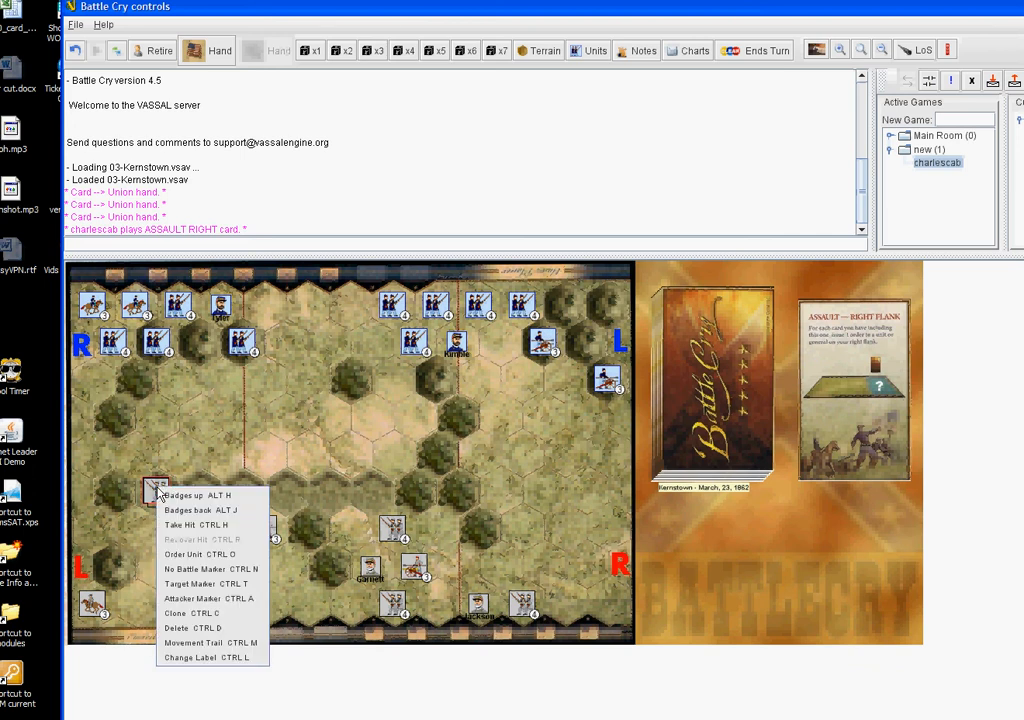
mouse_move(190, 564)
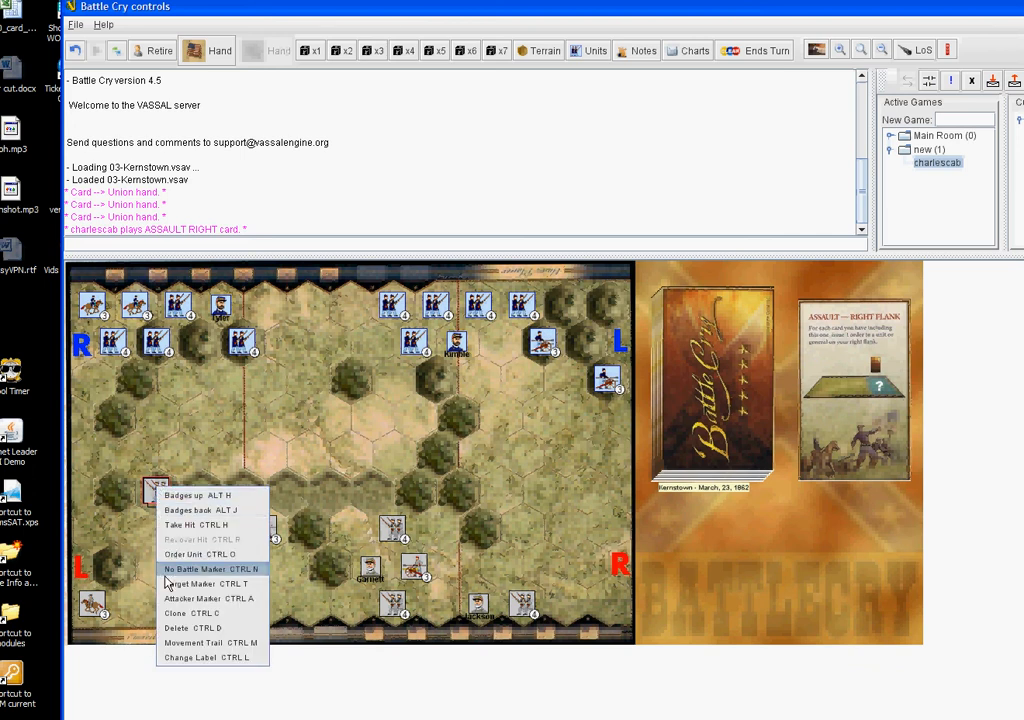
mouse_move(195, 579)
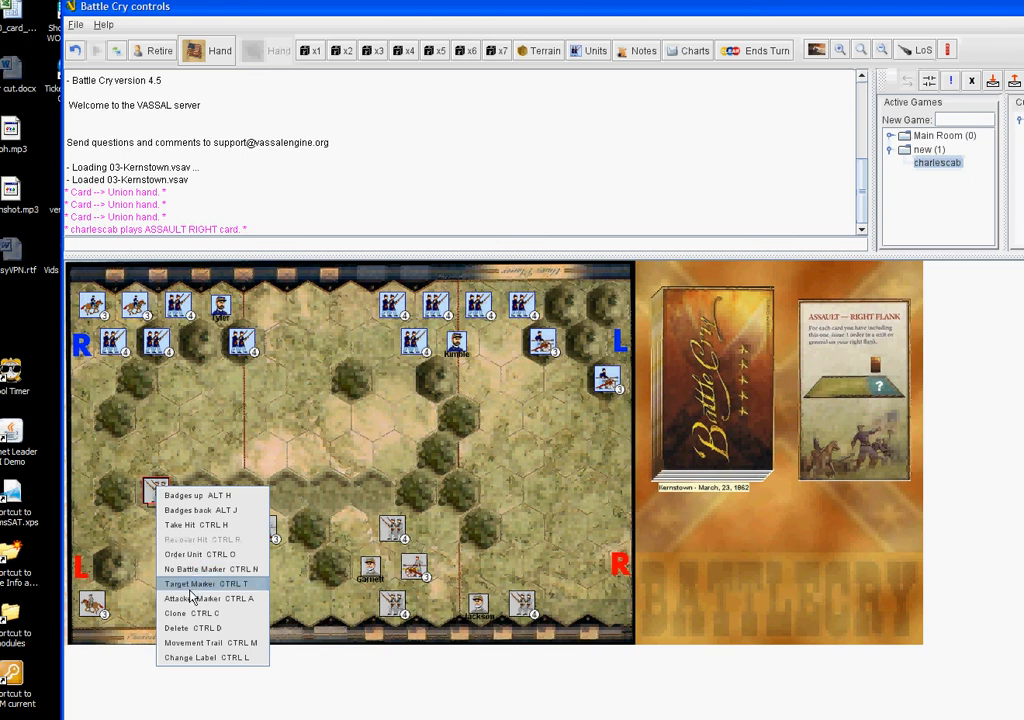
left_click(188, 578)
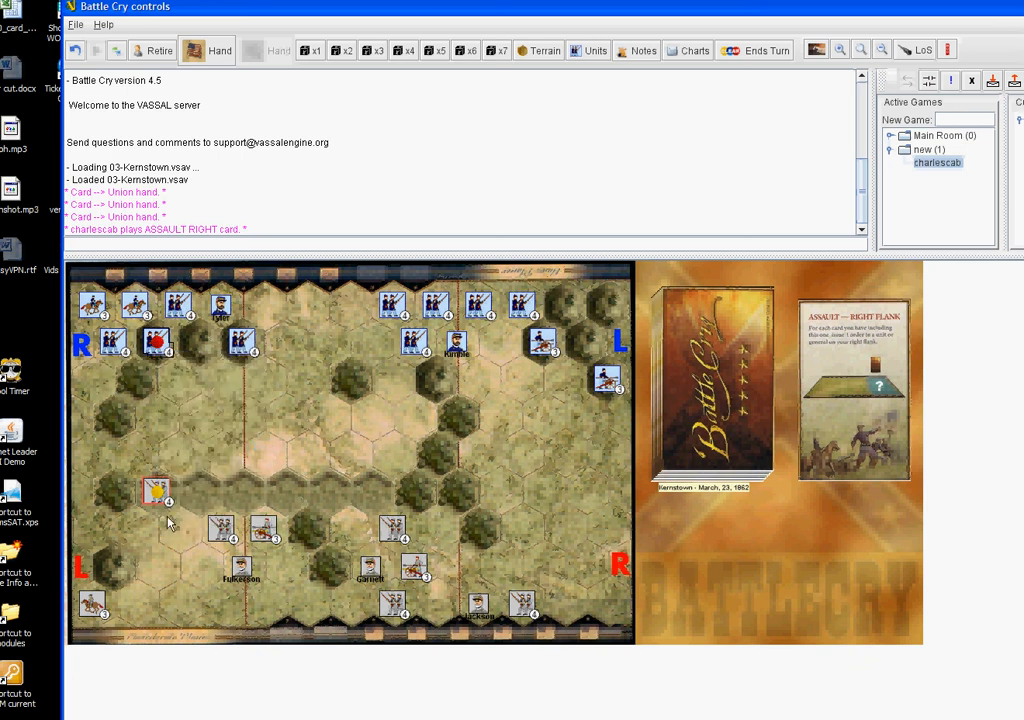
mouse_move(381, 68)
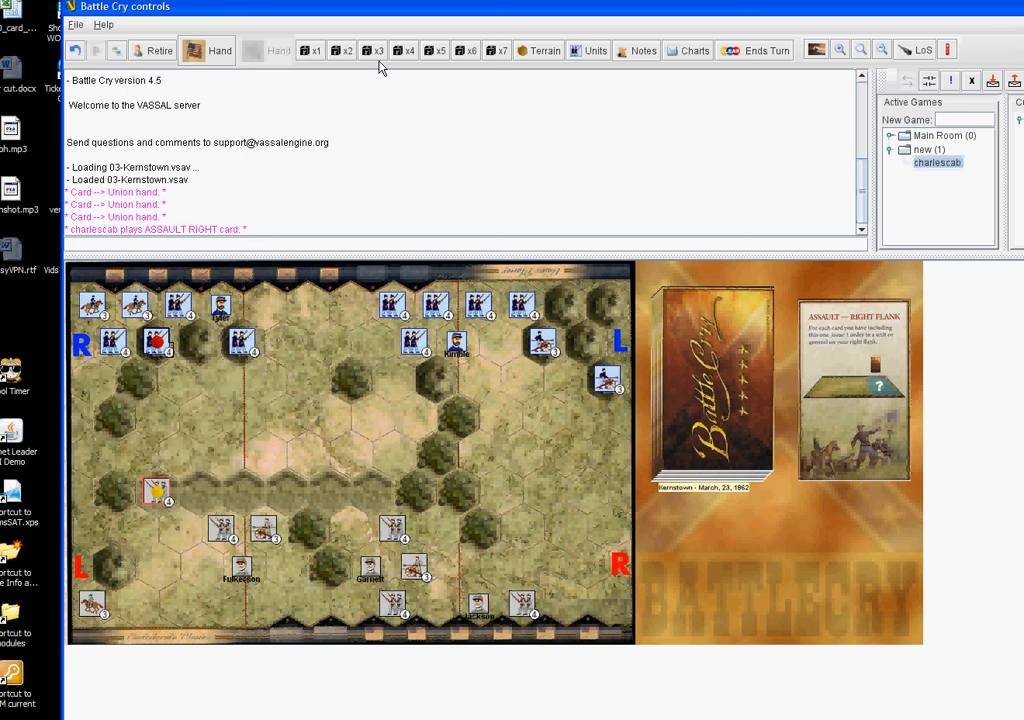
Roll four dice (ART, INF, INF, FLG) and apply two hits to the targeted Union infantry
left_click(404, 50)
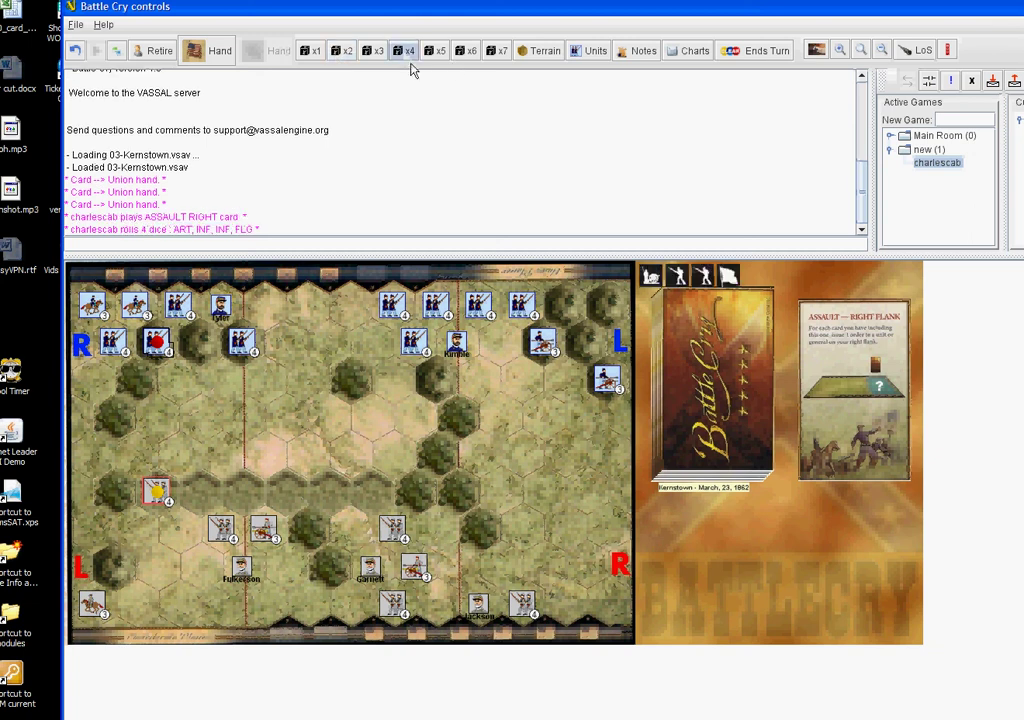
mouse_move(172, 362)
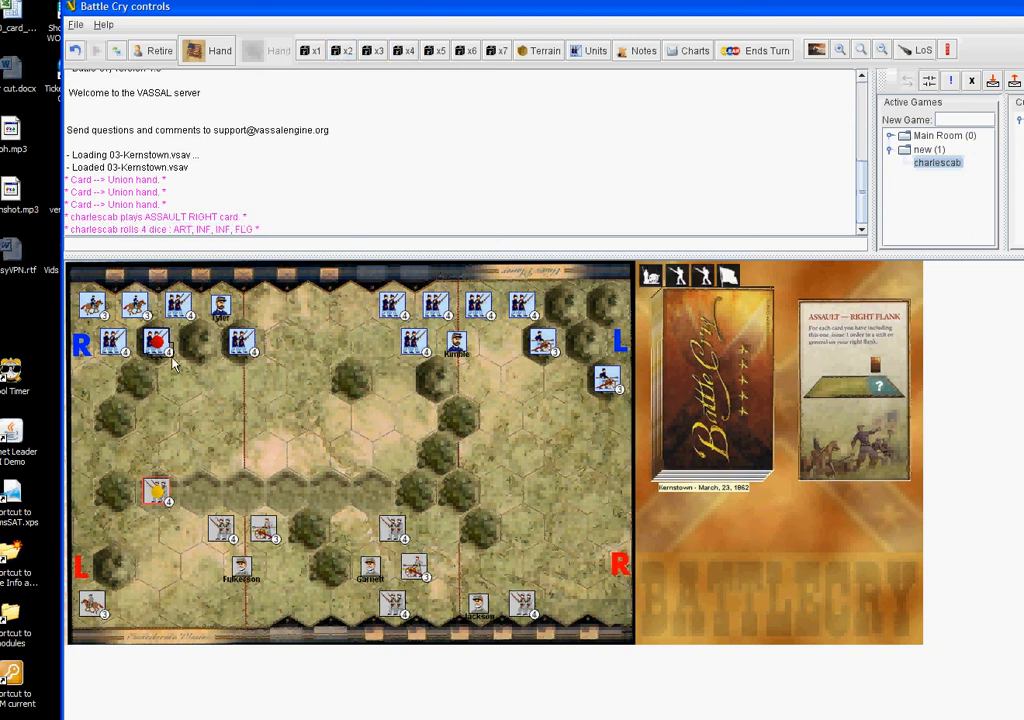
right_click(155, 343)
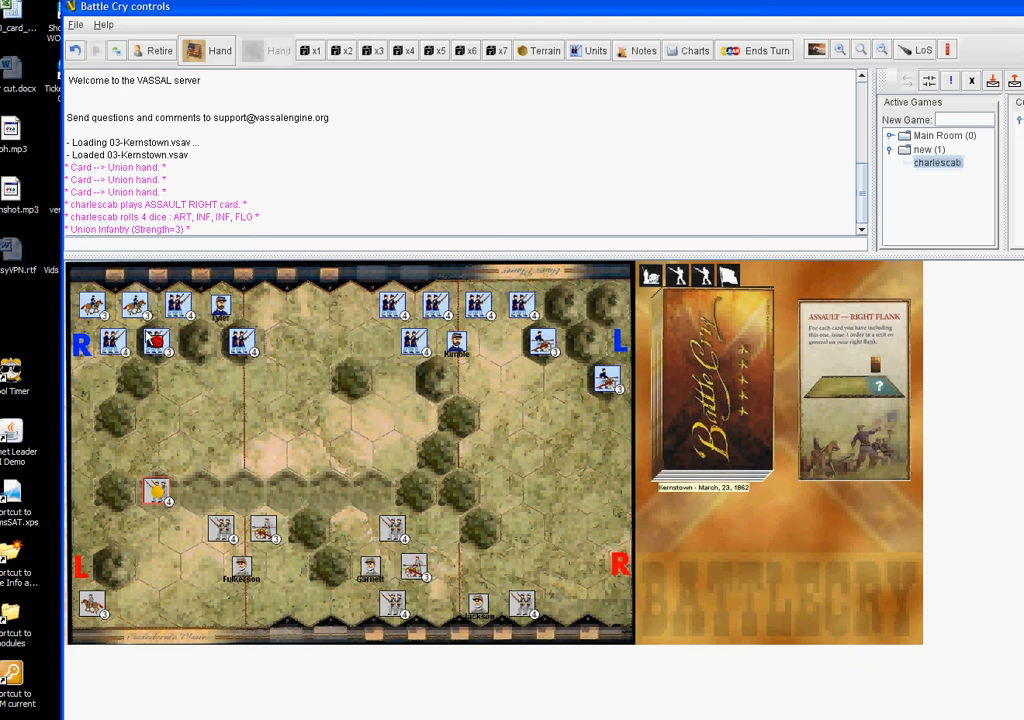
right_click(155, 347)
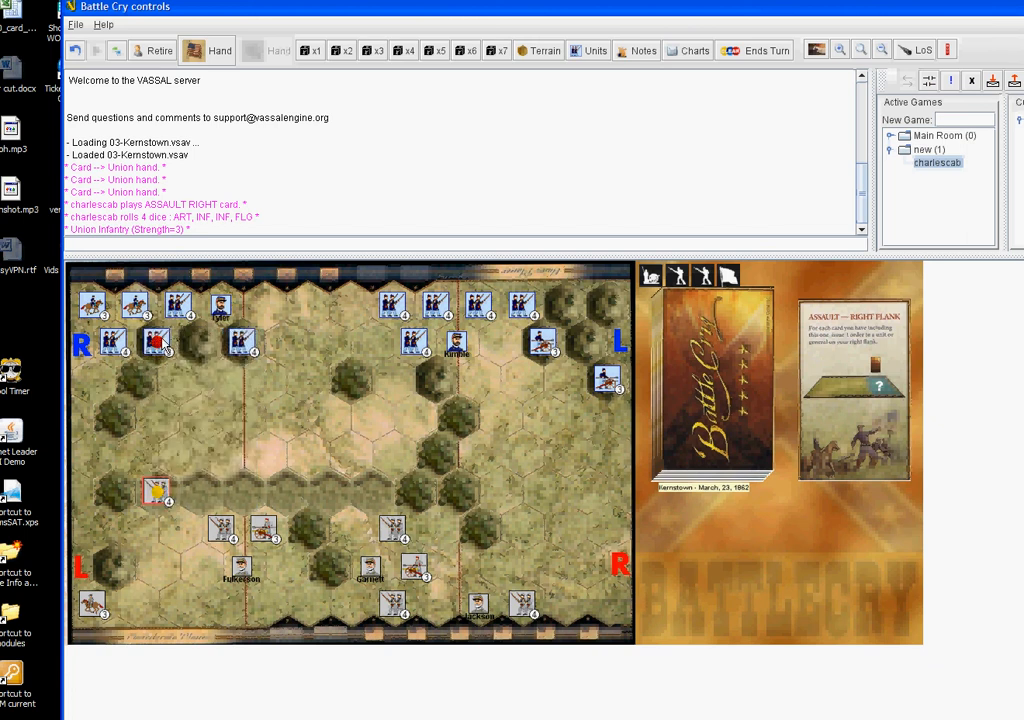
right_click(155, 345)
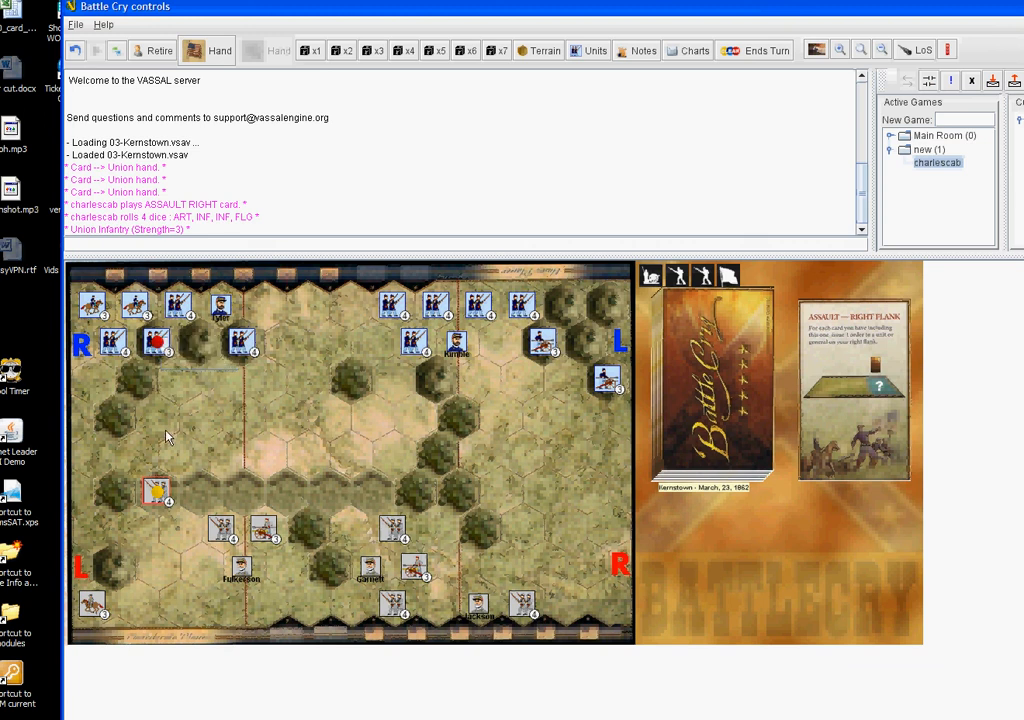
mouse_move(156, 490)
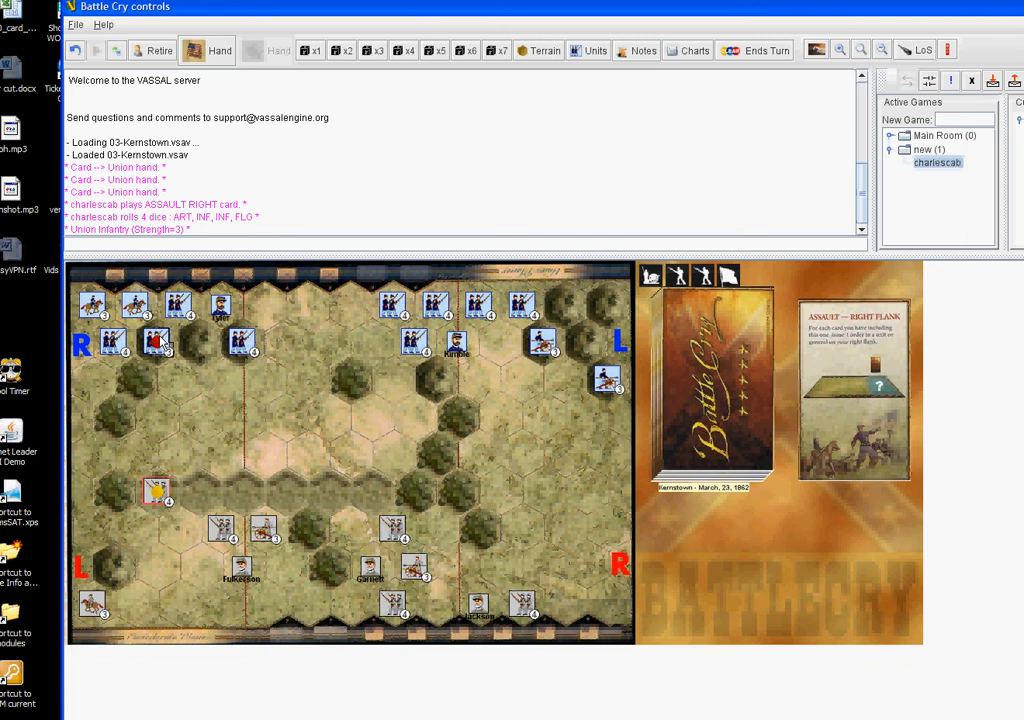
right_click(155, 343)
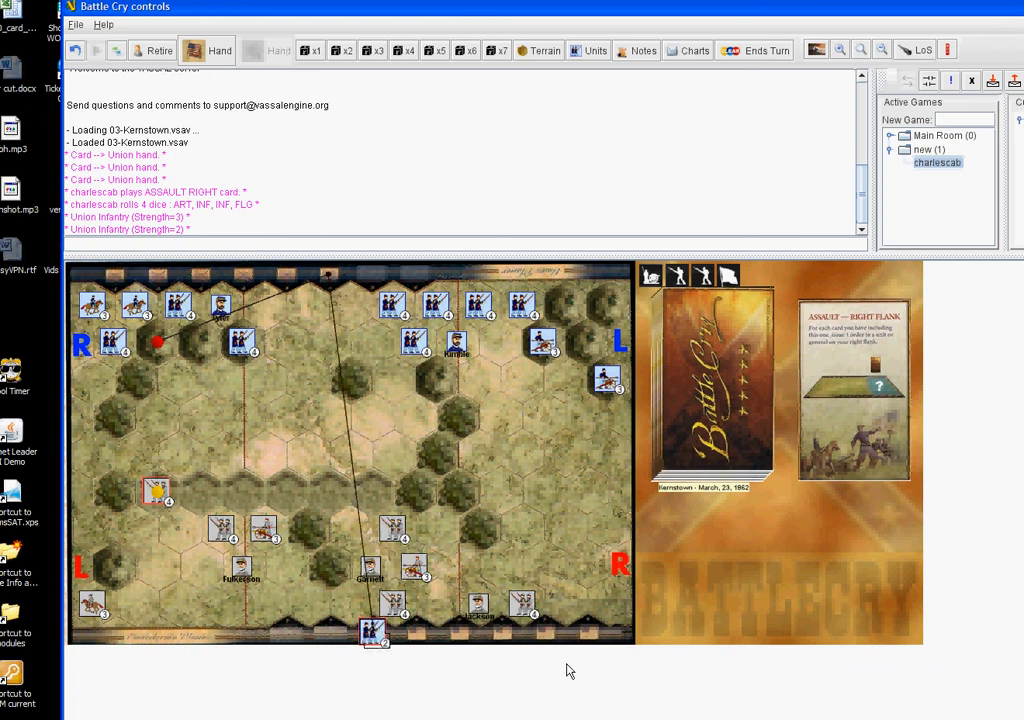
mouse_move(611, 650)
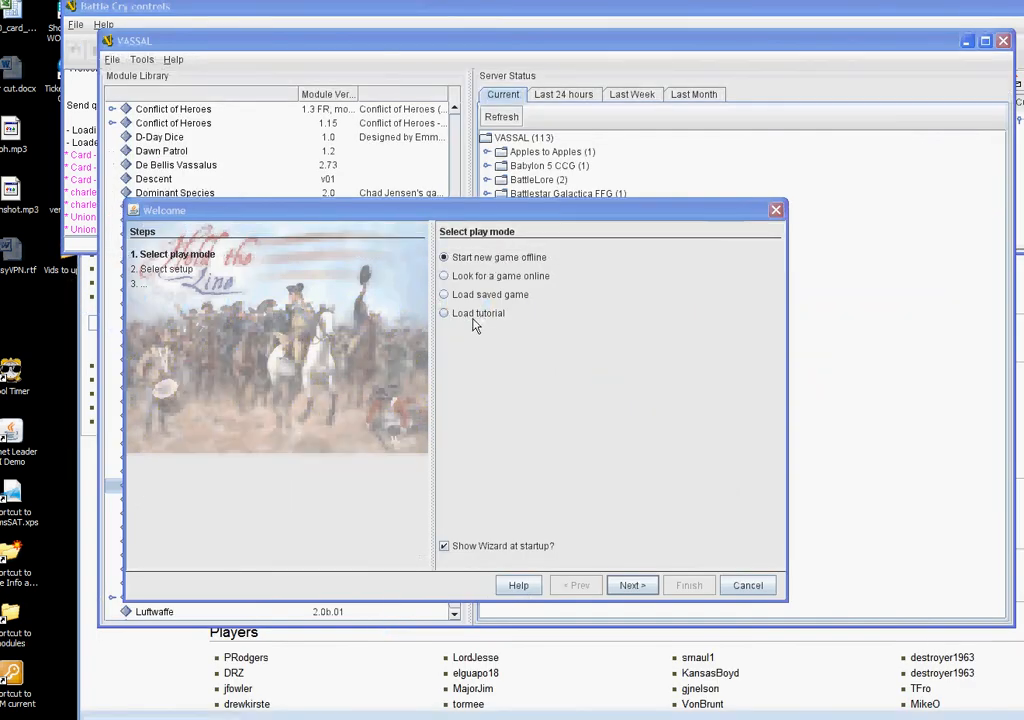
Choose to start a new offline game in the Welcome wizard
left_click(444, 313)
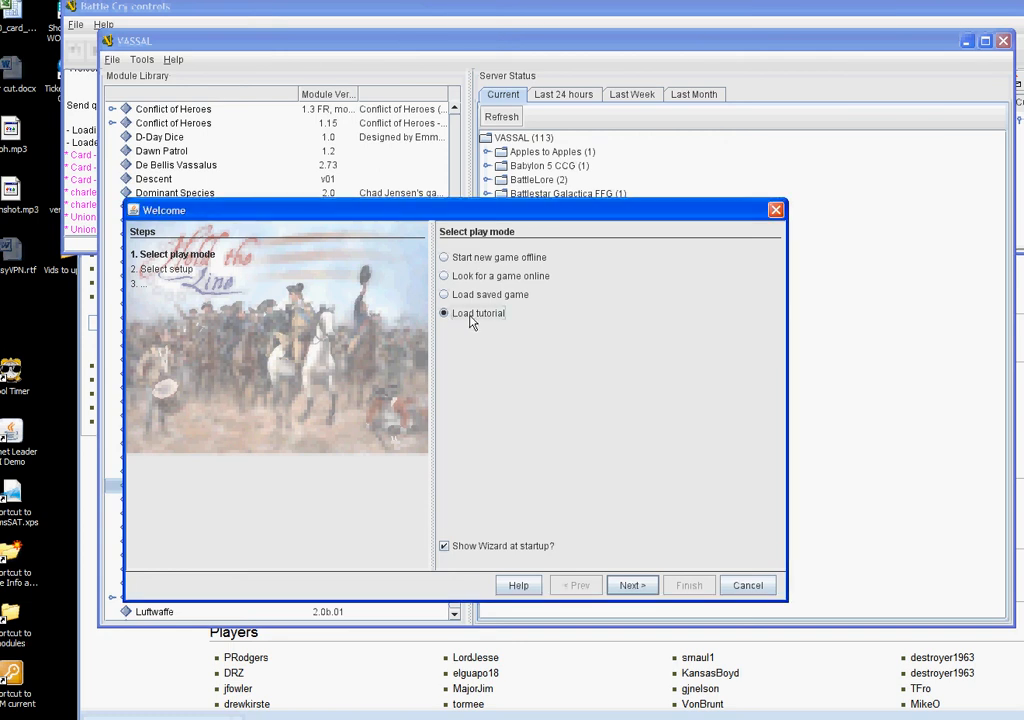
mouse_move(477, 301)
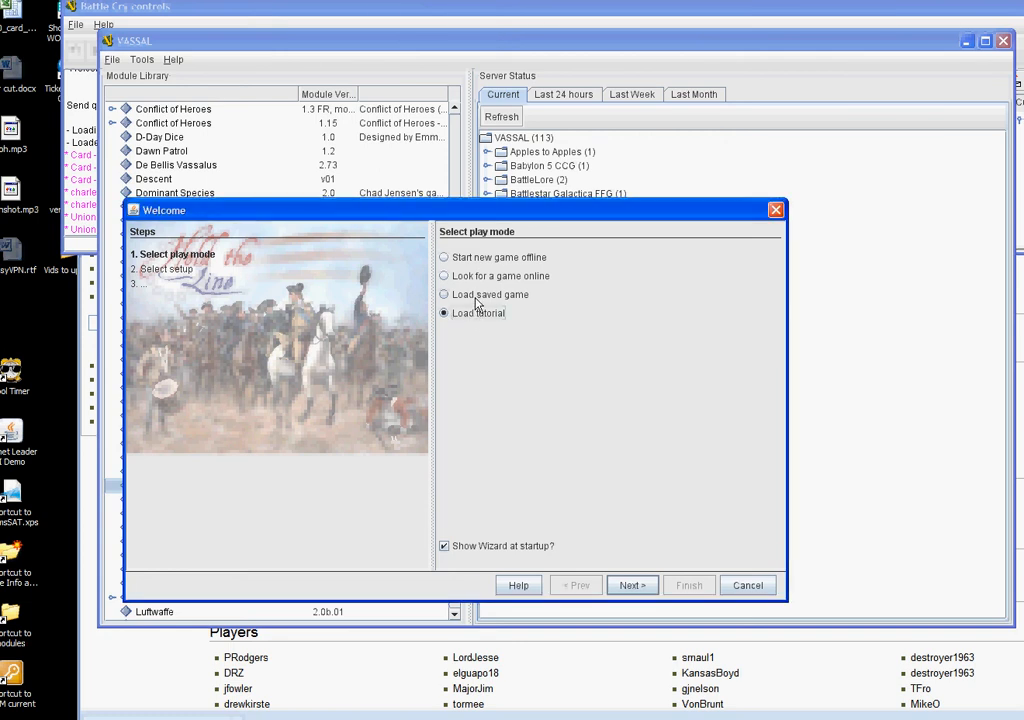
mouse_move(488, 285)
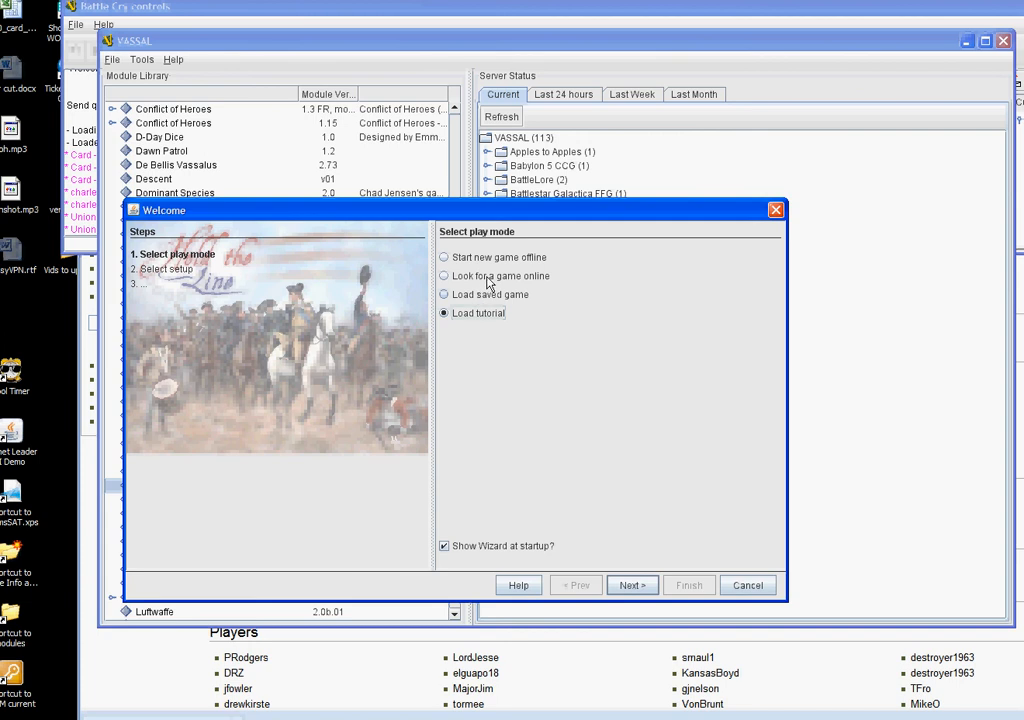
left_click(443, 276)
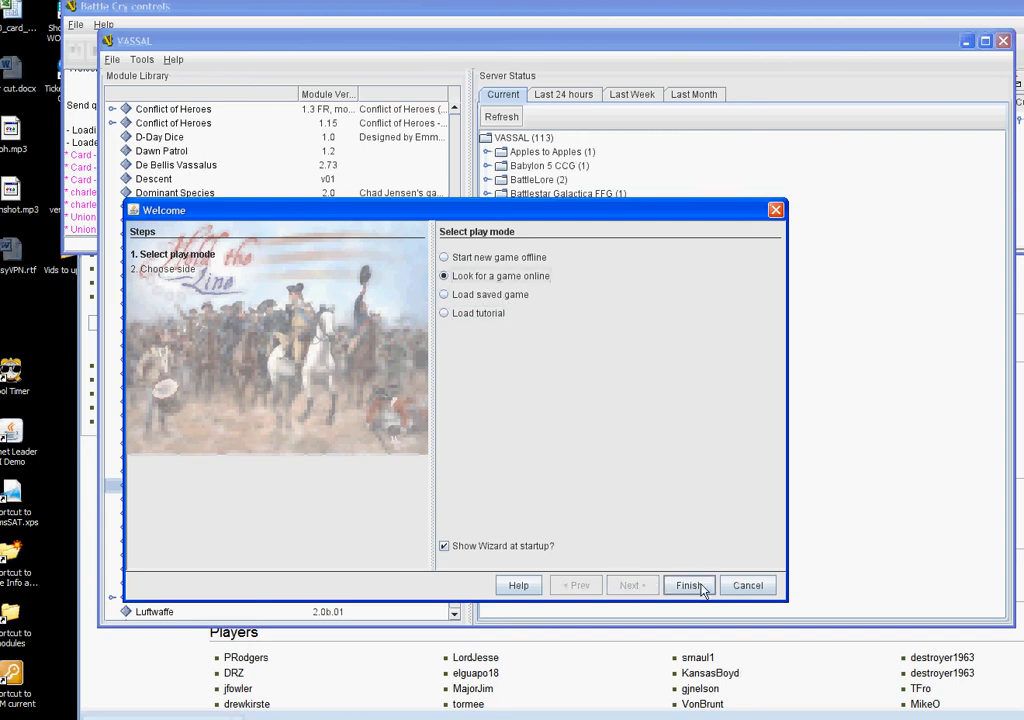
left_click(444, 257)
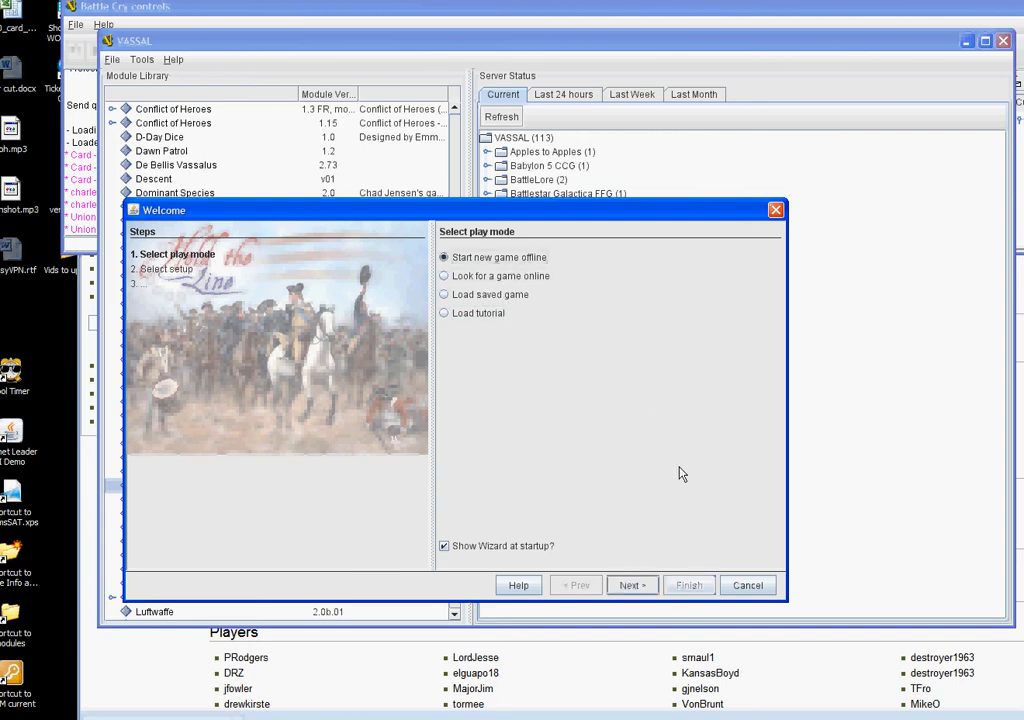
left_click(632, 584)
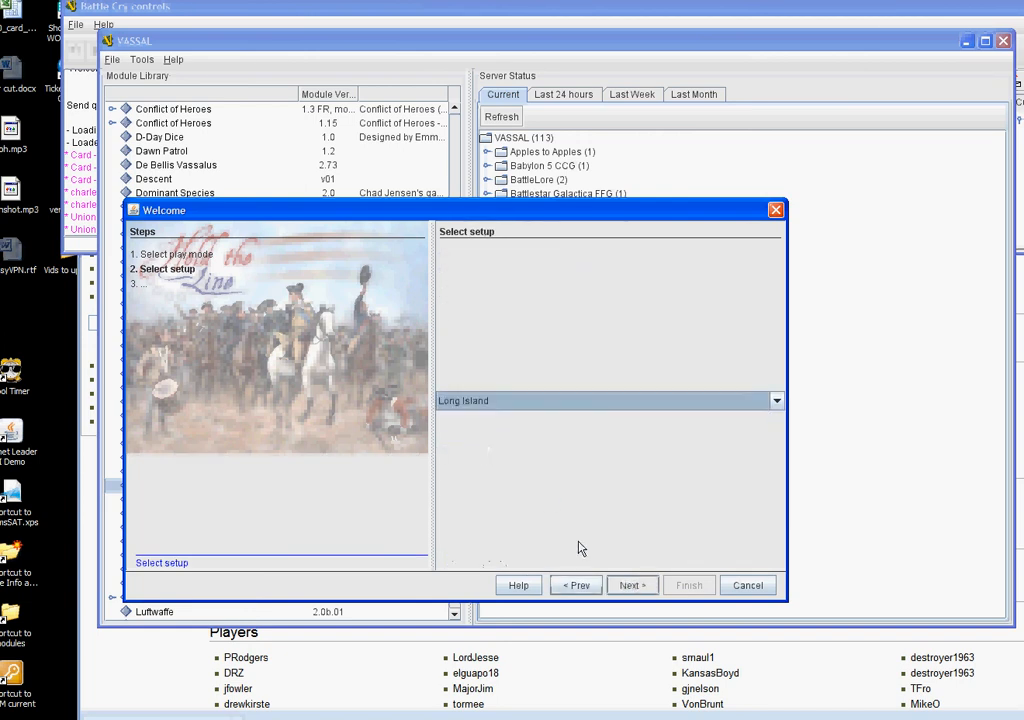
Accept the Long Island setup and join the game as observer
left_click(631, 584)
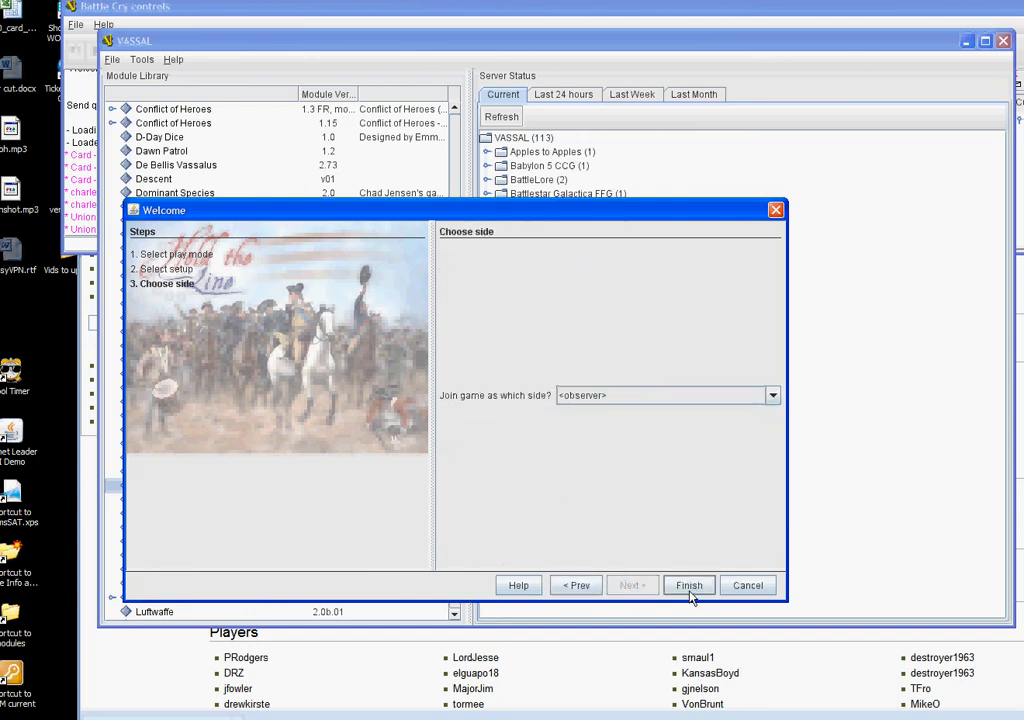
left_click(771, 395)
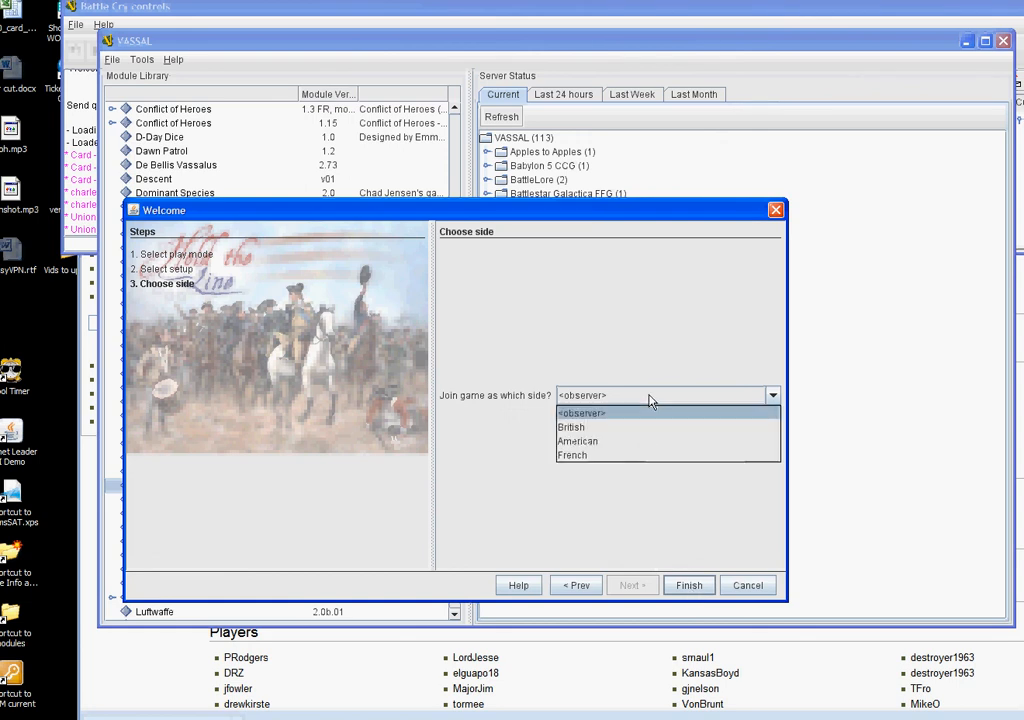
left_click(583, 412)
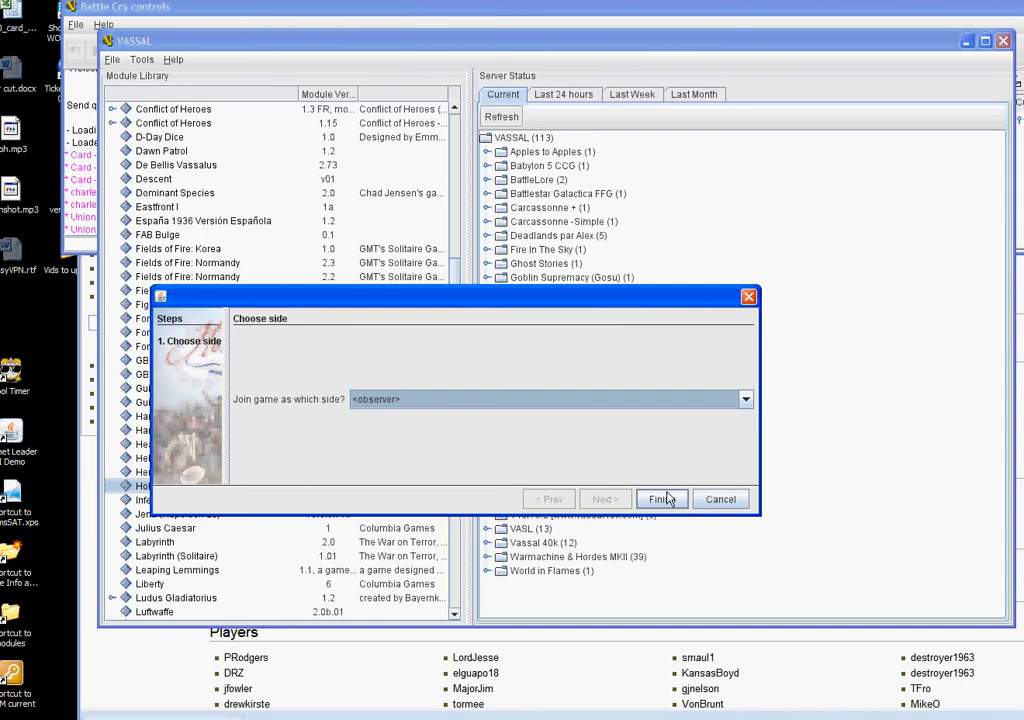
left_click(662, 498)
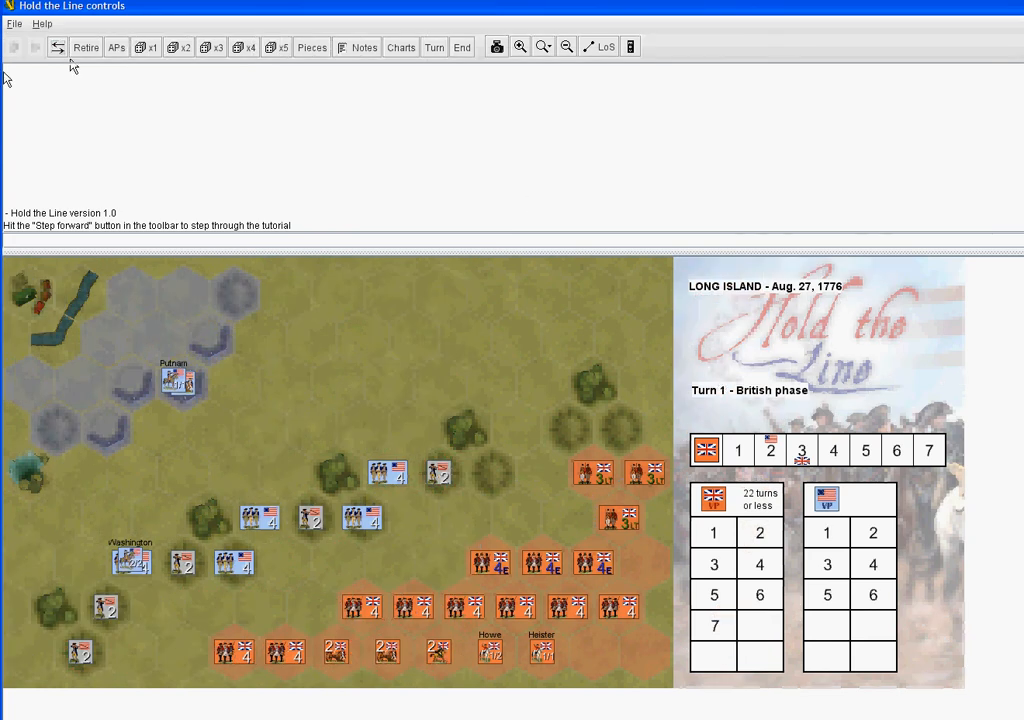
mouse_move(625, 65)
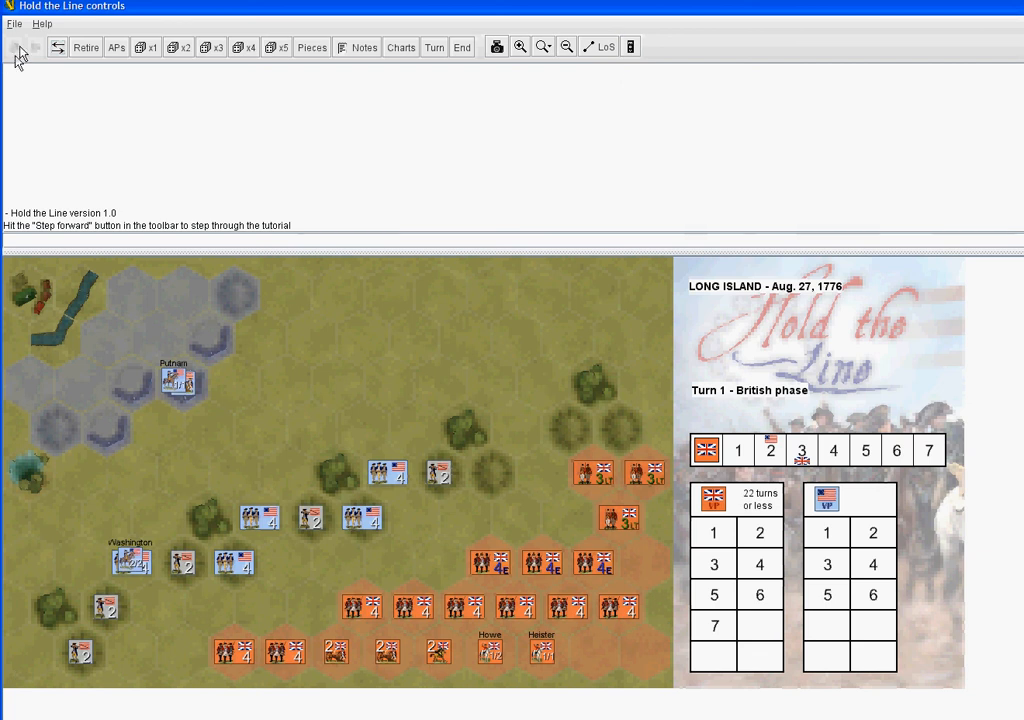
mouse_move(52, 199)
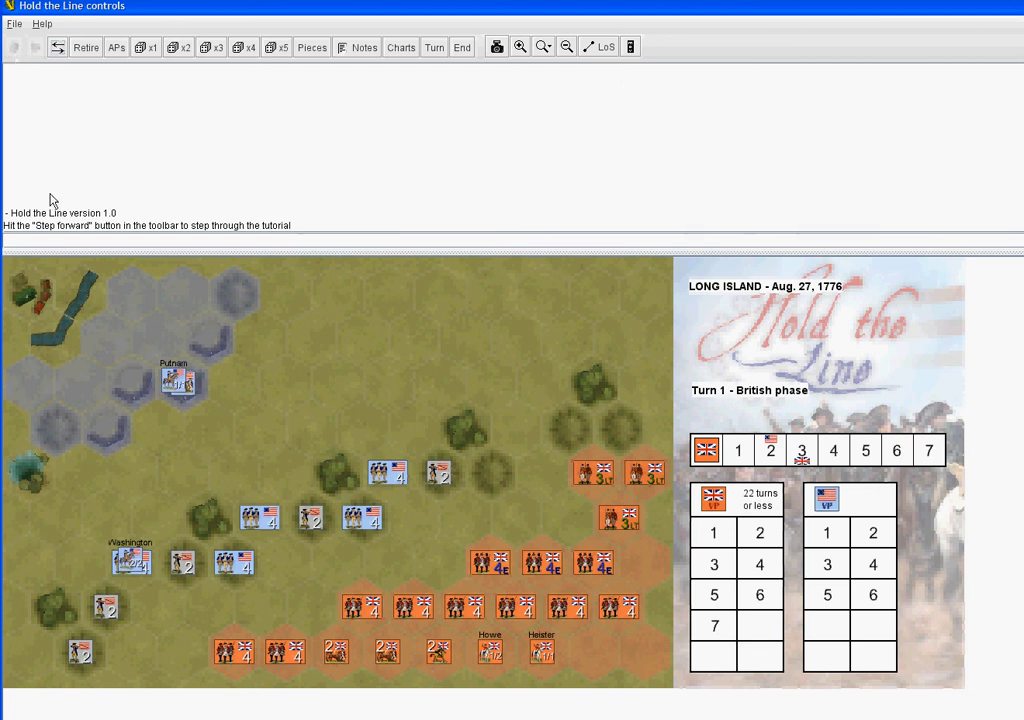
Roll dice, then start retiring from the observer position and cancel
left_click(207, 536)
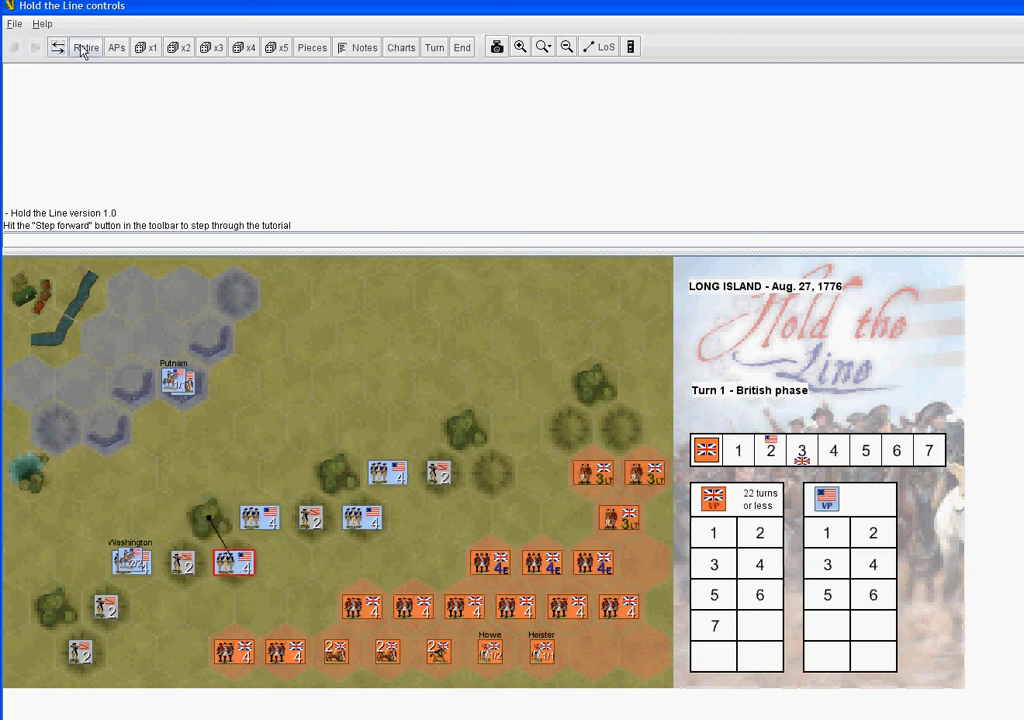
left_click(86, 47)
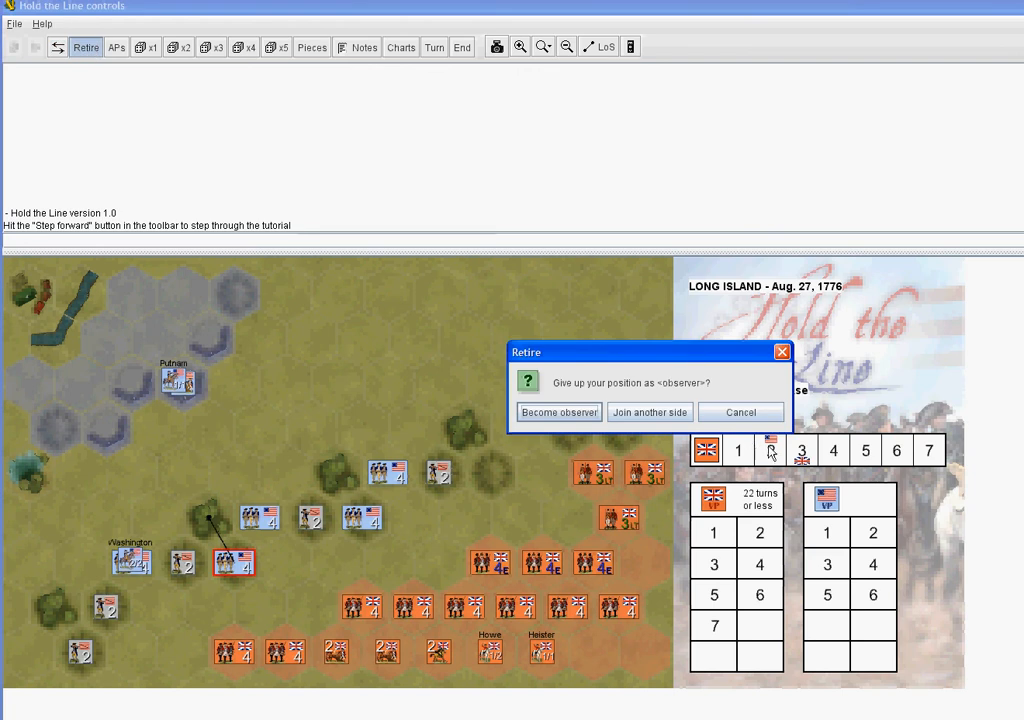
left_click(559, 411)
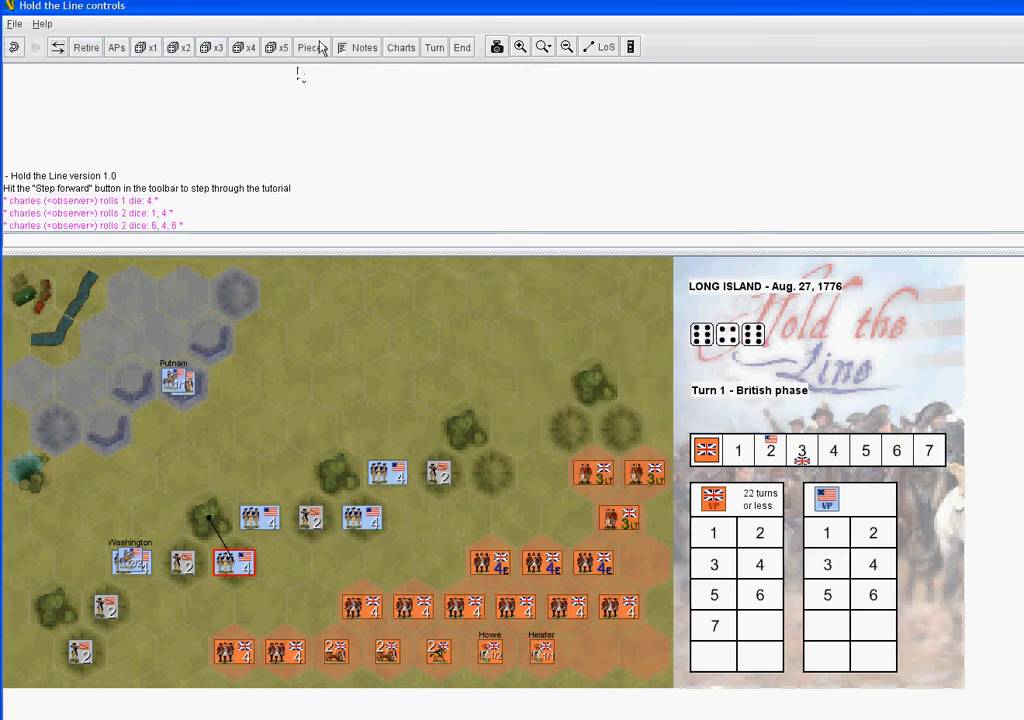
Browse the Units pieces palette, then view and close the scenario notes and play summary
left_click(311, 47)
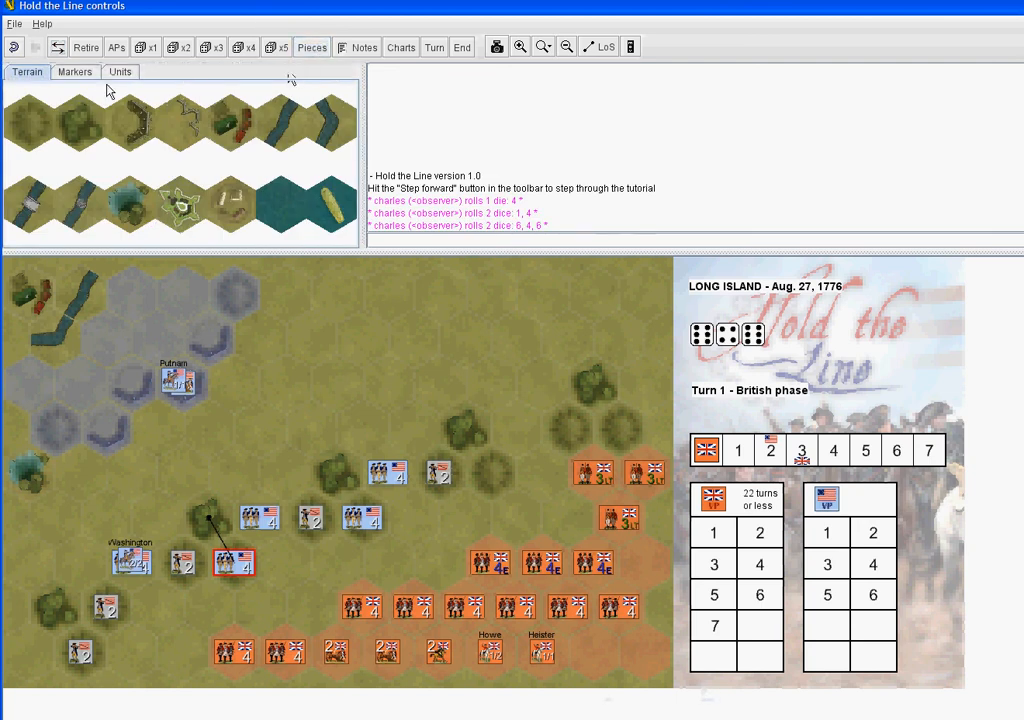
left_click(123, 71)
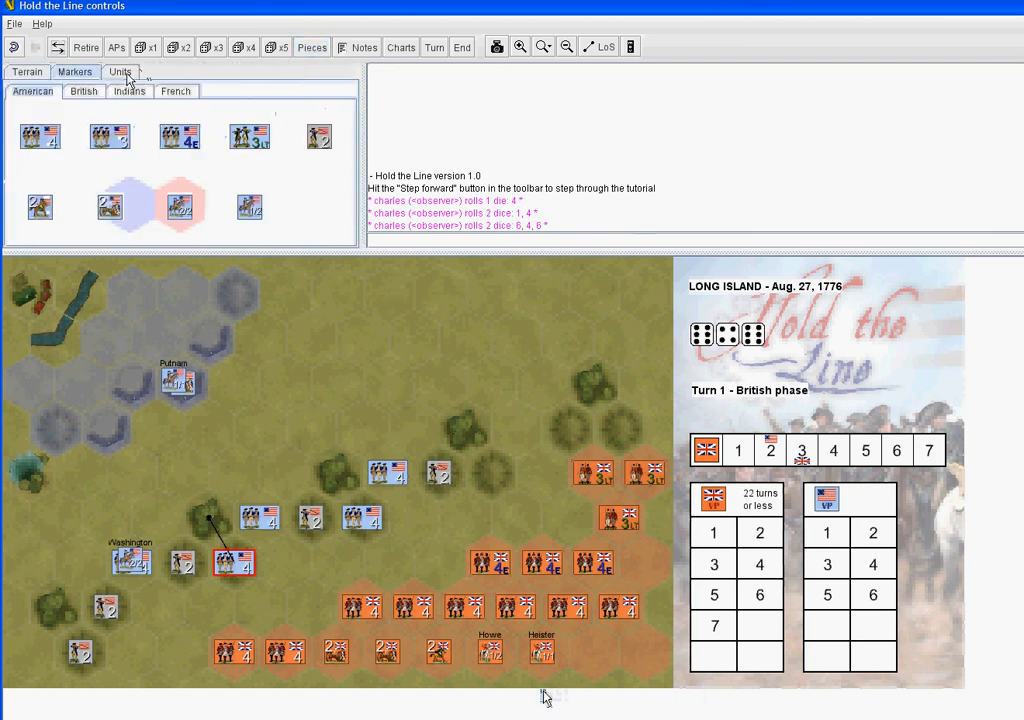
left_click(357, 47)
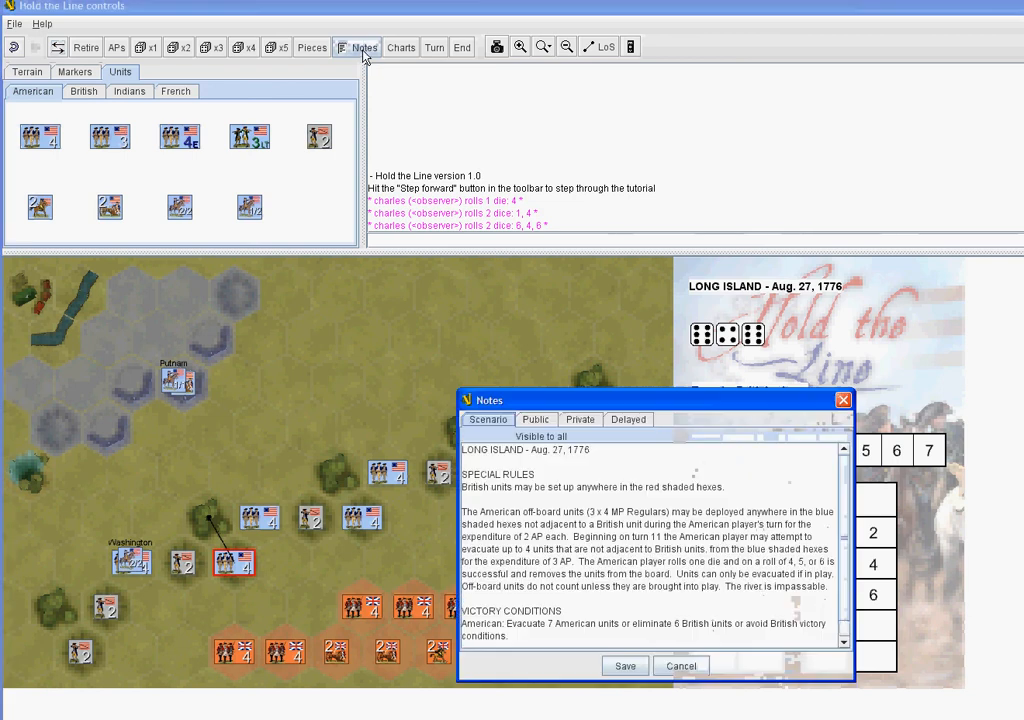
mouse_move(812, 424)
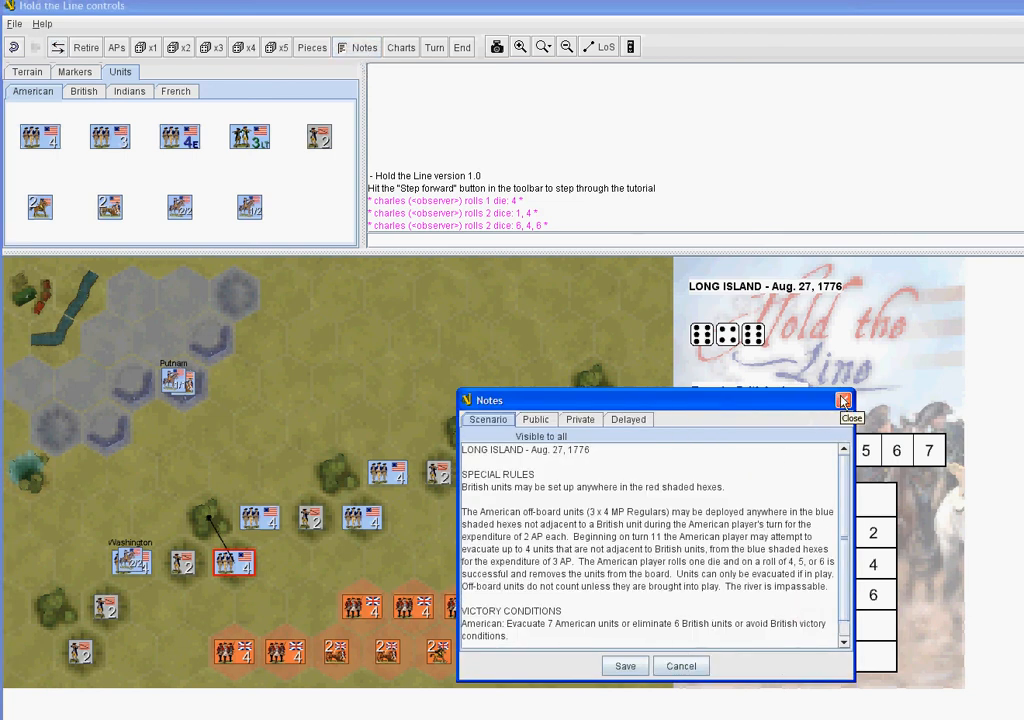
left_click(842, 399)
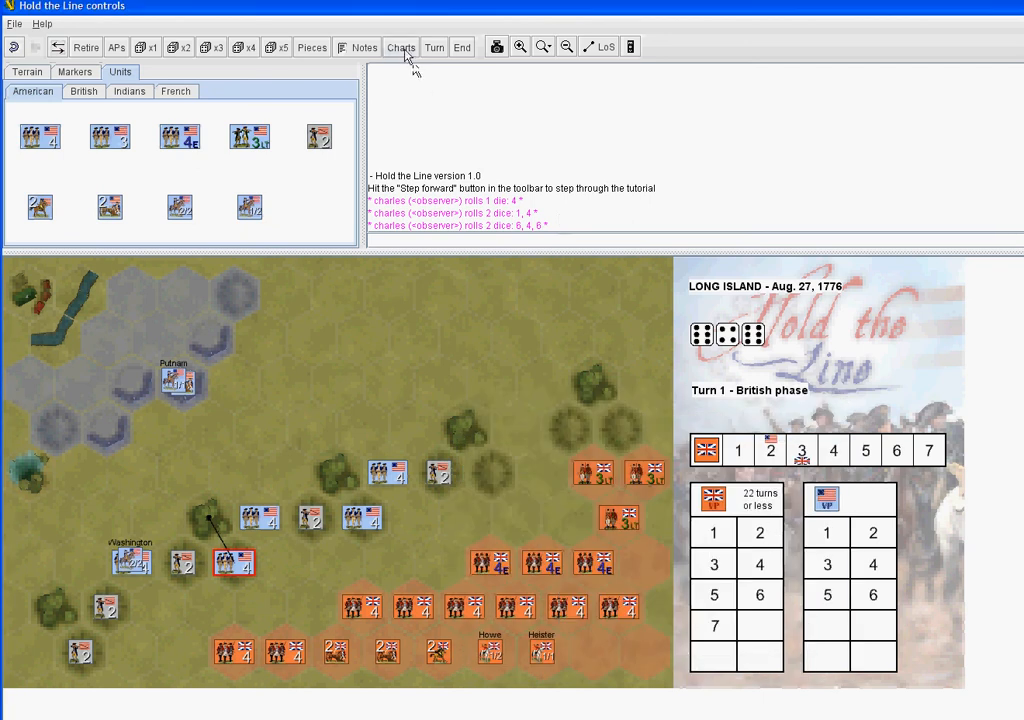
left_click(401, 47)
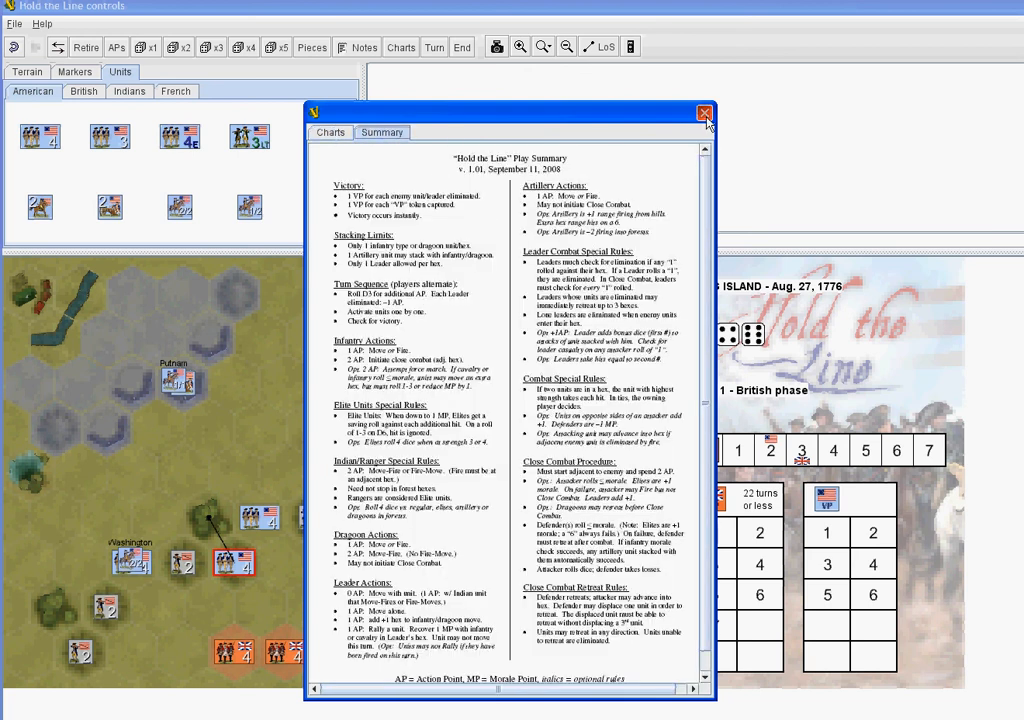
left_click(702, 114)
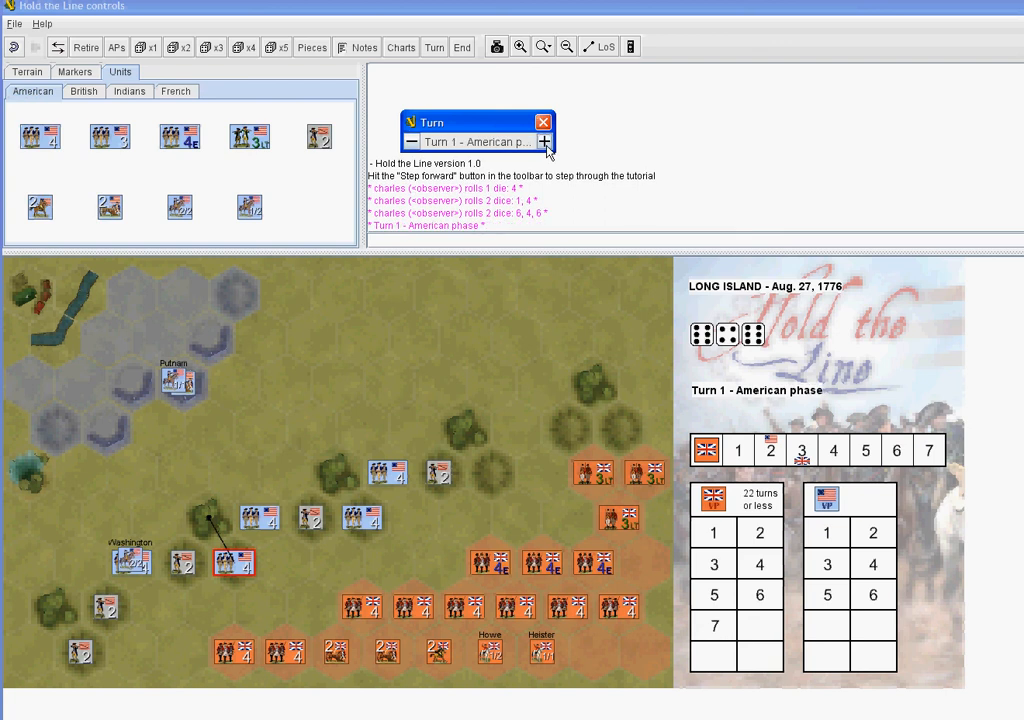
mouse_move(550, 150)
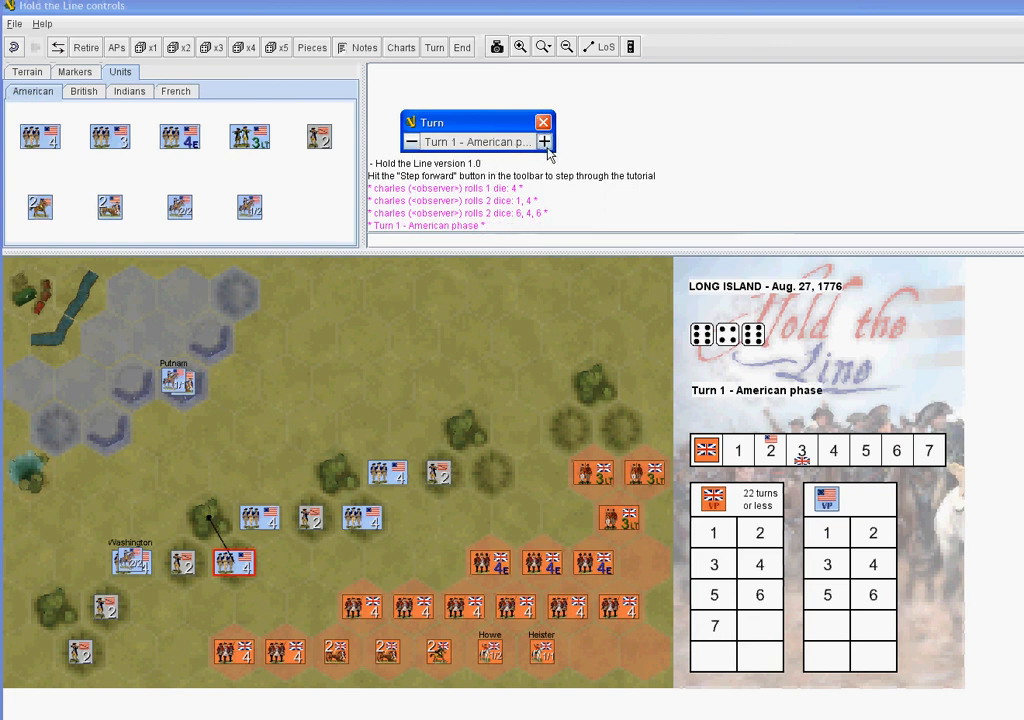
Step the turn counter through Turn 2 British to Turn 2 American phase, then close it
left_click(461, 47)
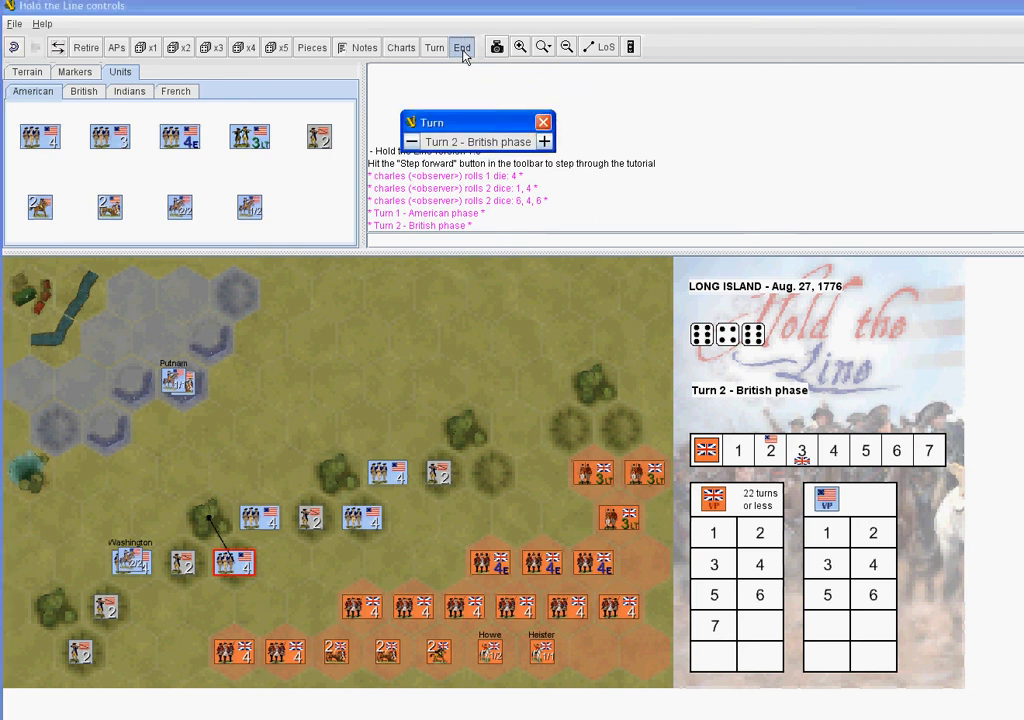
left_click(462, 47)
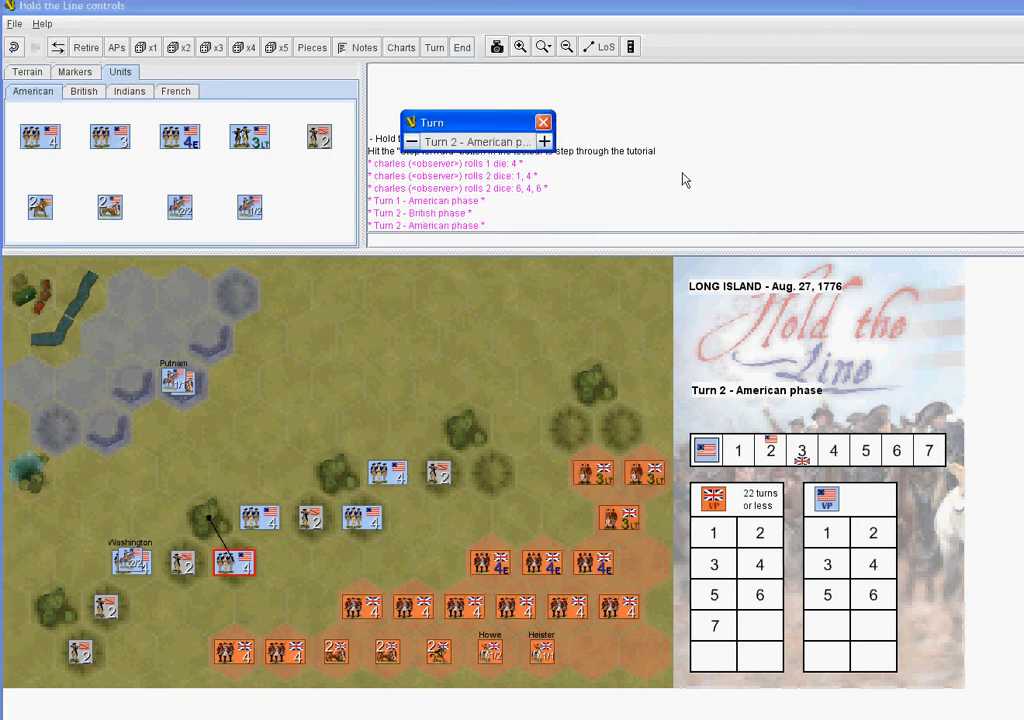
mouse_move(533, 193)
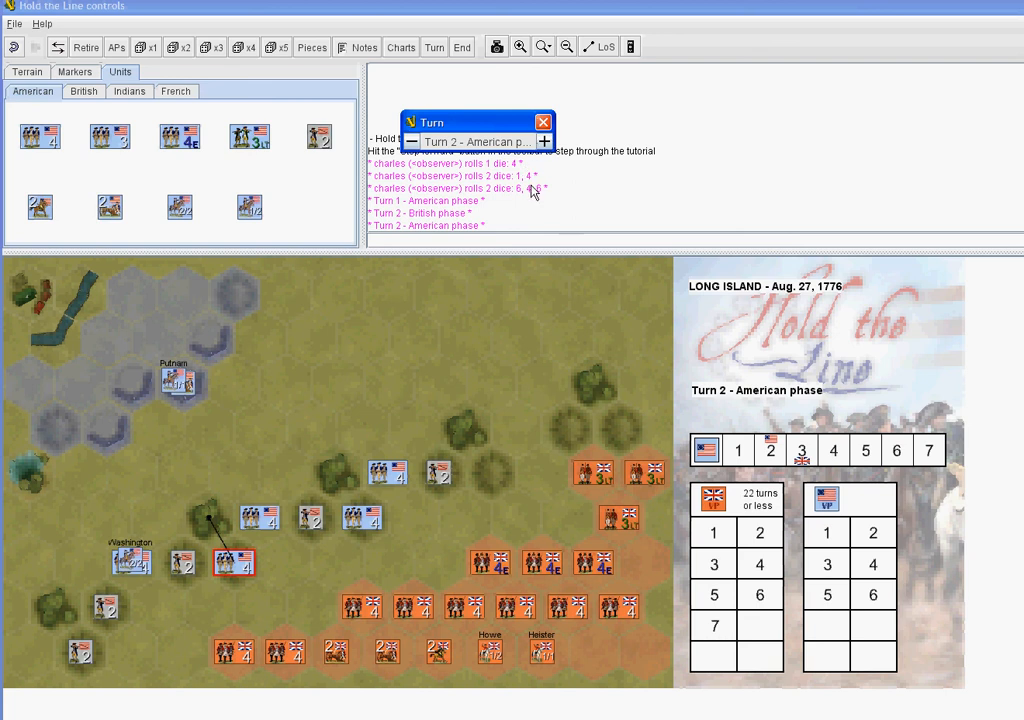
left_click(543, 122)
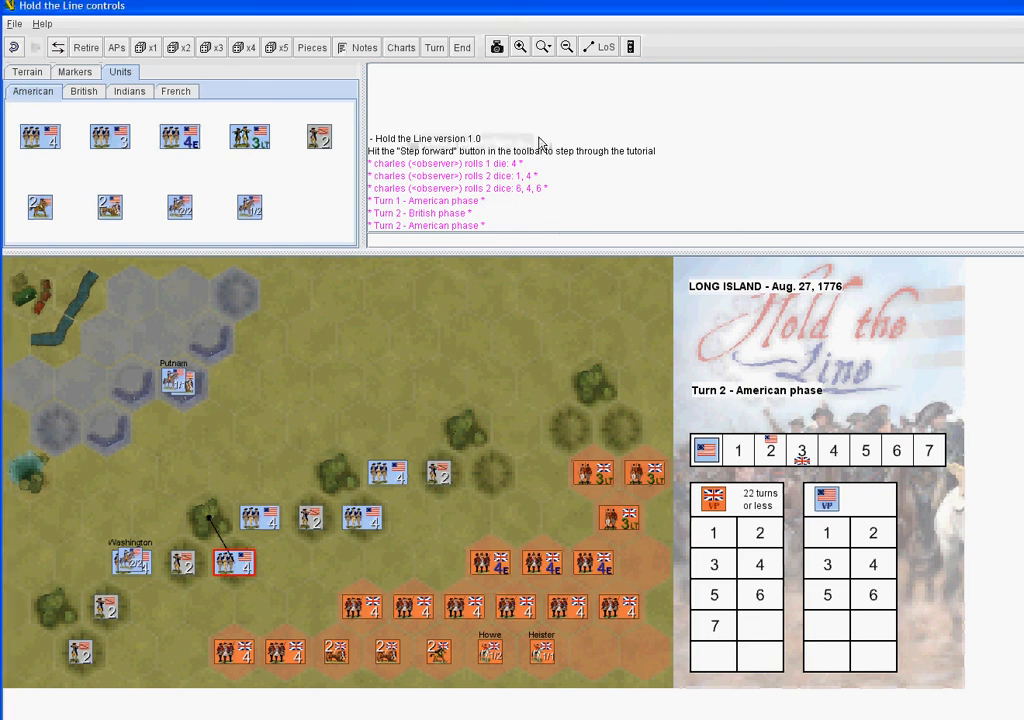
mouse_move(360, 617)
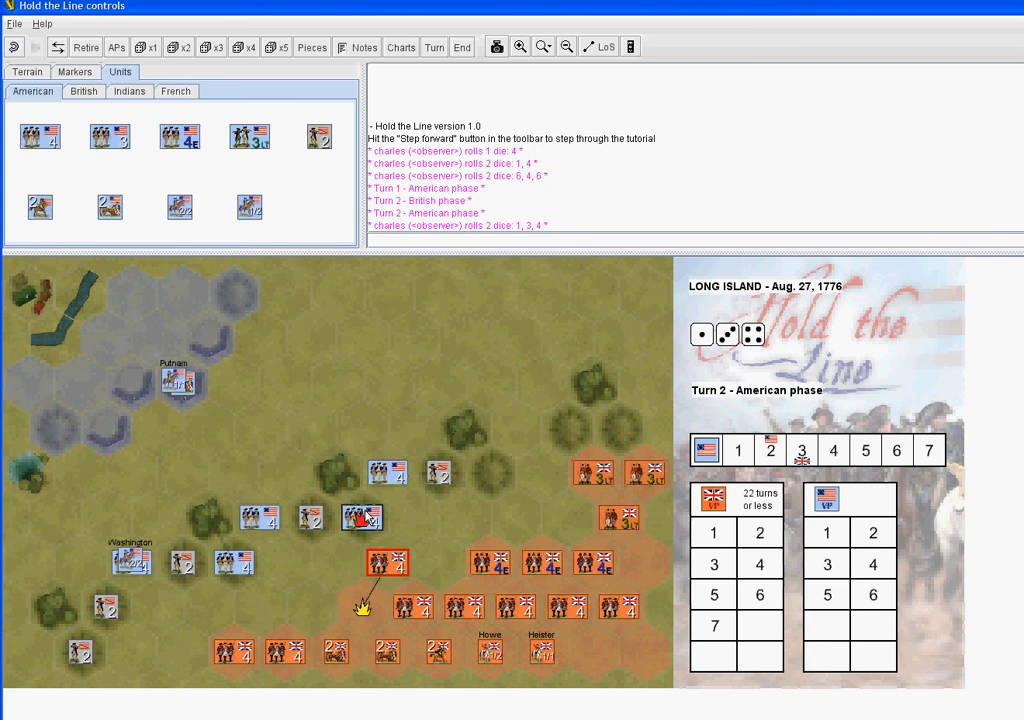
Mark the engaged American regiment as Hit Taken
right_click(362, 522)
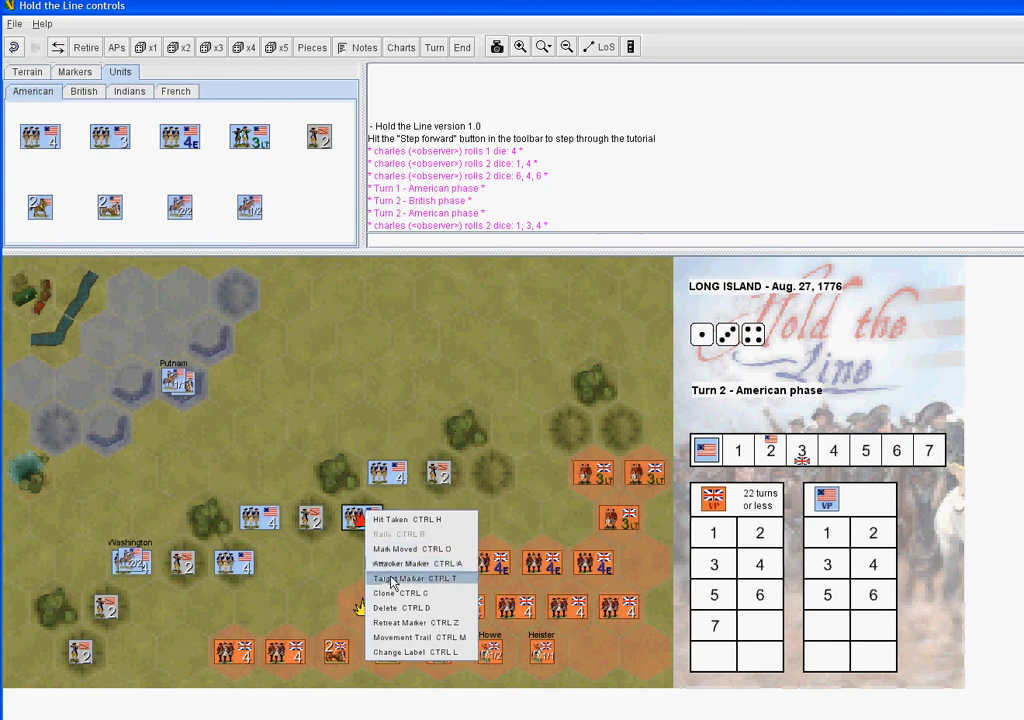
mouse_move(412, 519)
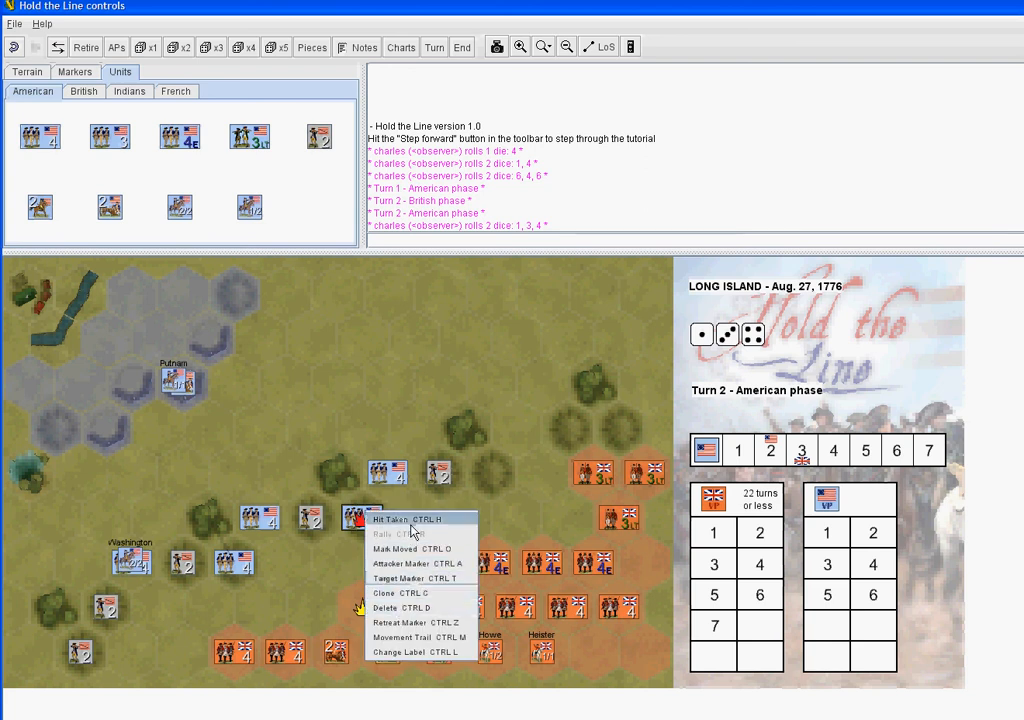
left_click(404, 519)
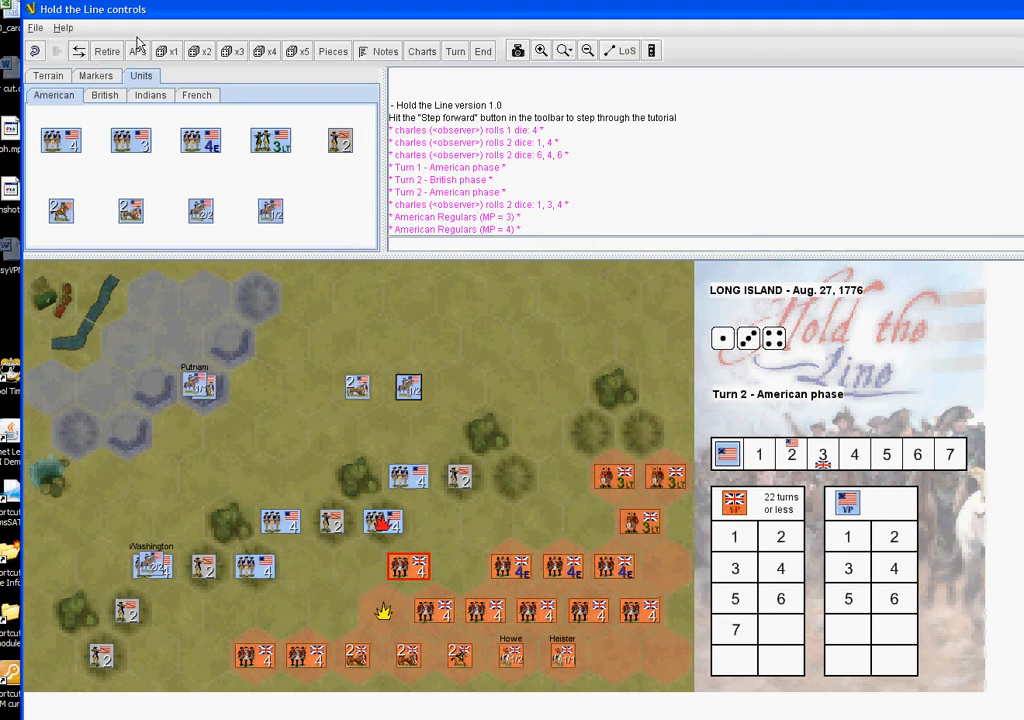
Save the Long Island game as 'saved HTL' on the Desktop
left_click(40, 27)
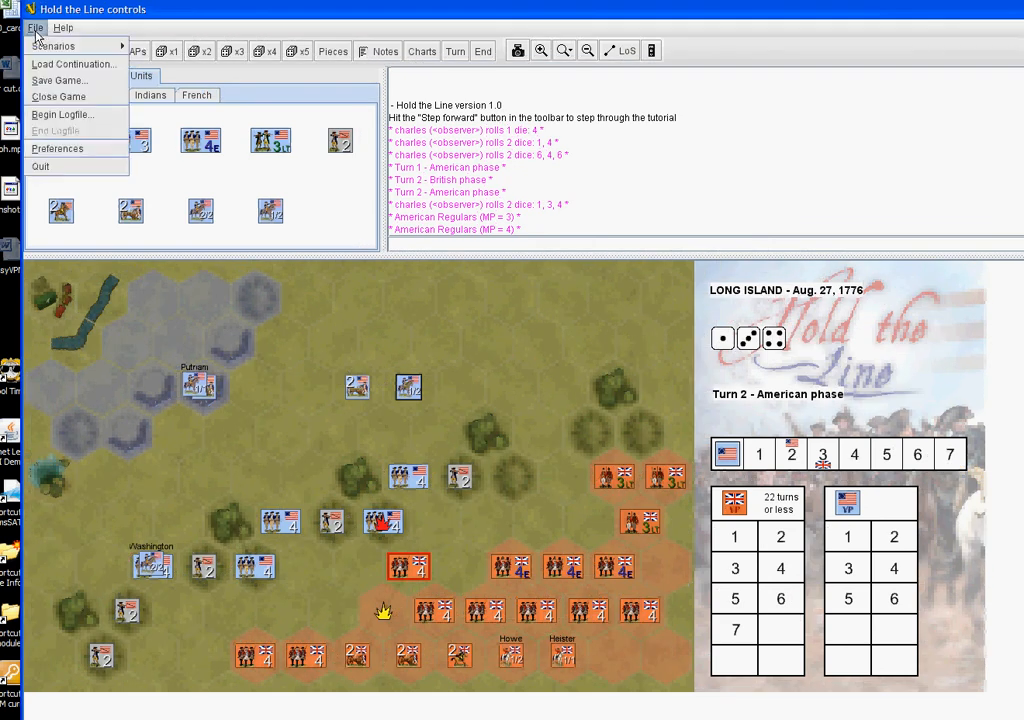
mouse_move(72, 64)
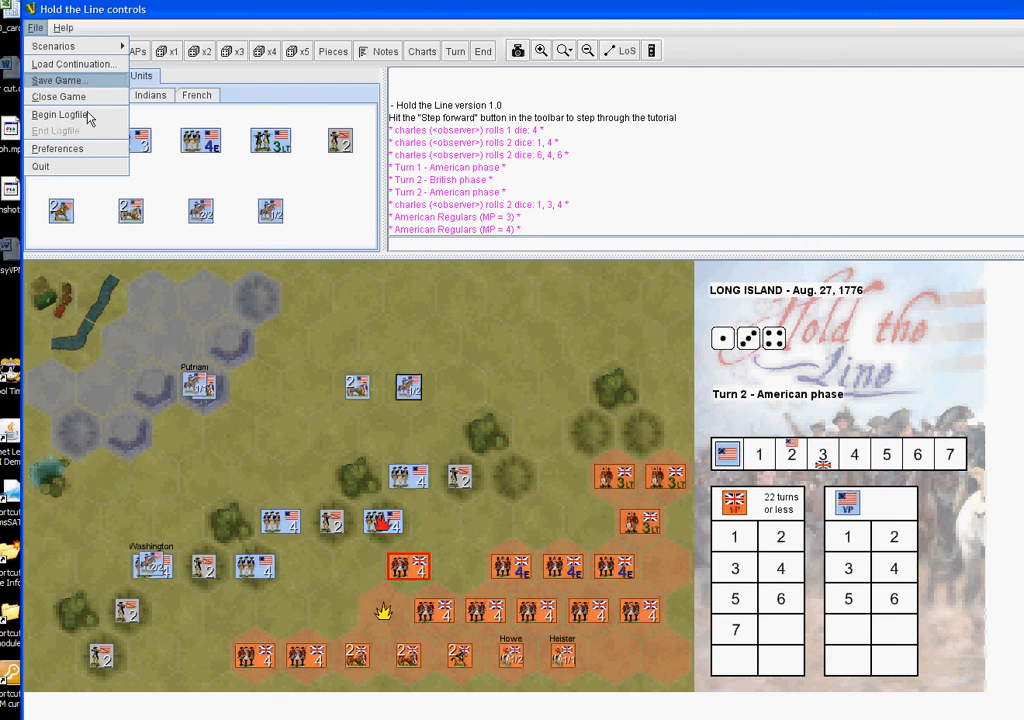
left_click(72, 79)
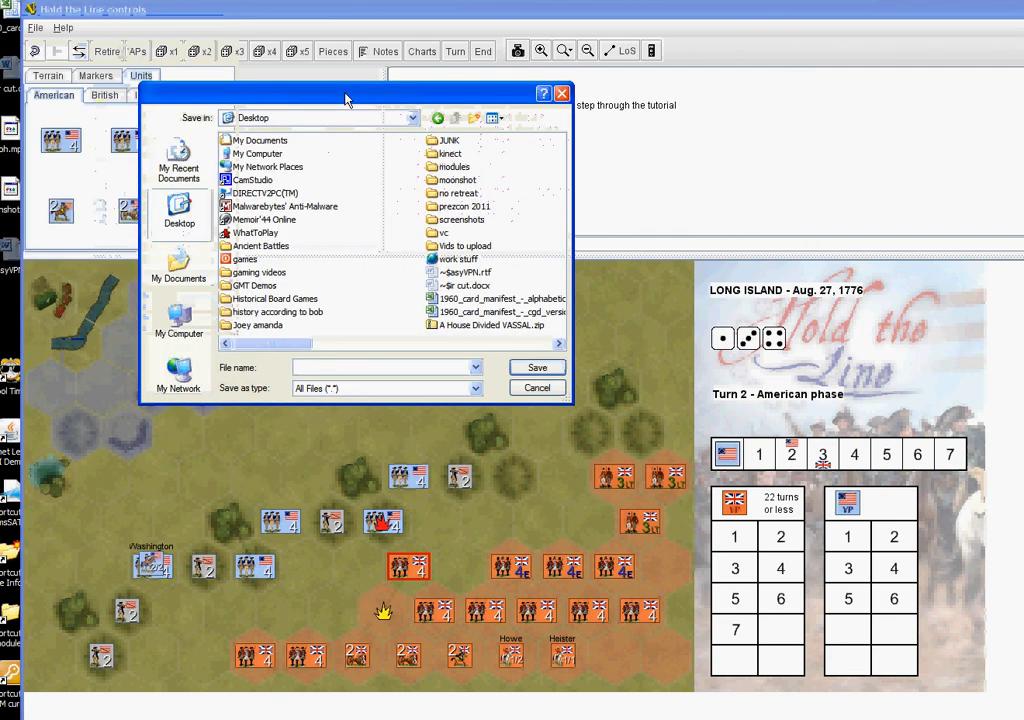
type("saved HTL")
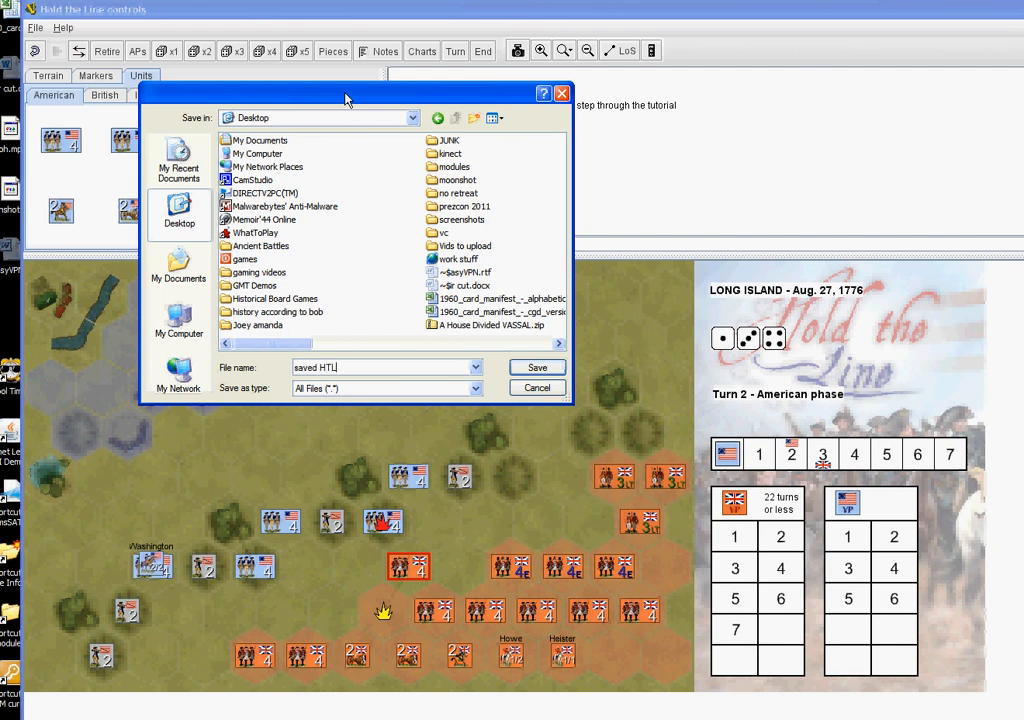
left_click(537, 367)
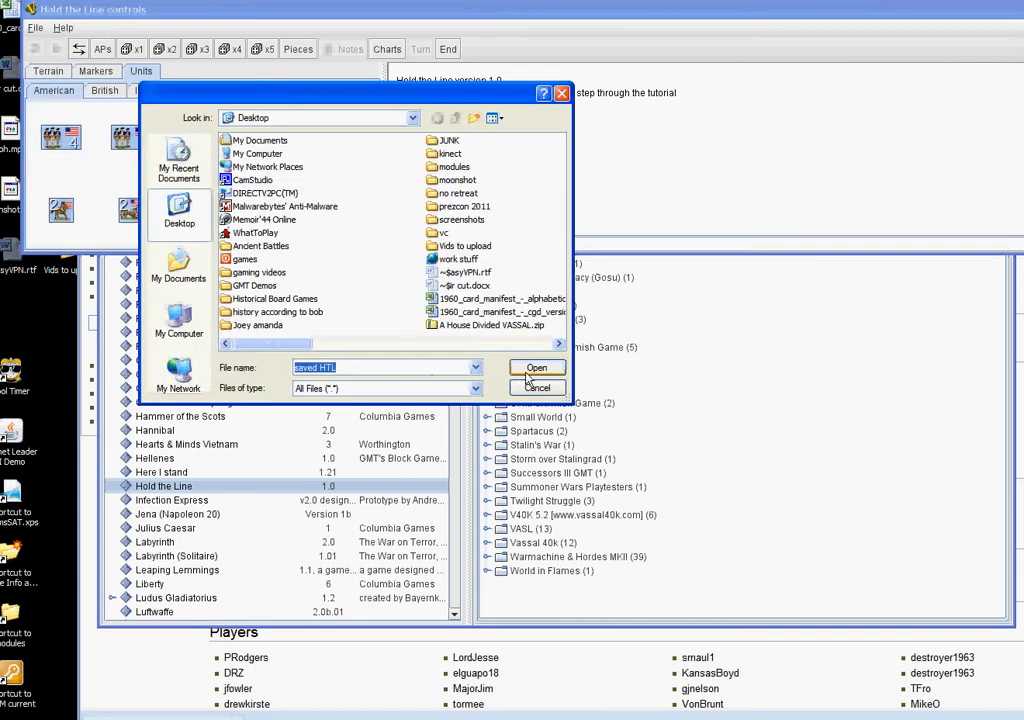
left_click(536, 368)
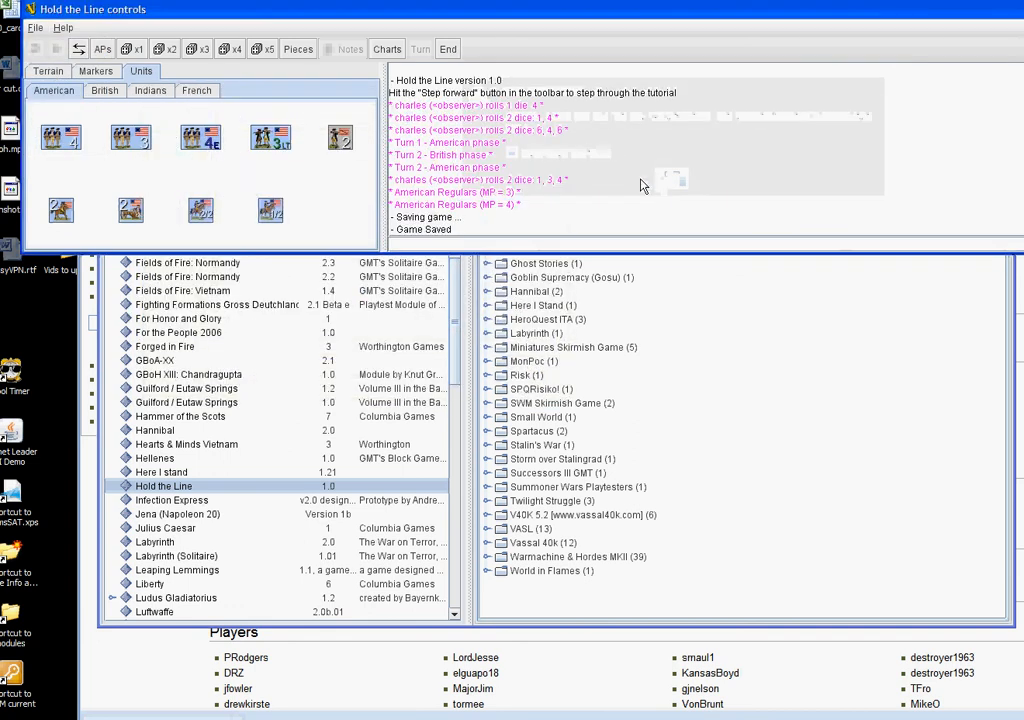
Load saved HTL.vsav back in and join as observer
left_click(48, 71)
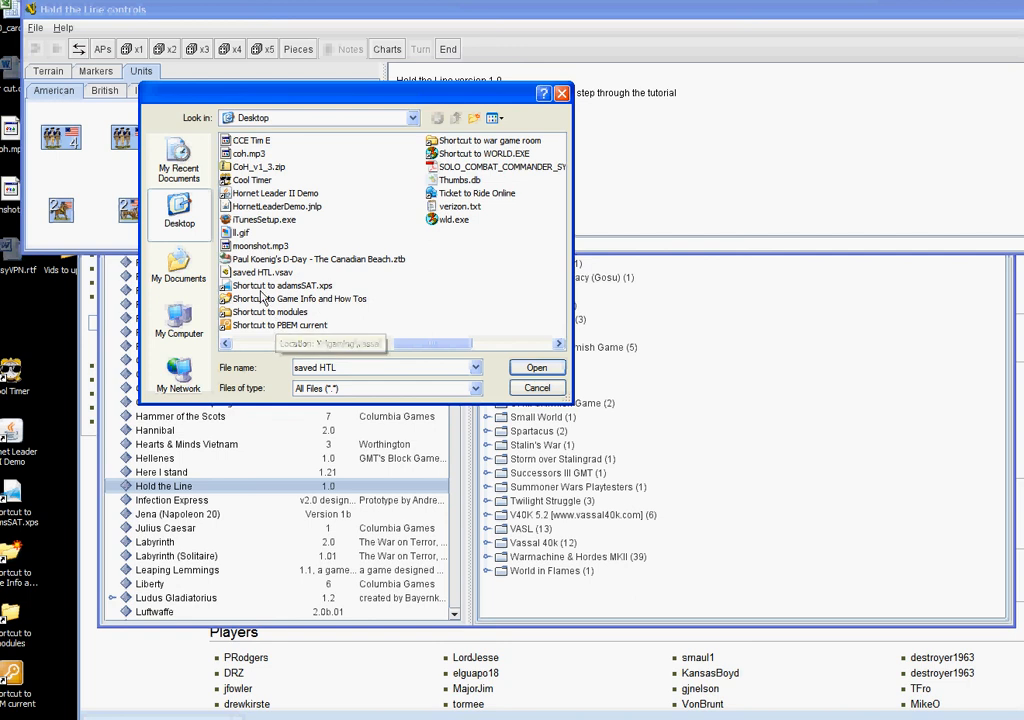
left_click(536, 367)
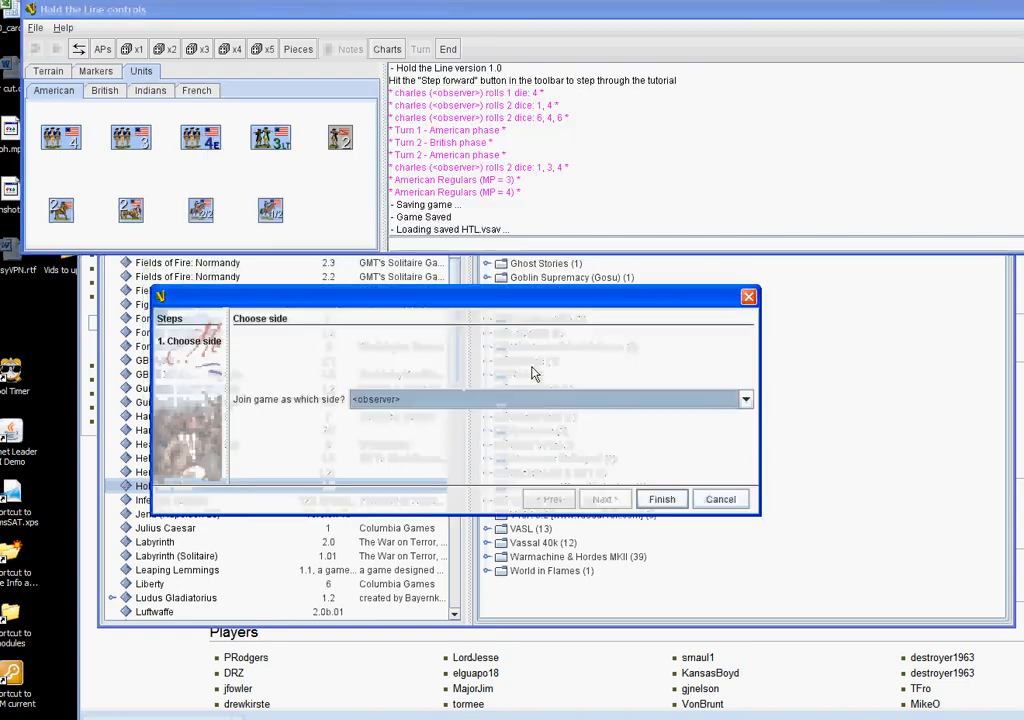
left_click(661, 498)
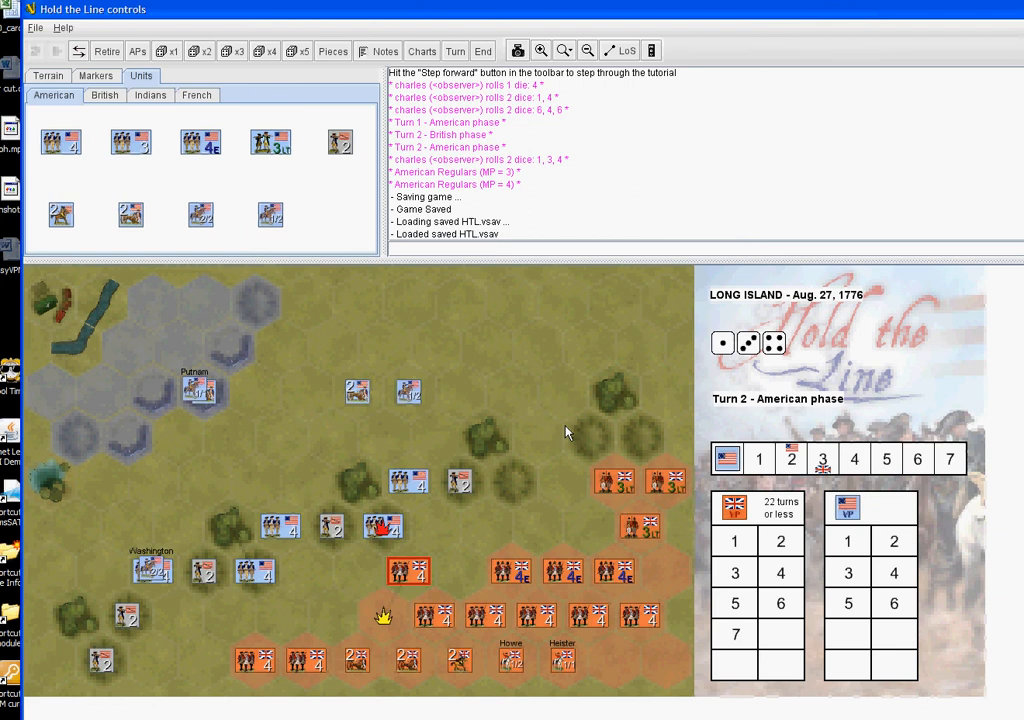
mouse_move(388, 250)
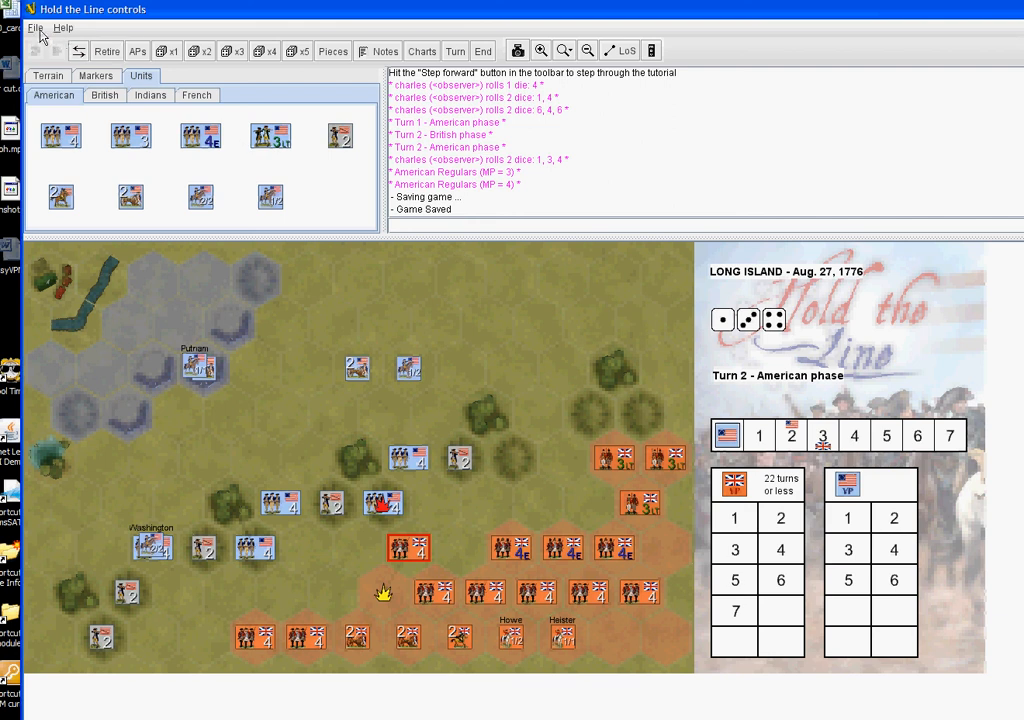
Begin logging to saved HTL.vlog, skipping the comments
left_click(41, 27)
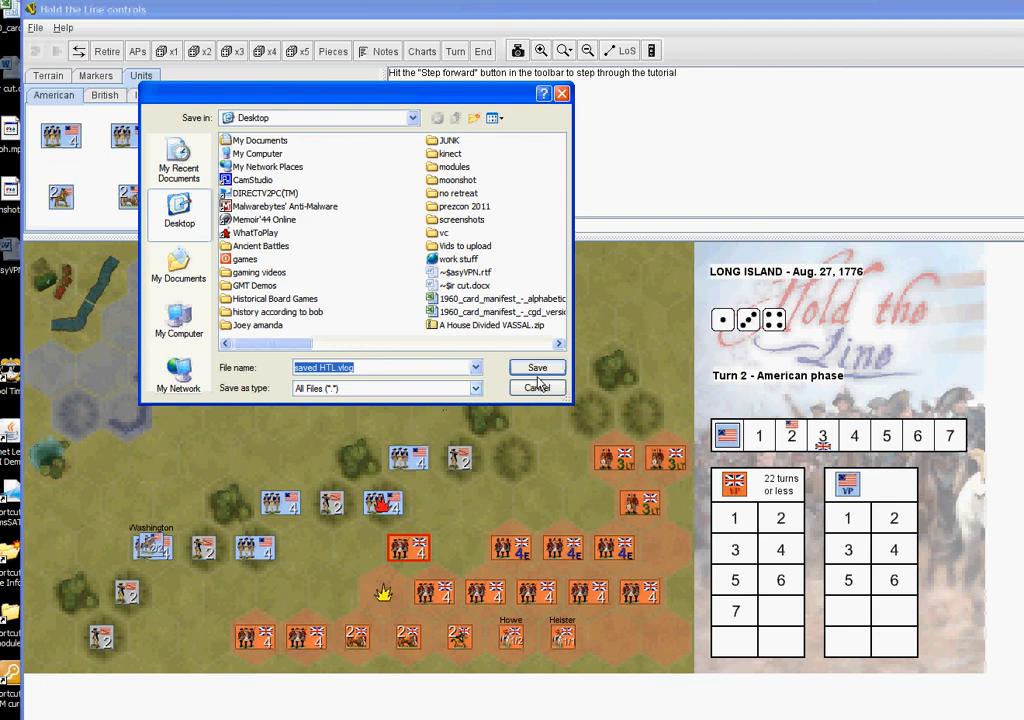
left_click(537, 367)
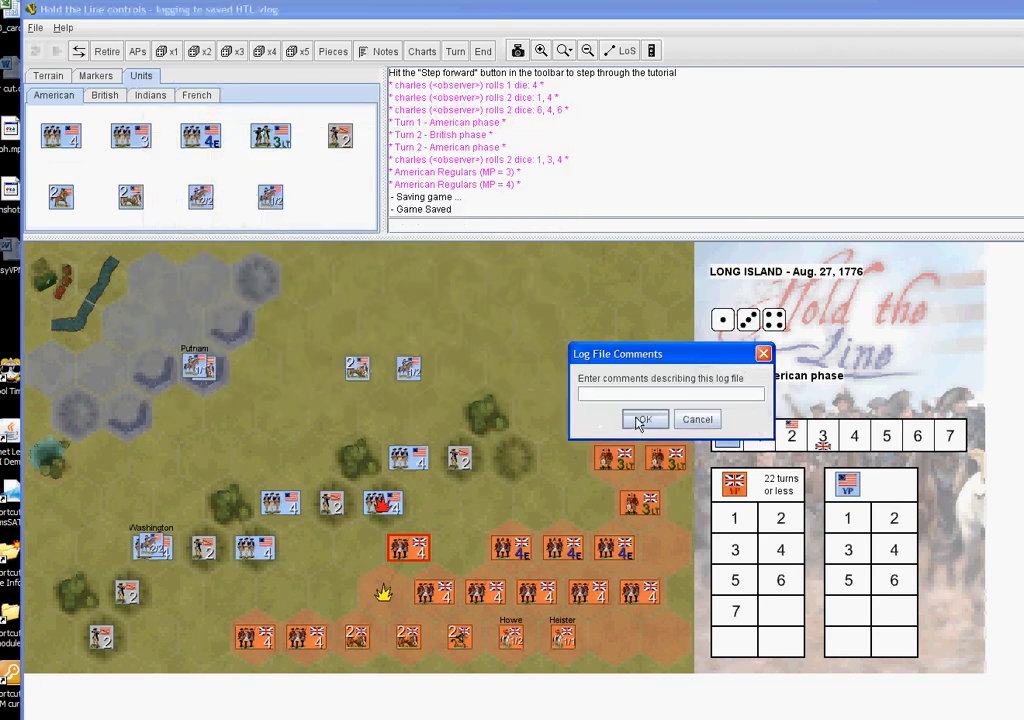
left_click(643, 419)
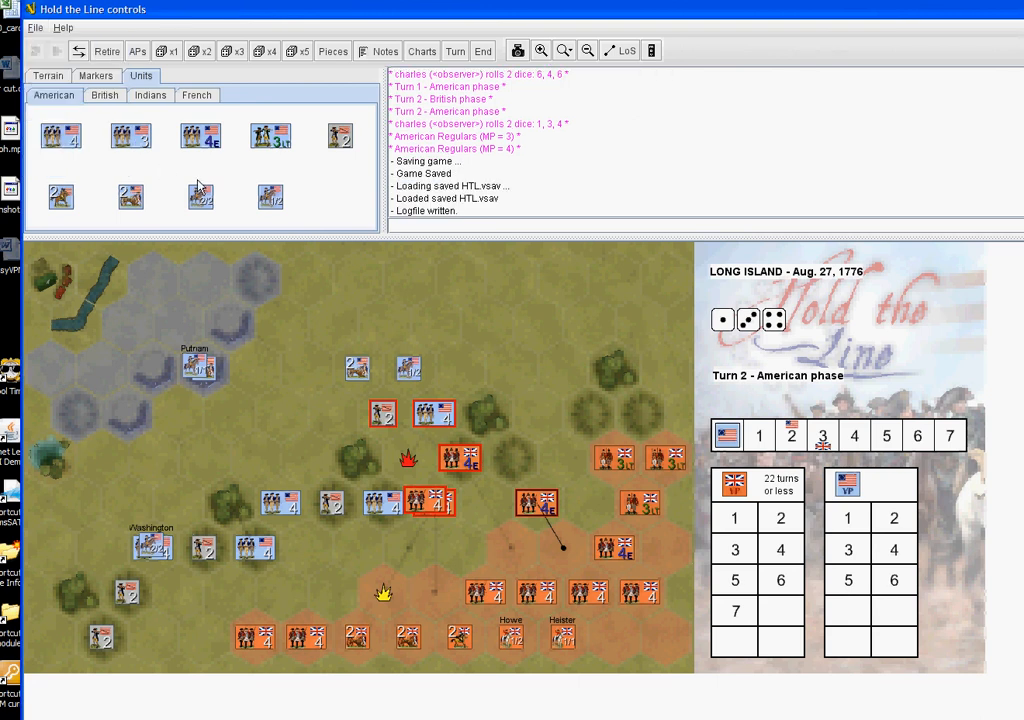
Load the saved HTL.vlog log and step forward to replay the first British advance
left_click(41, 27)
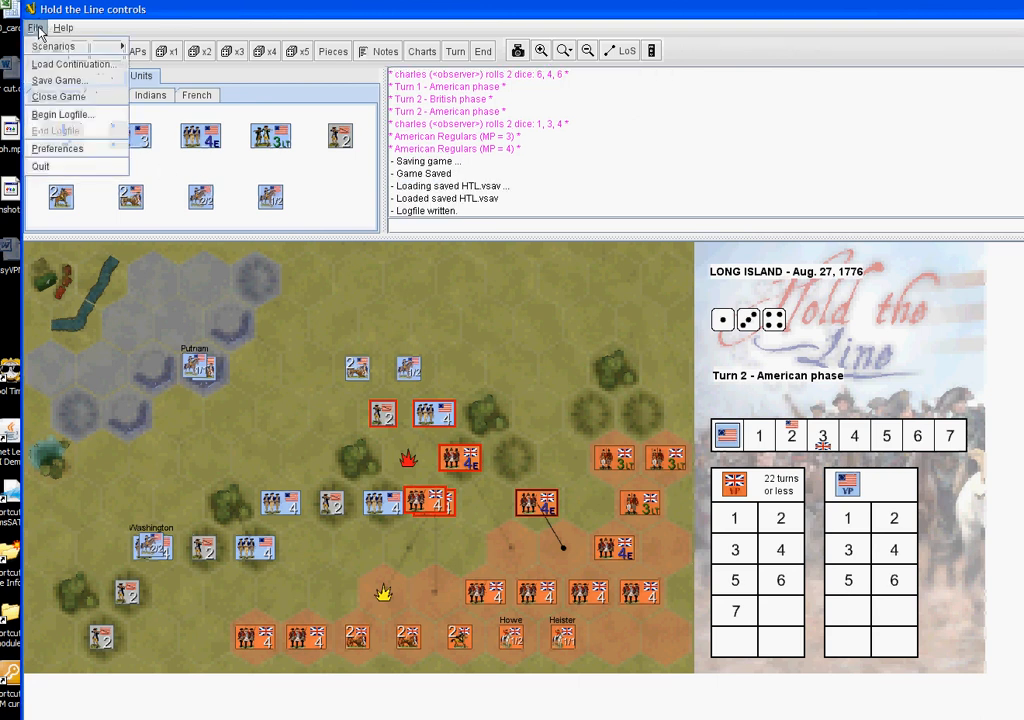
mouse_move(58, 81)
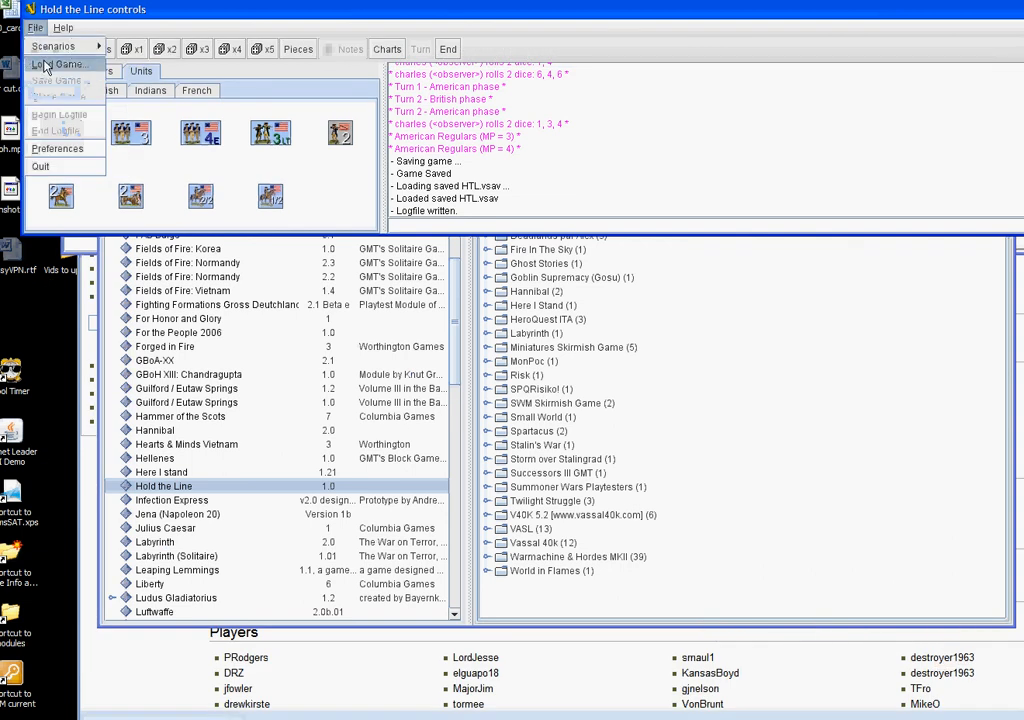
left_click(60, 65)
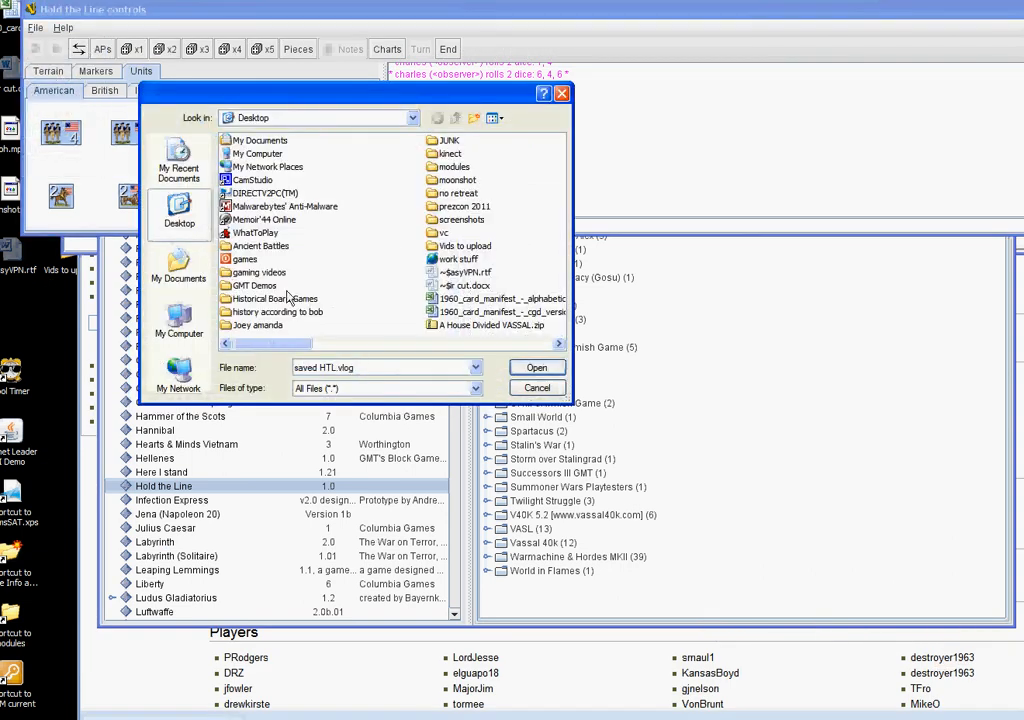
left_click(300, 298)
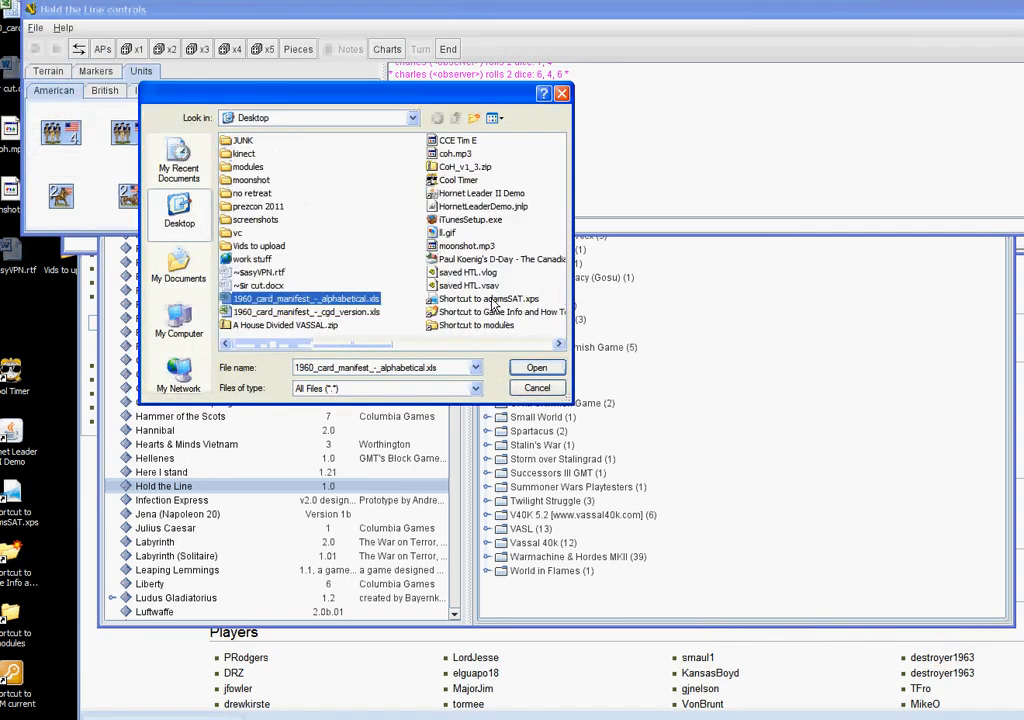
left_click(468, 272)
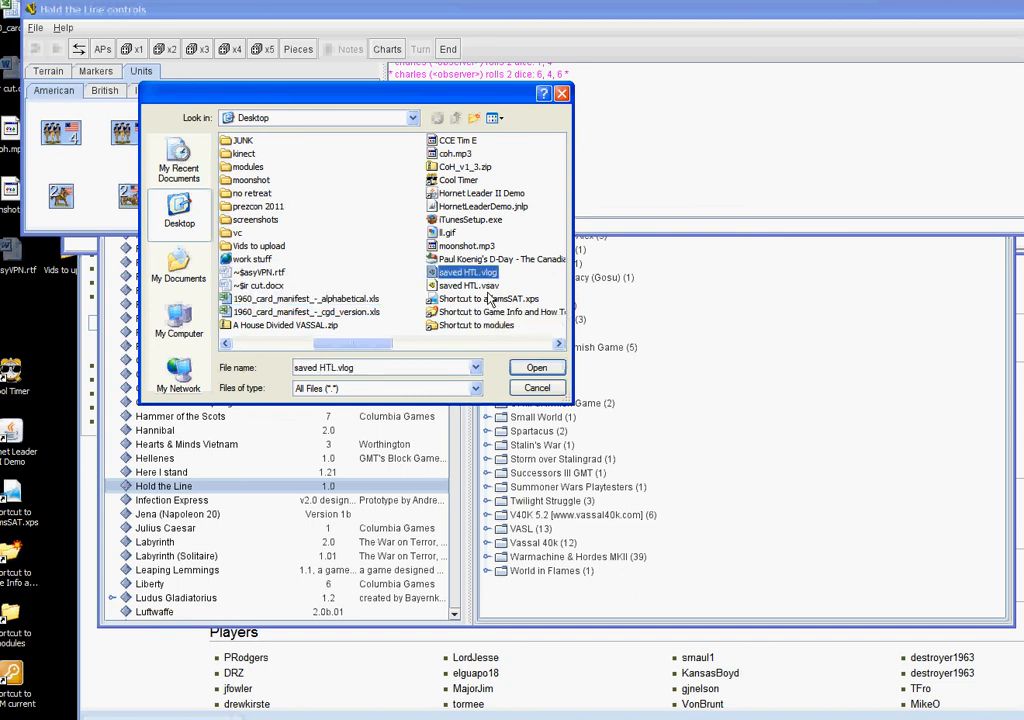
left_click(536, 367)
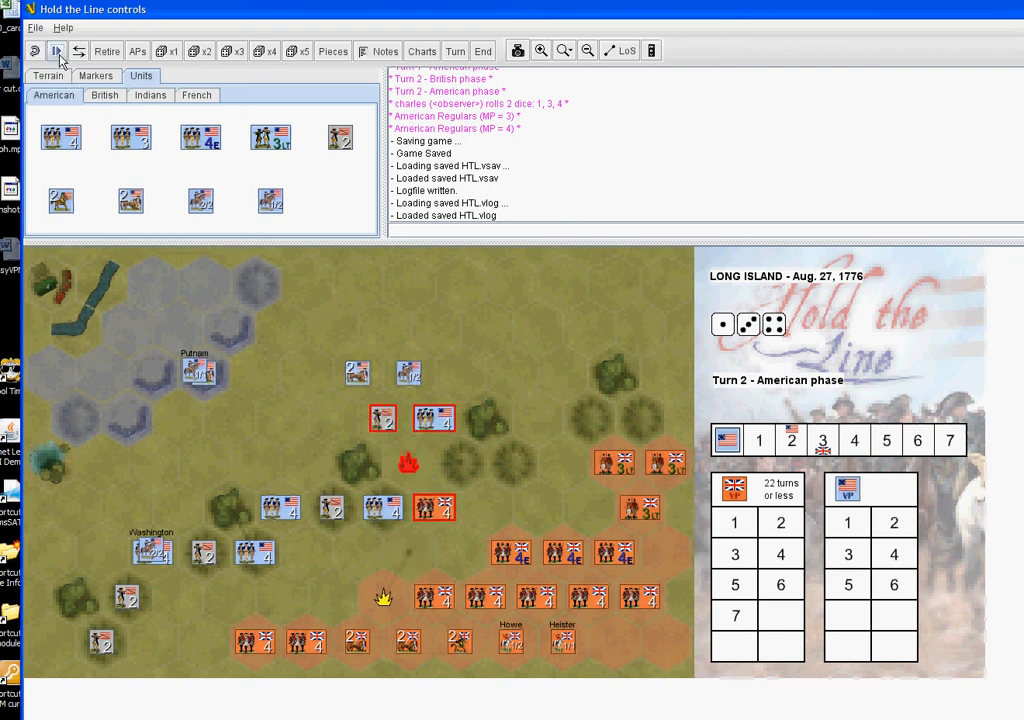
left_click(57, 52)
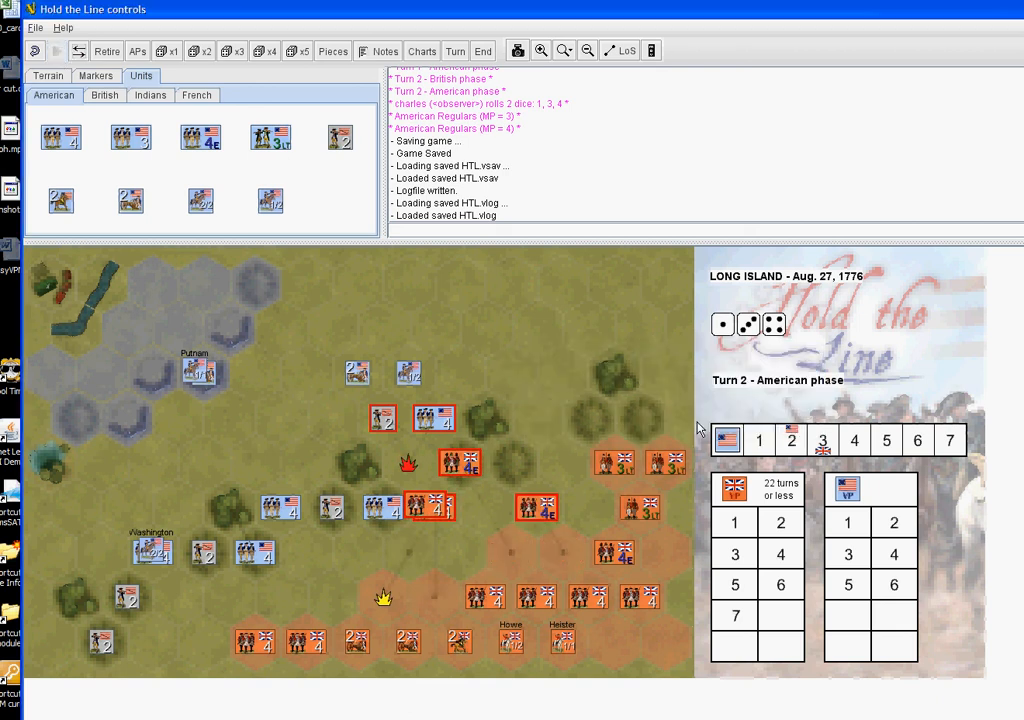
mouse_move(825, 424)
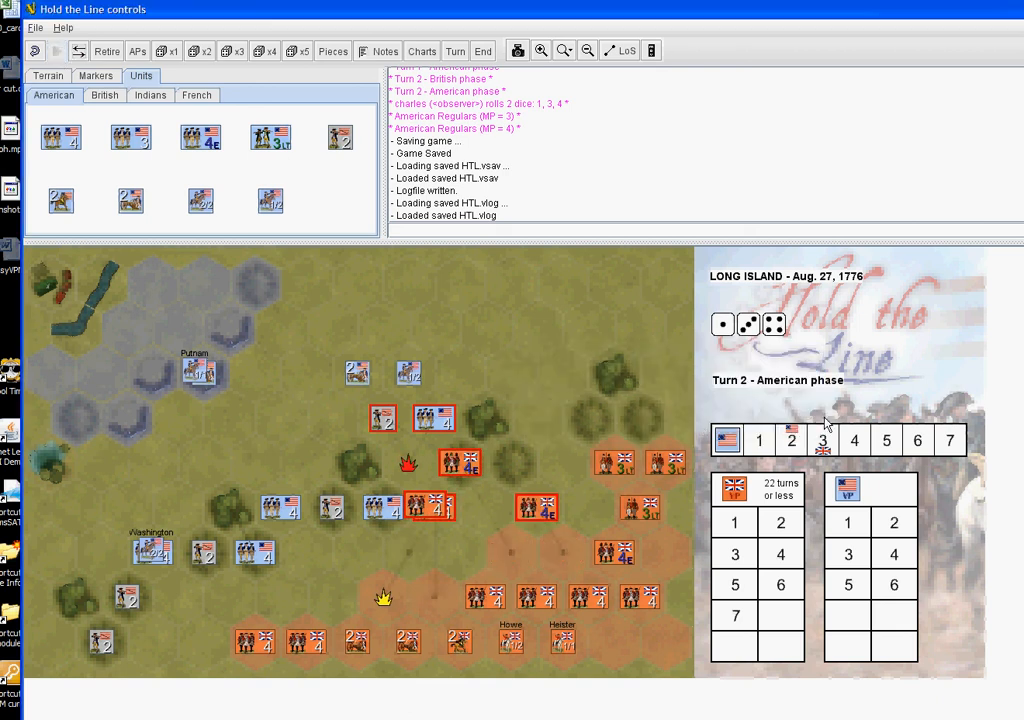